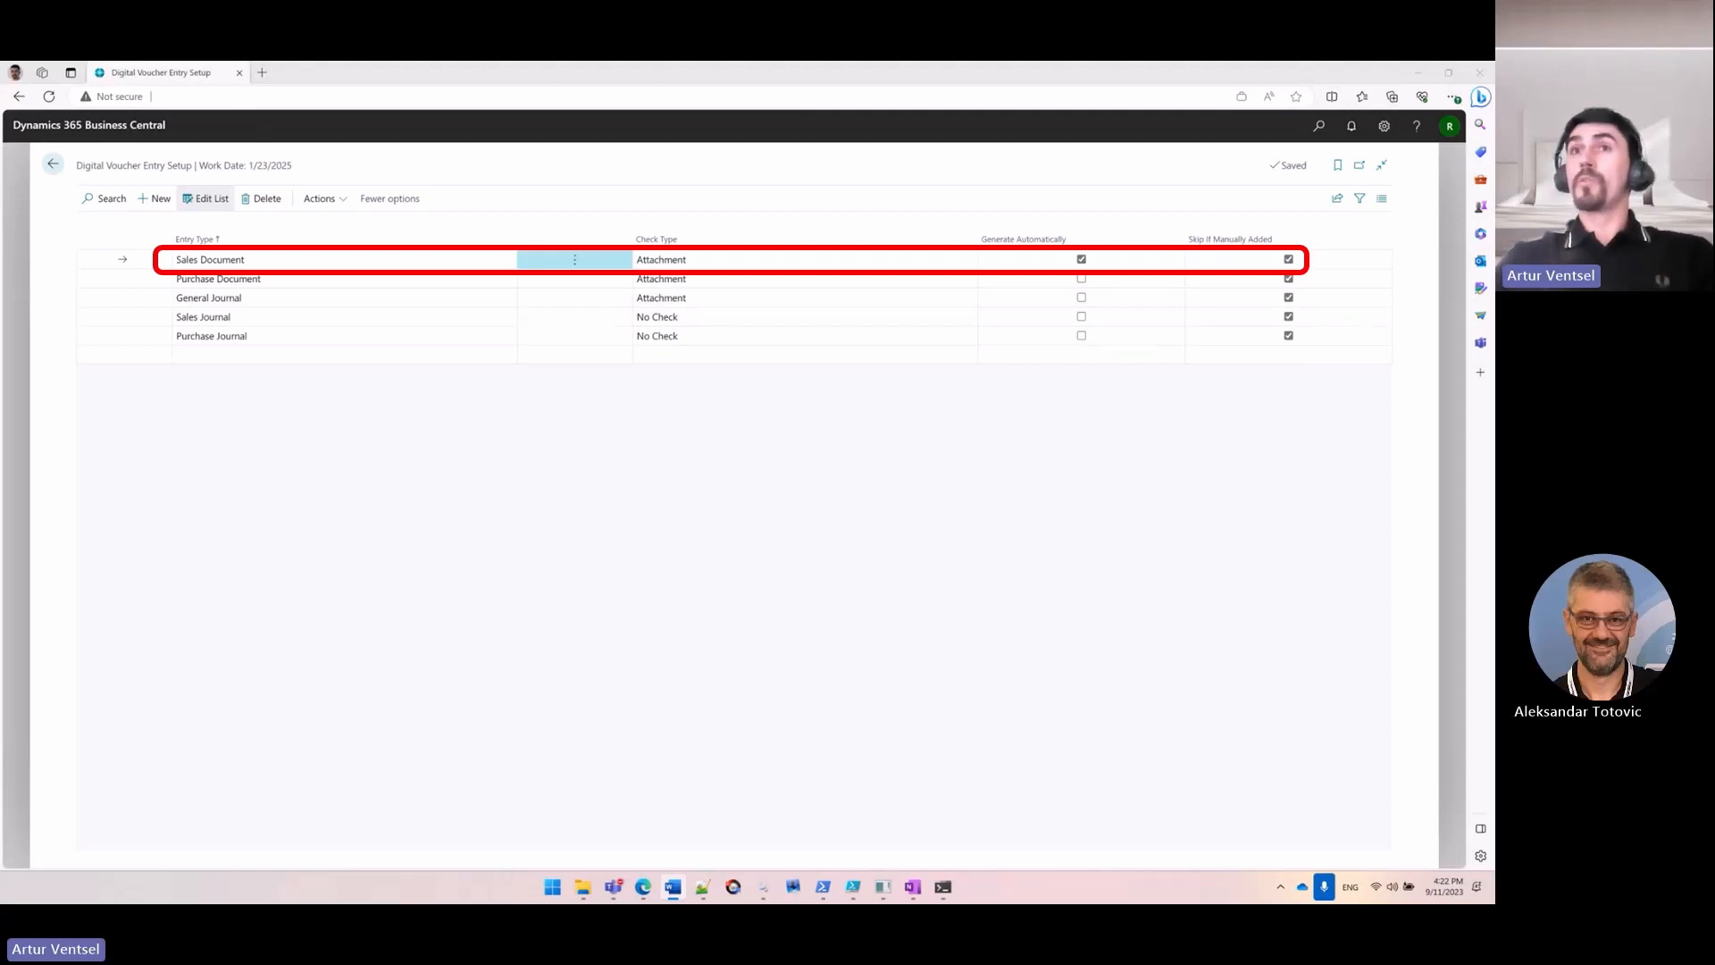
Search Tell Me for the Purchase Invoices page
left_click(218, 279)
type("purch inv")
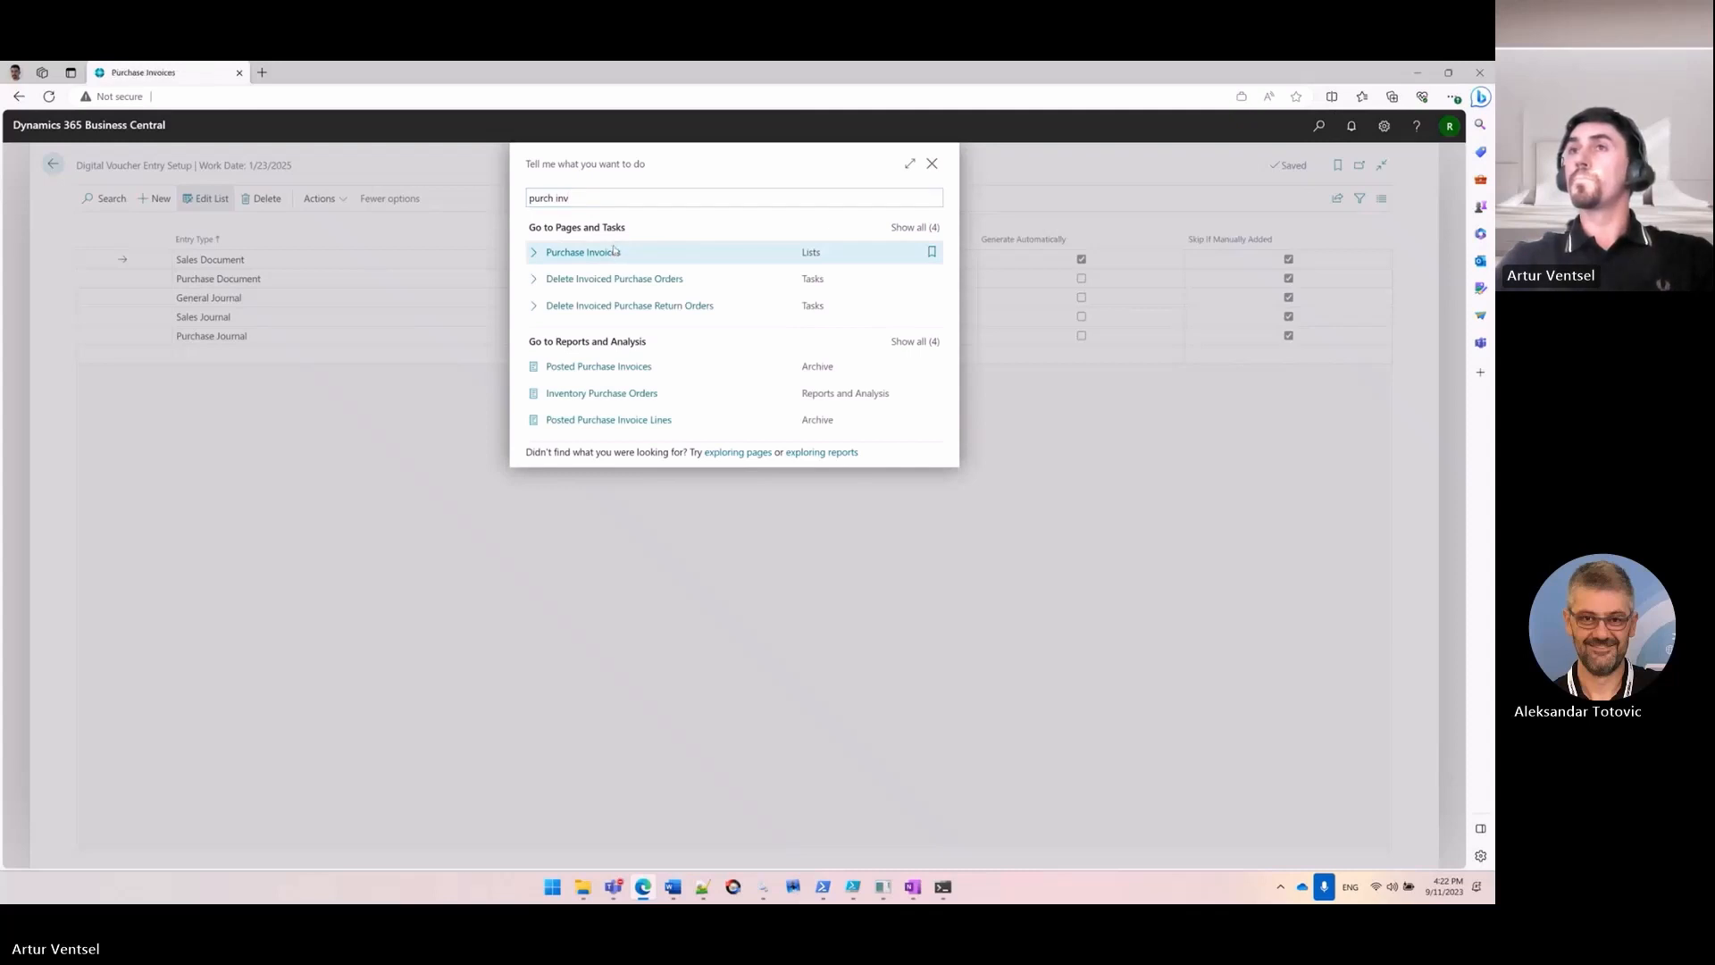
Create a purchase invoice for vendor 10000 with vendor invoice no. 1002 and one item 1000
left_click(582, 252)
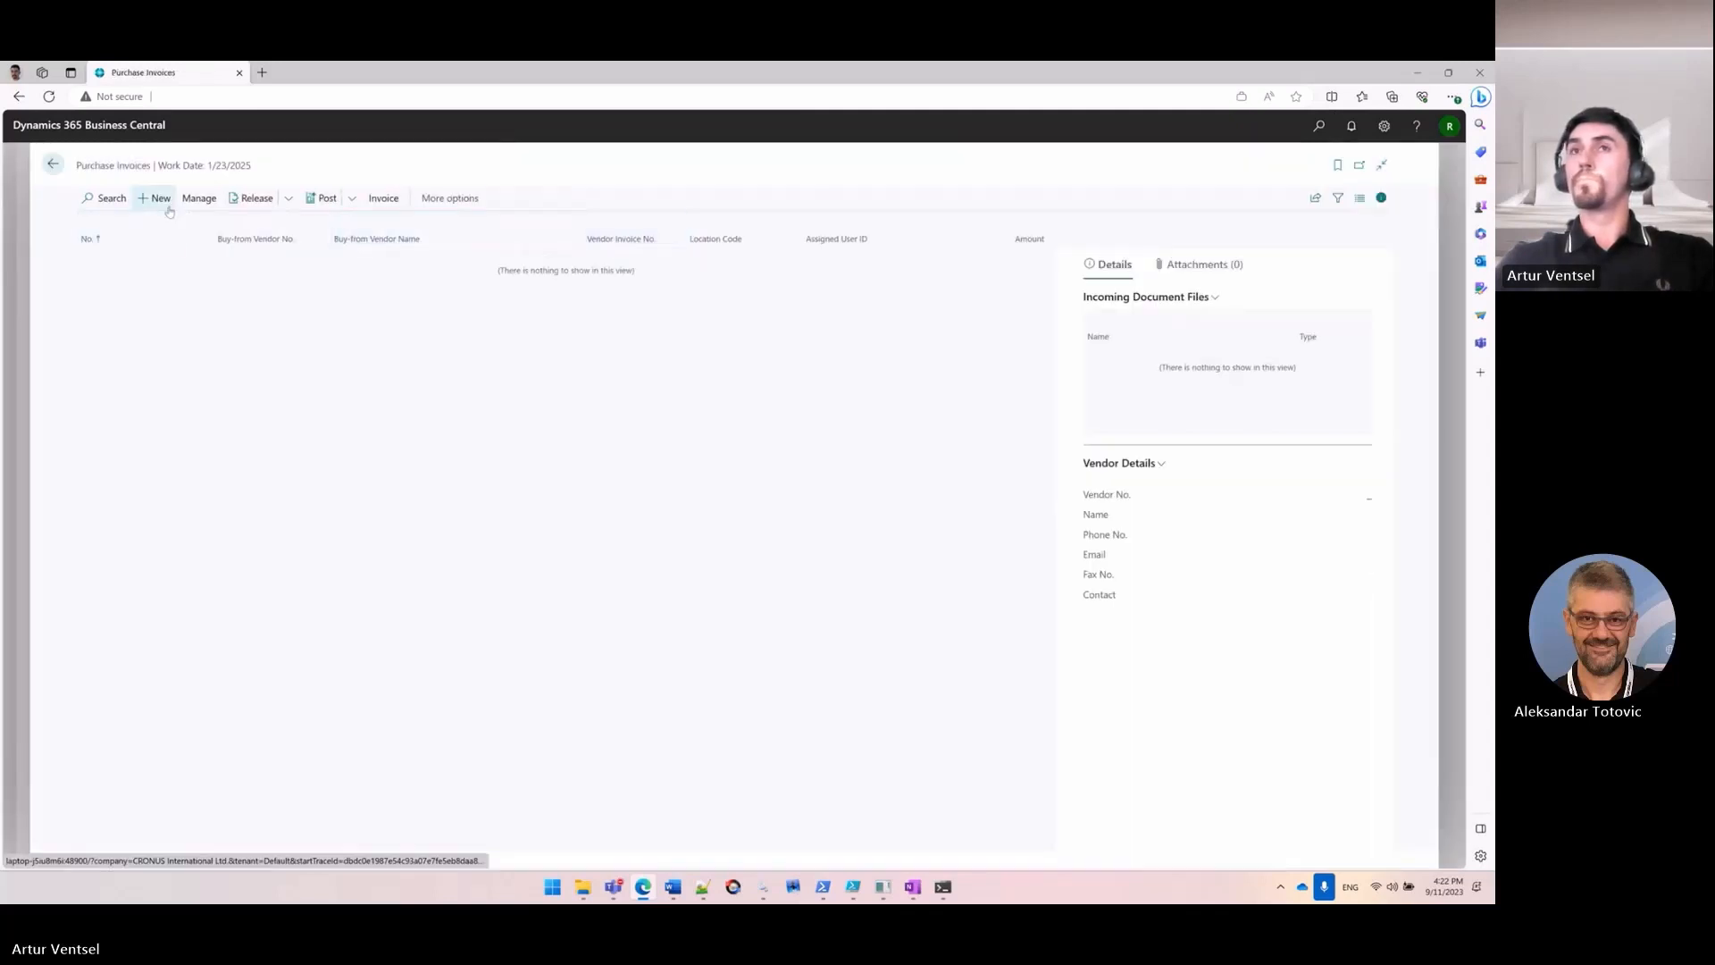
left_click(156, 198)
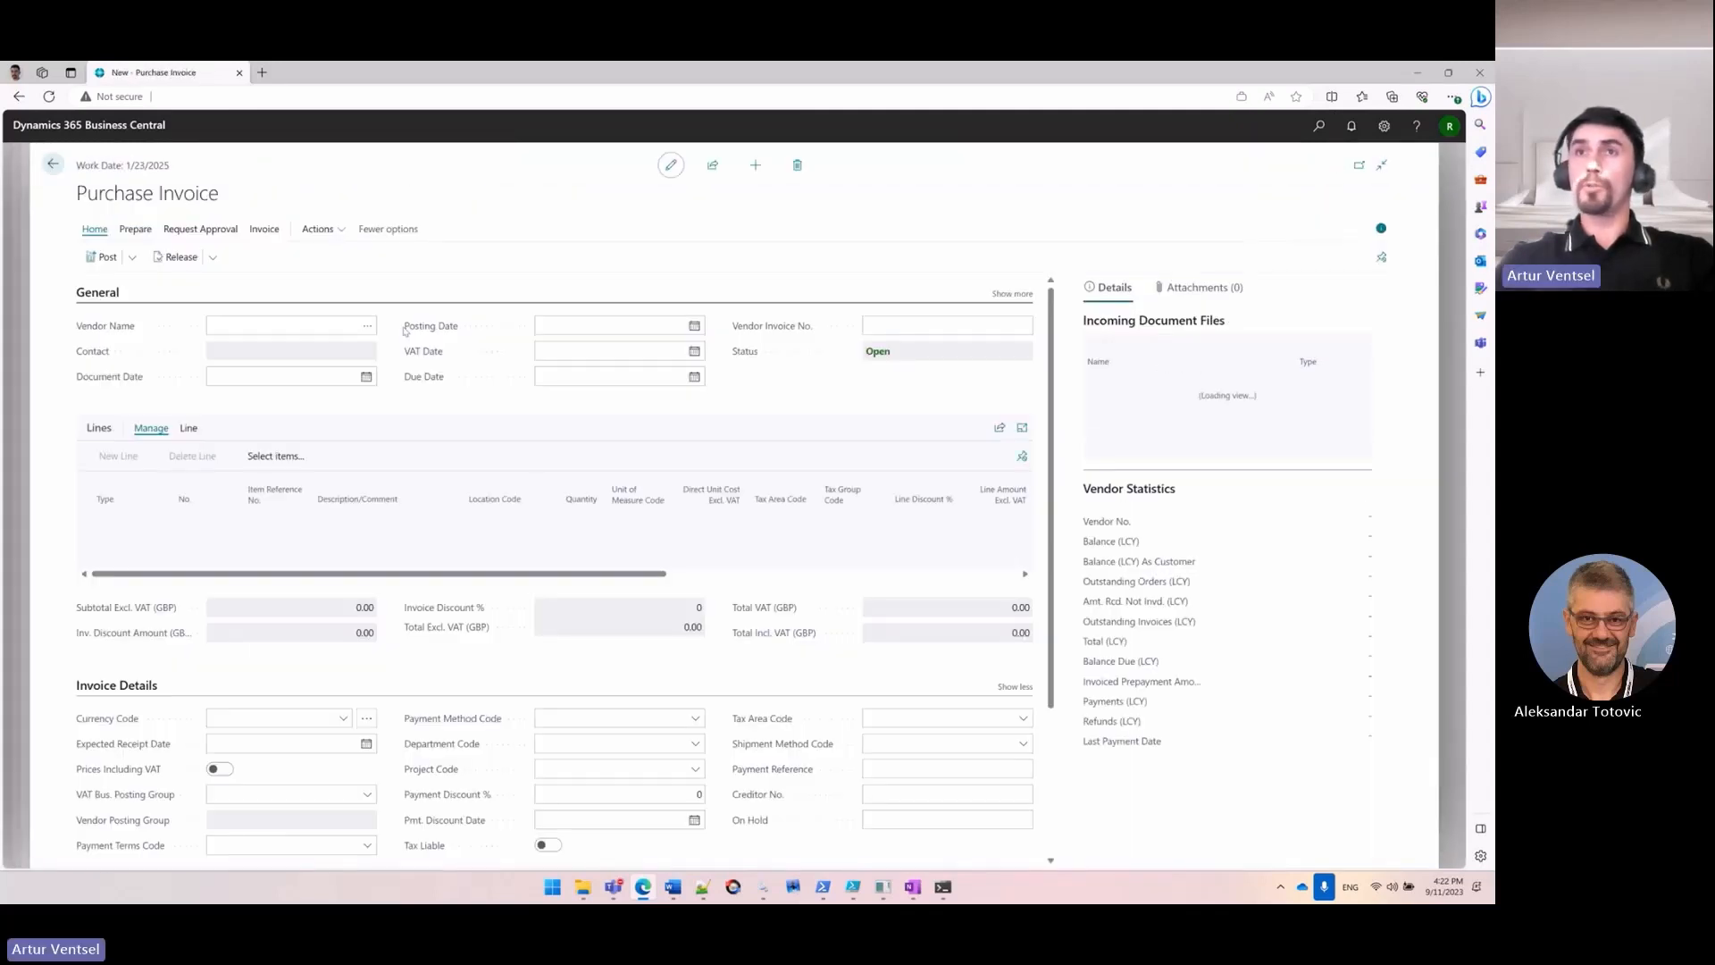
type("100")
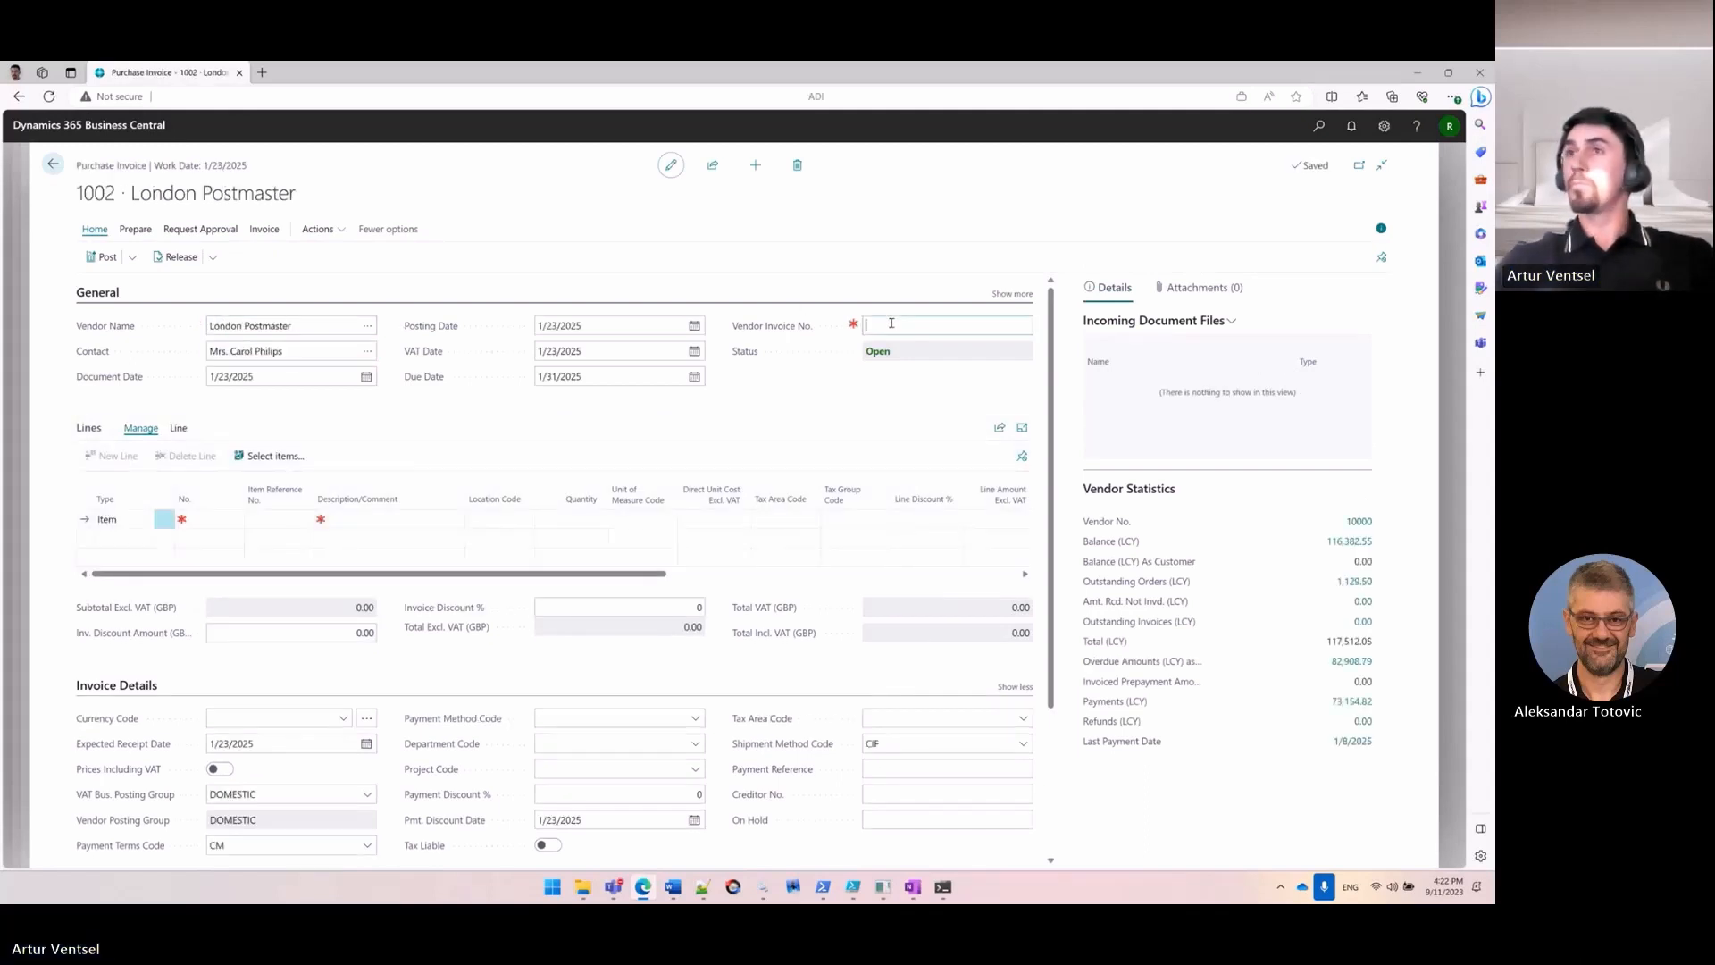
type("1000")
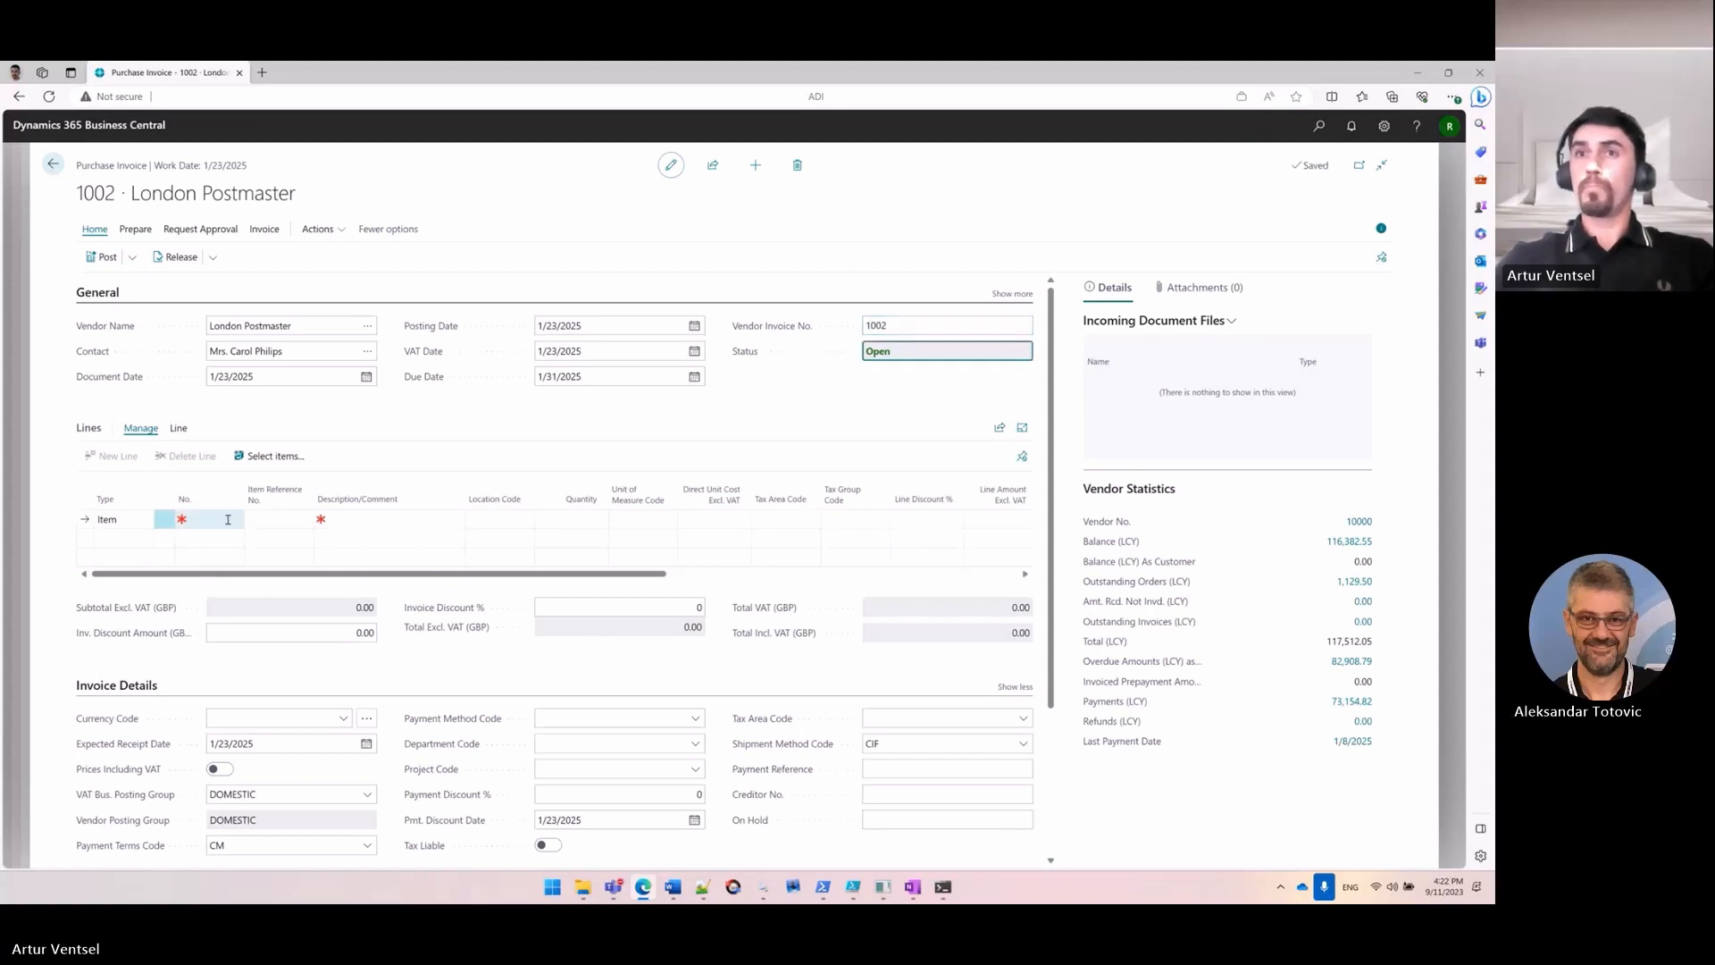
type("1000")
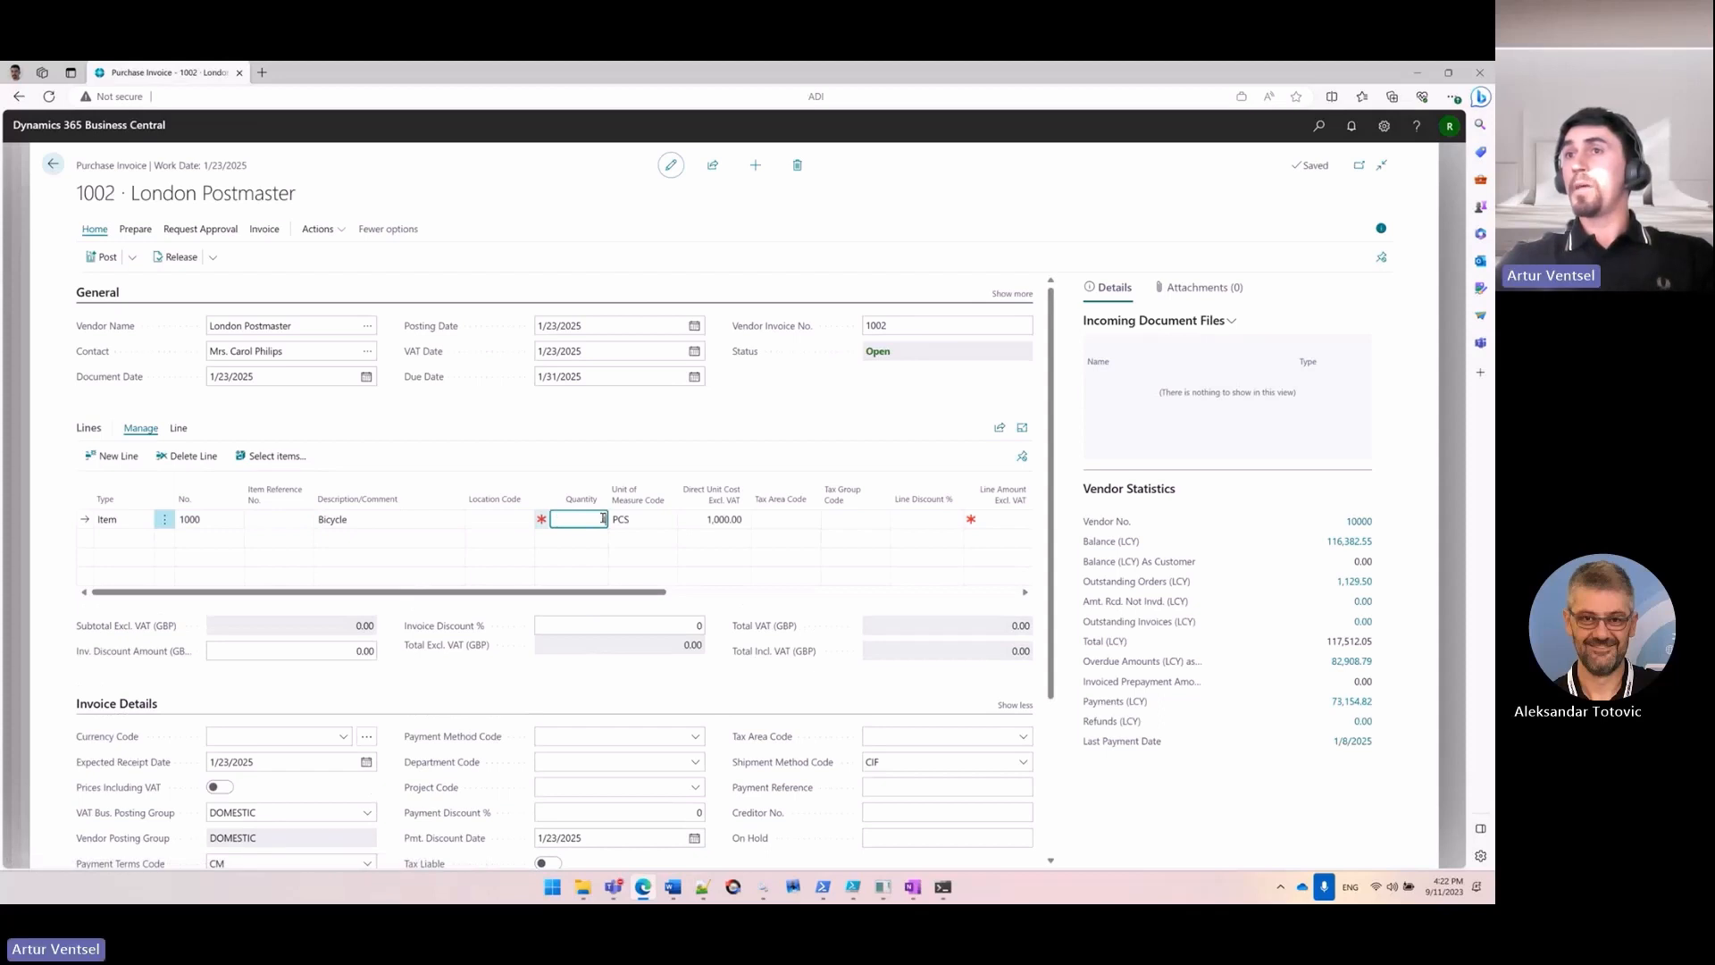
type("1")
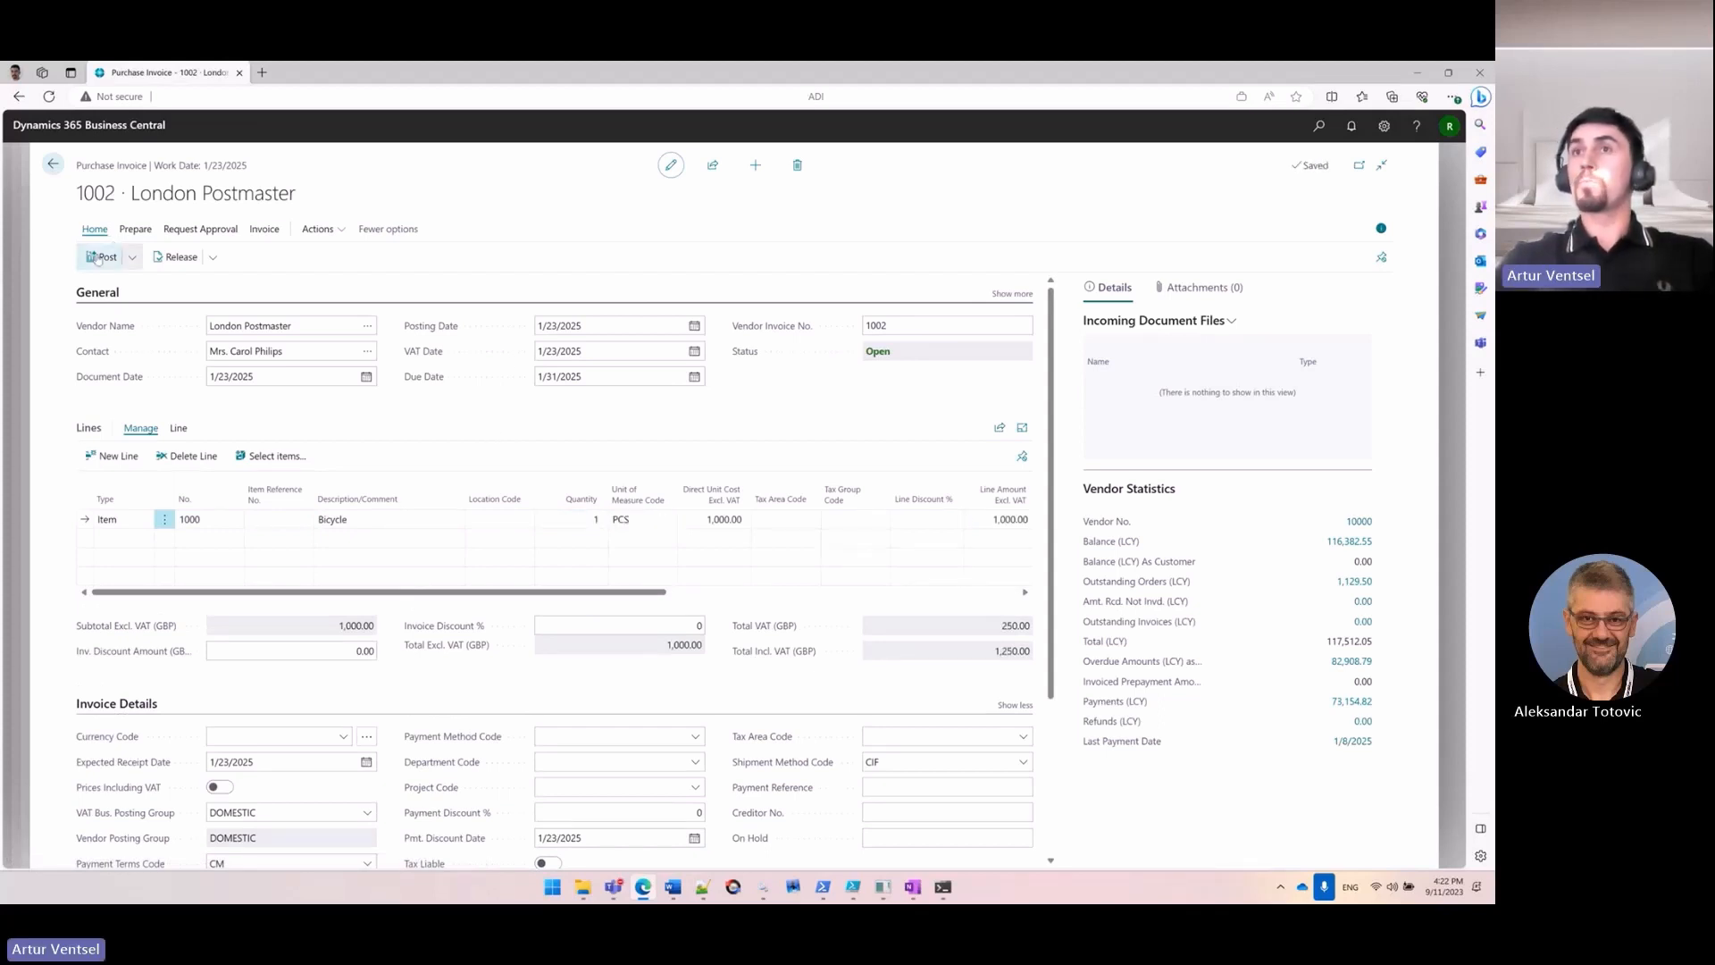
left_click(104, 256)
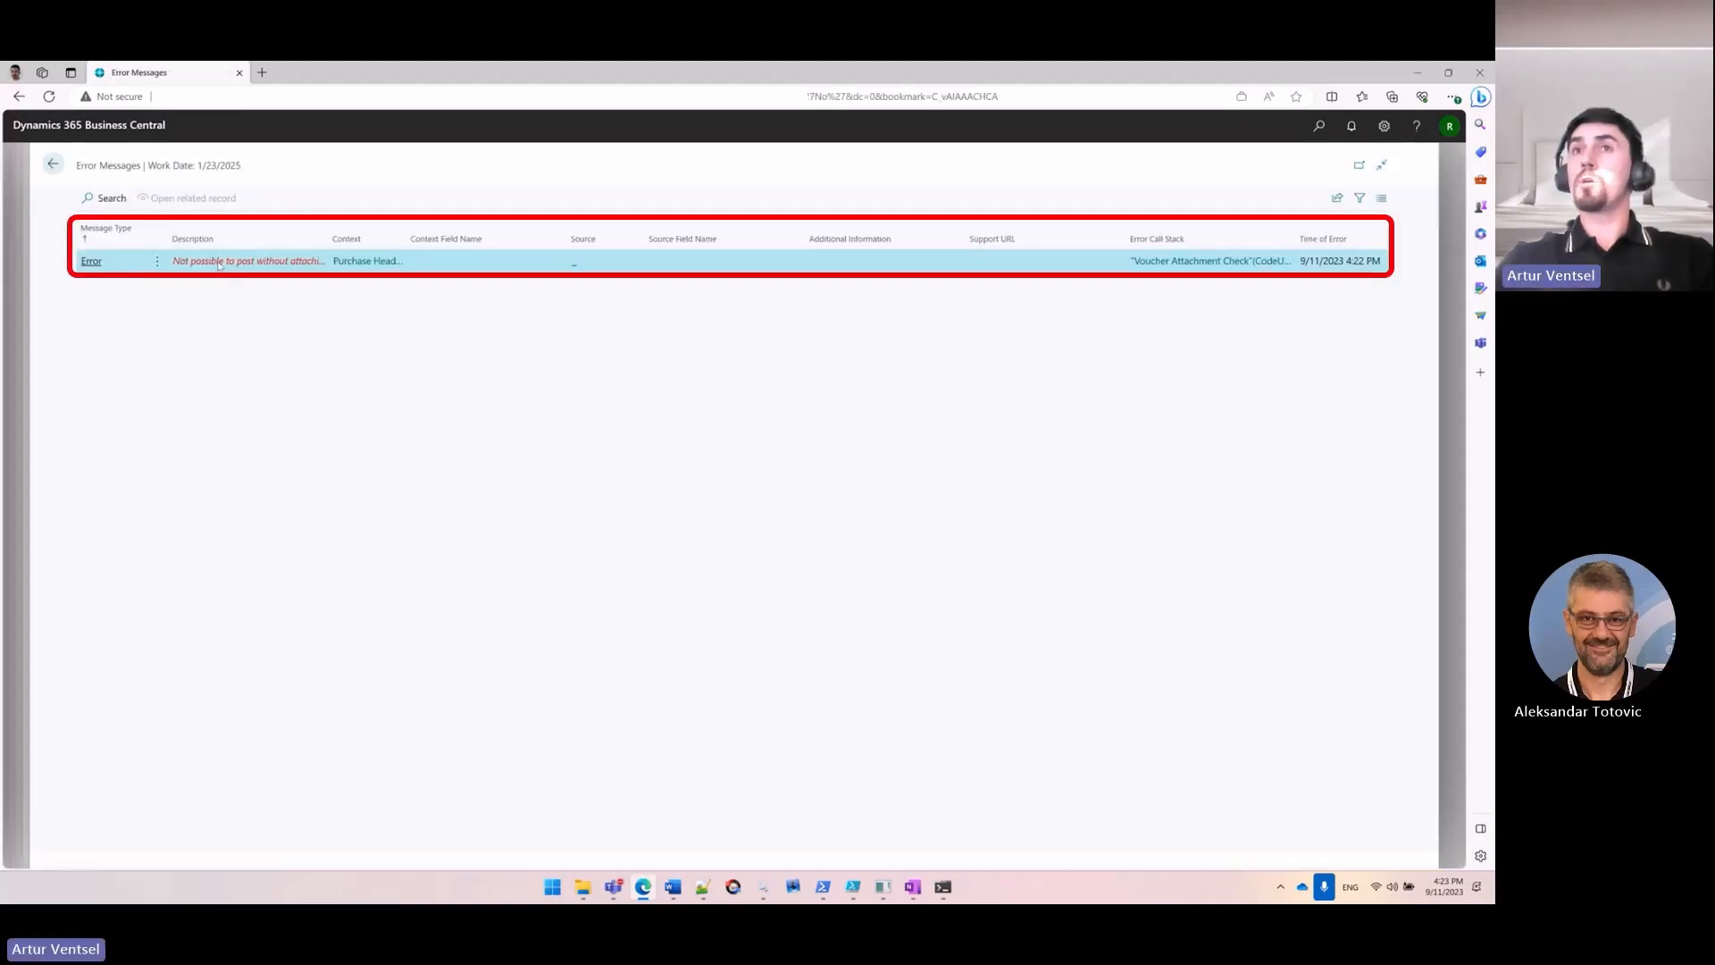
mouse_move(246, 261)
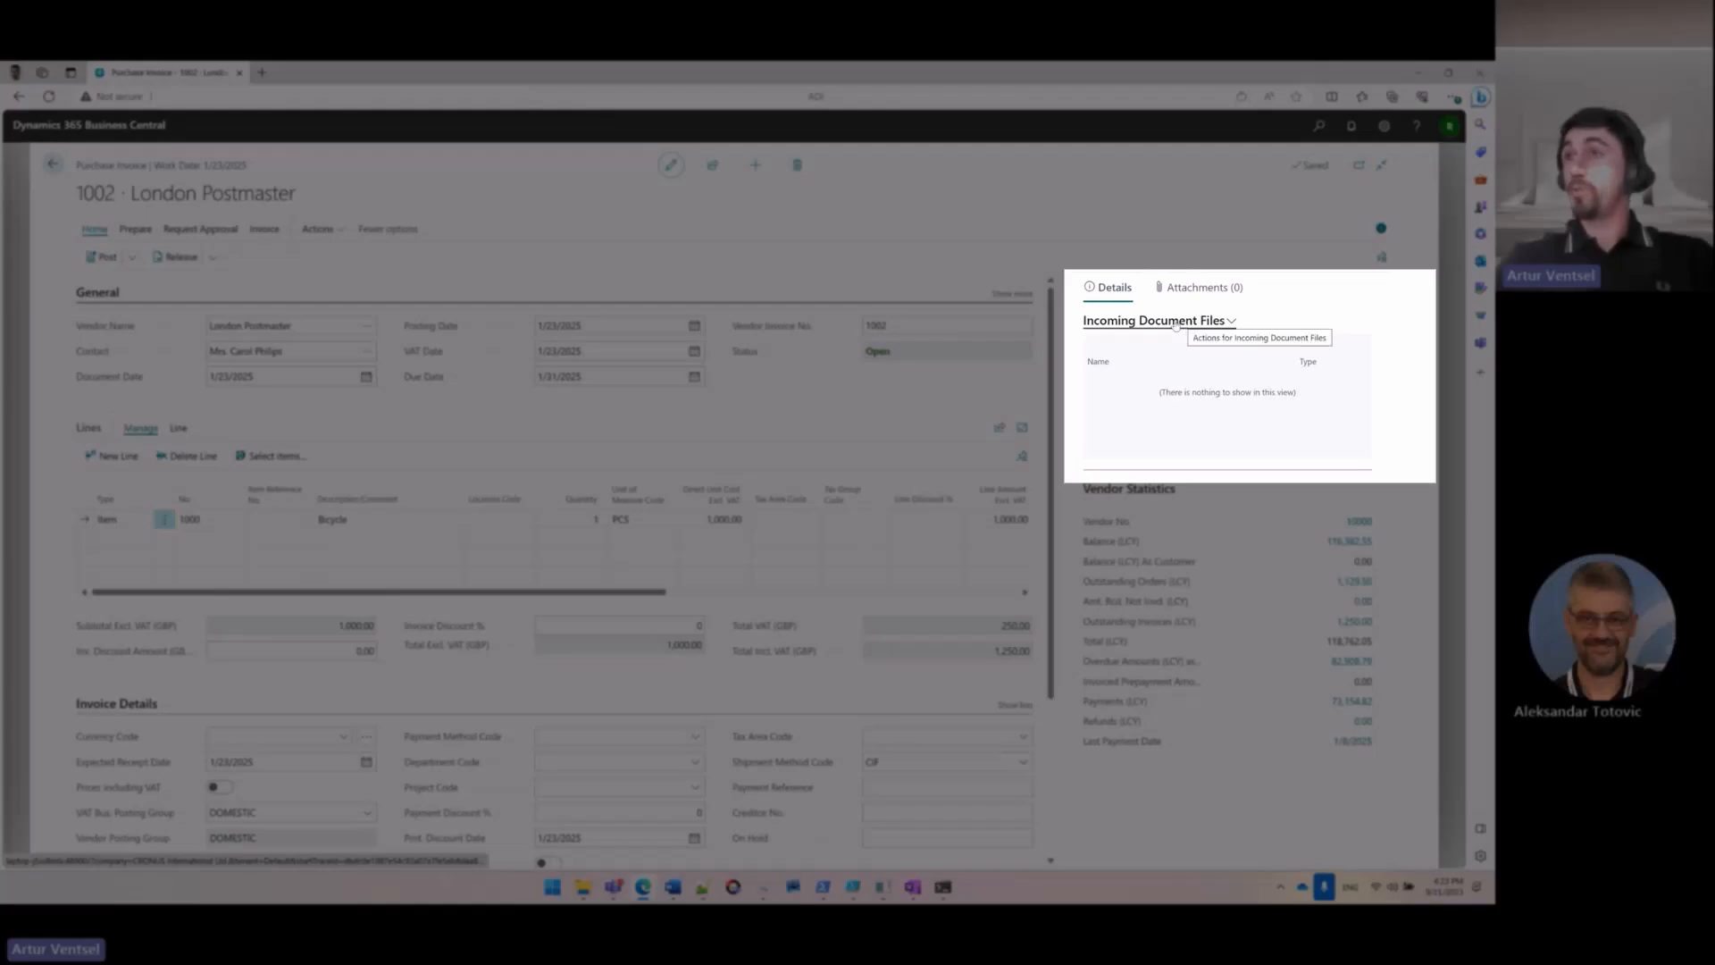
Attach the UgovorOZakupu v2 Word file as incoming document and post the invoice as 108038
left_click(1230, 320)
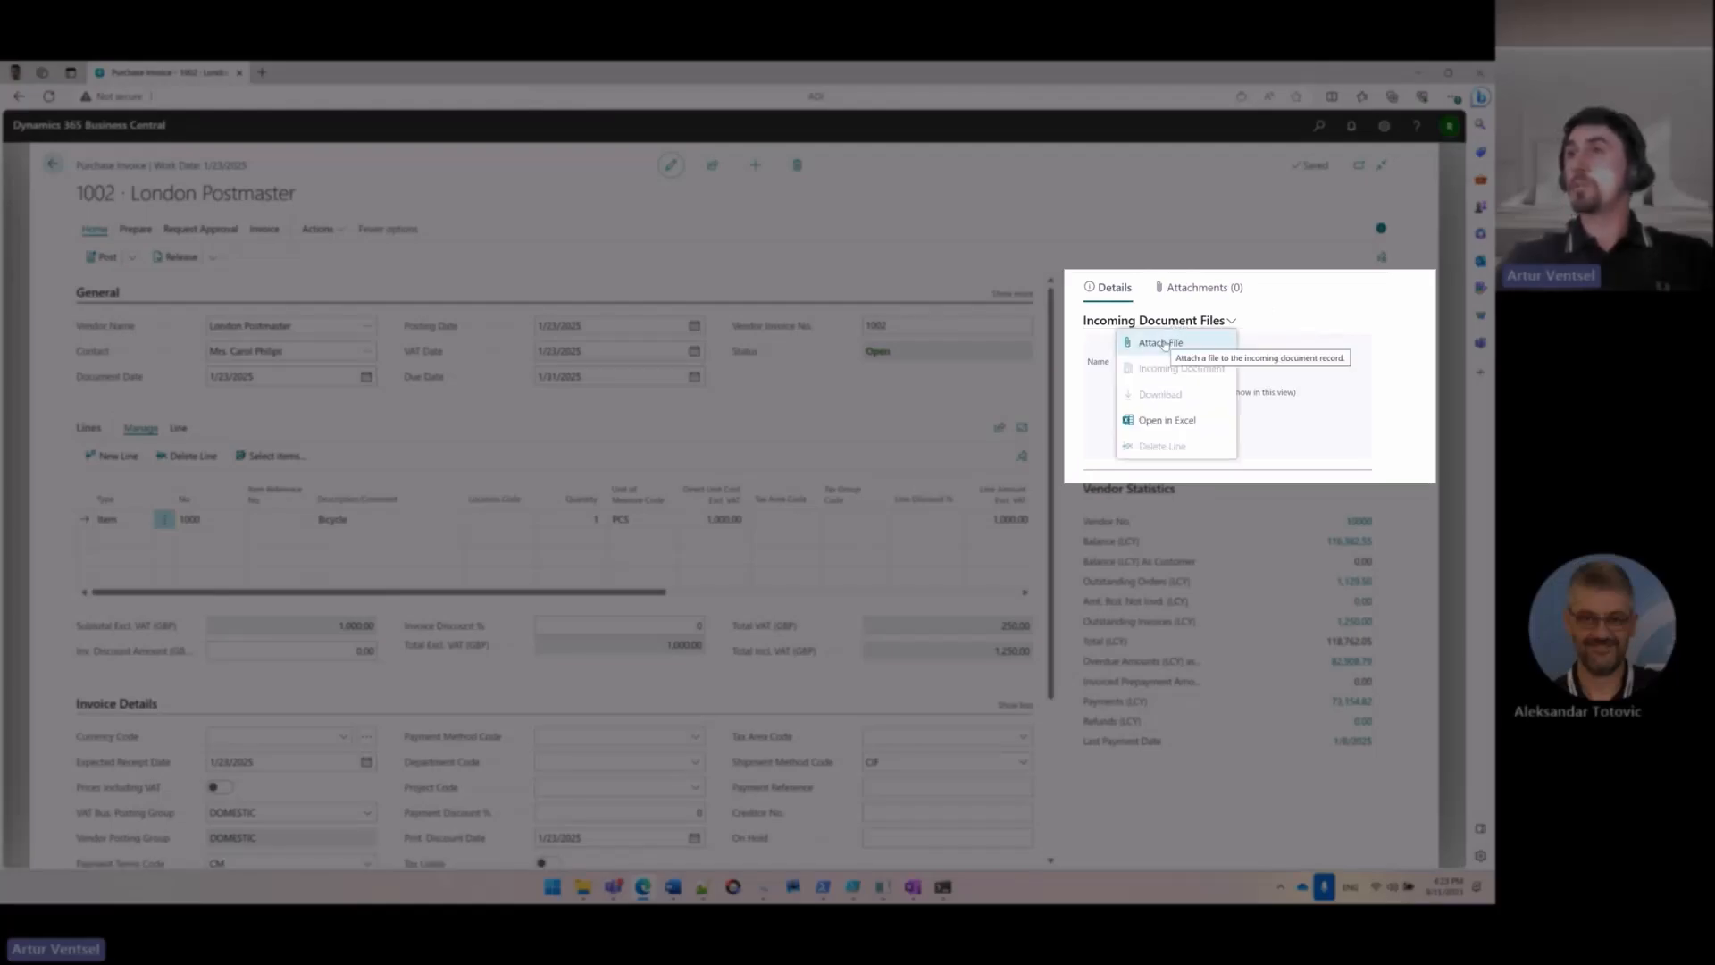
left_click(1157, 343)
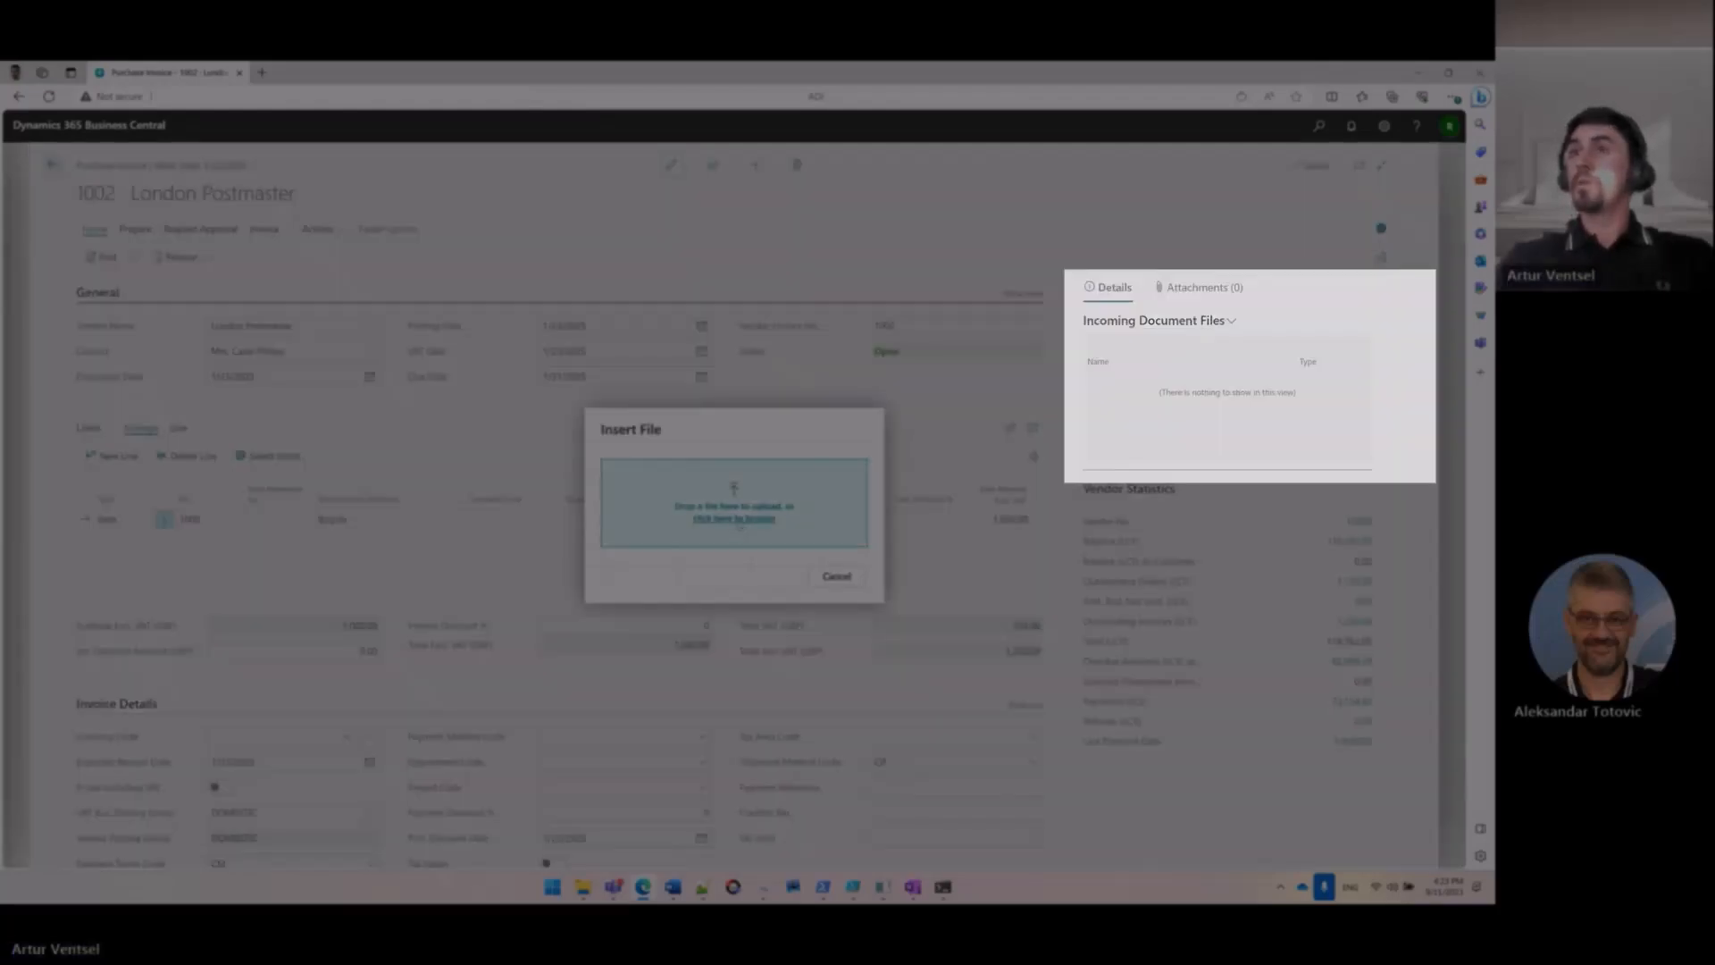
left_click(732, 518)
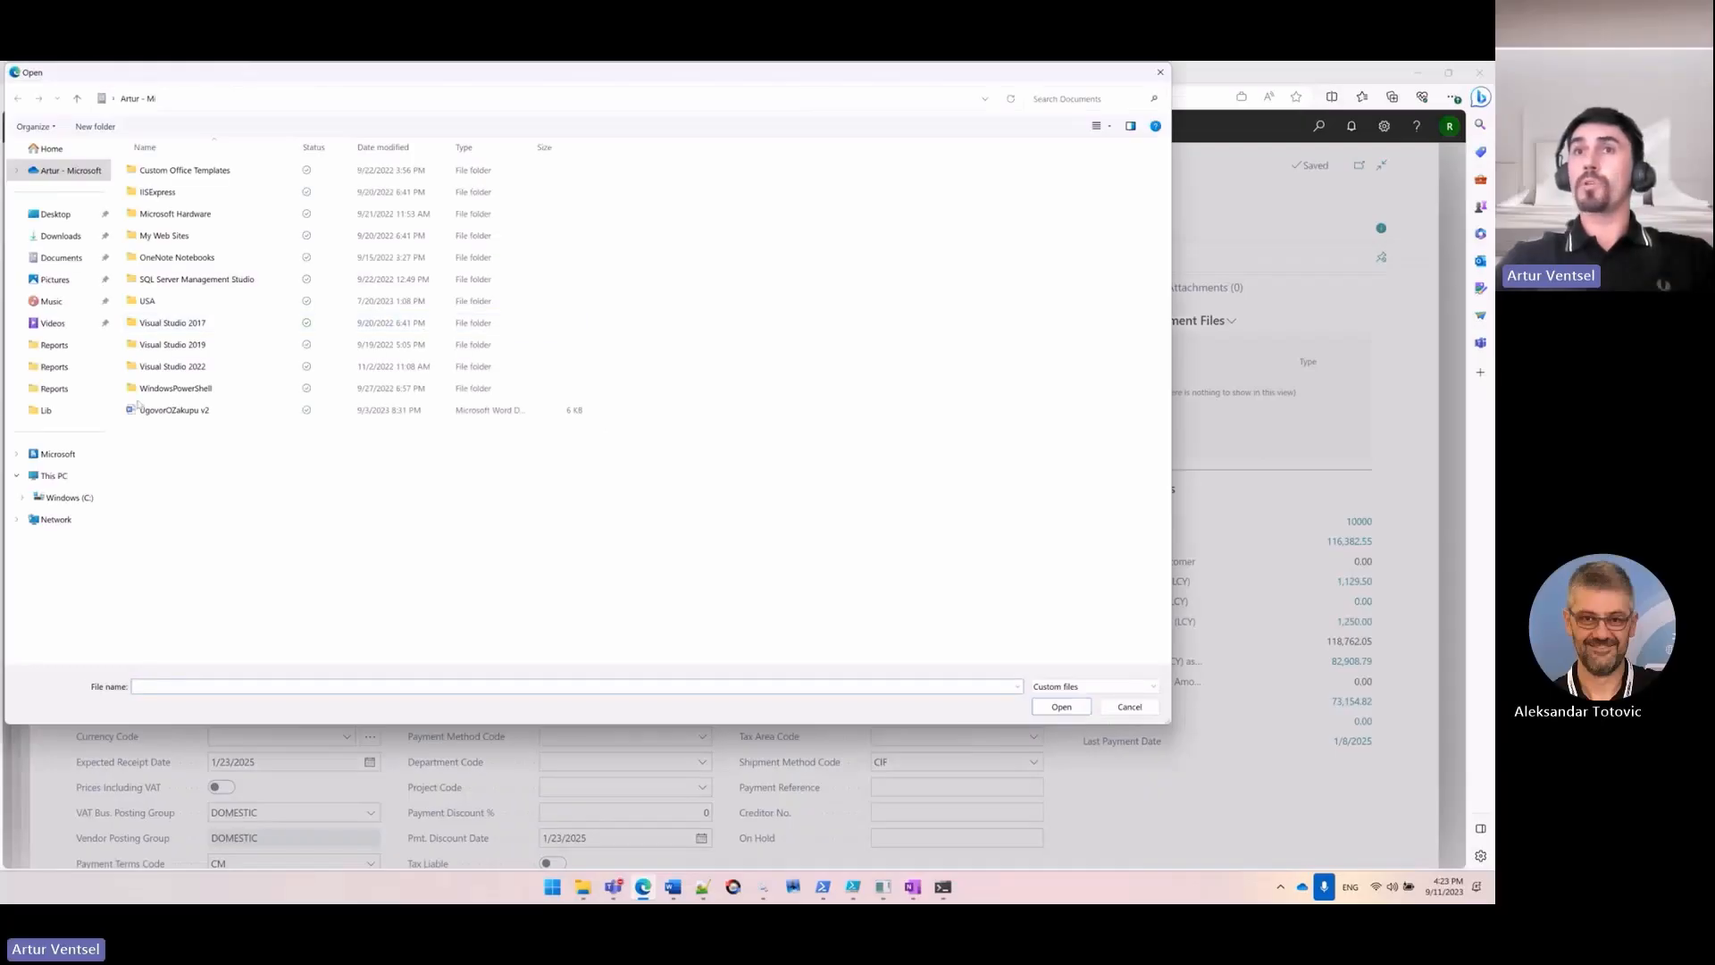
left_click(1059, 706)
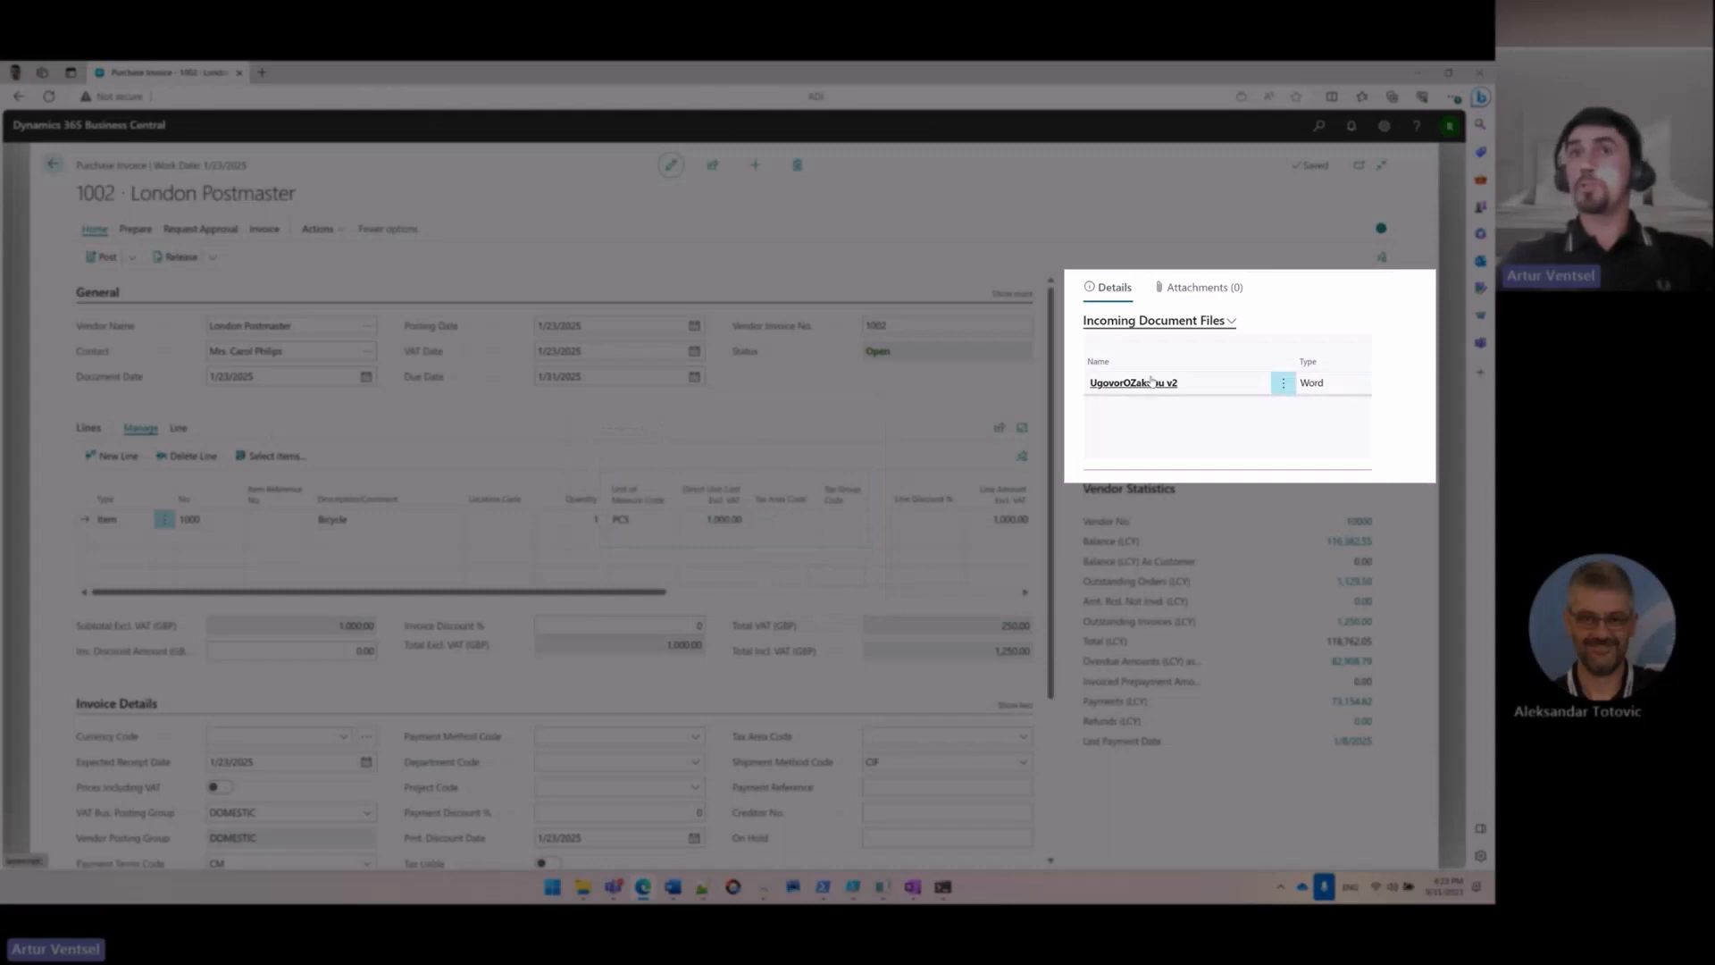
left_click(105, 256)
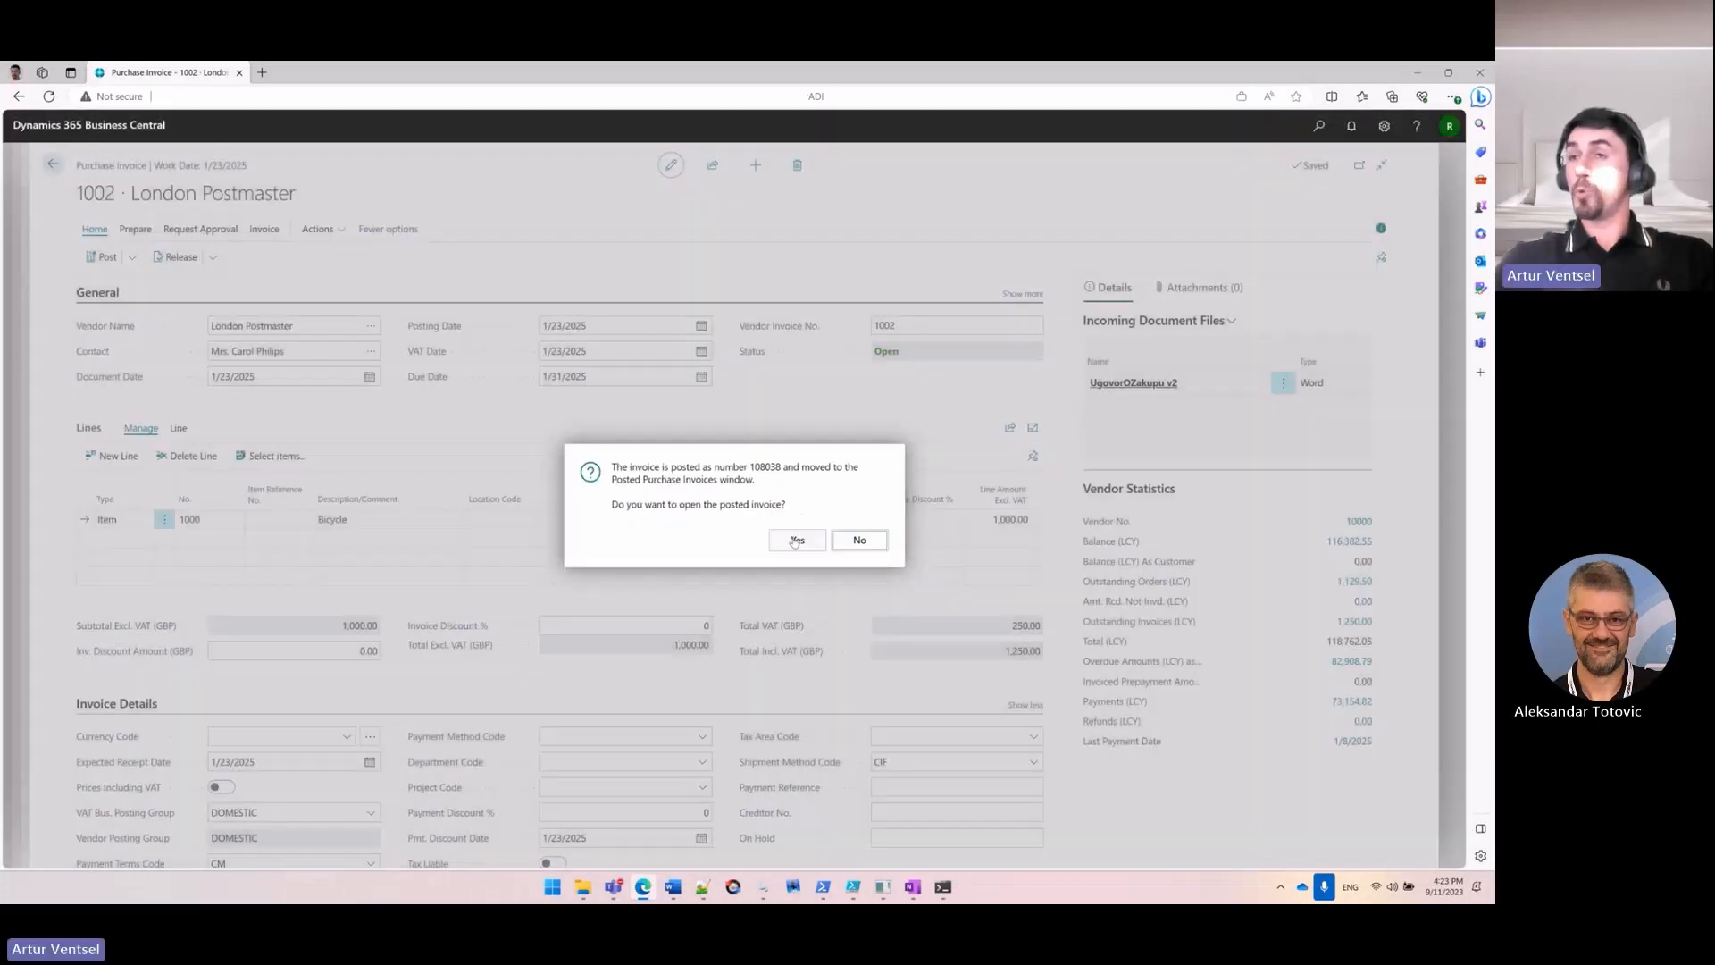
View posted invoice 108038, find its related entries, then search for Sales Invoices
left_click(796, 540)
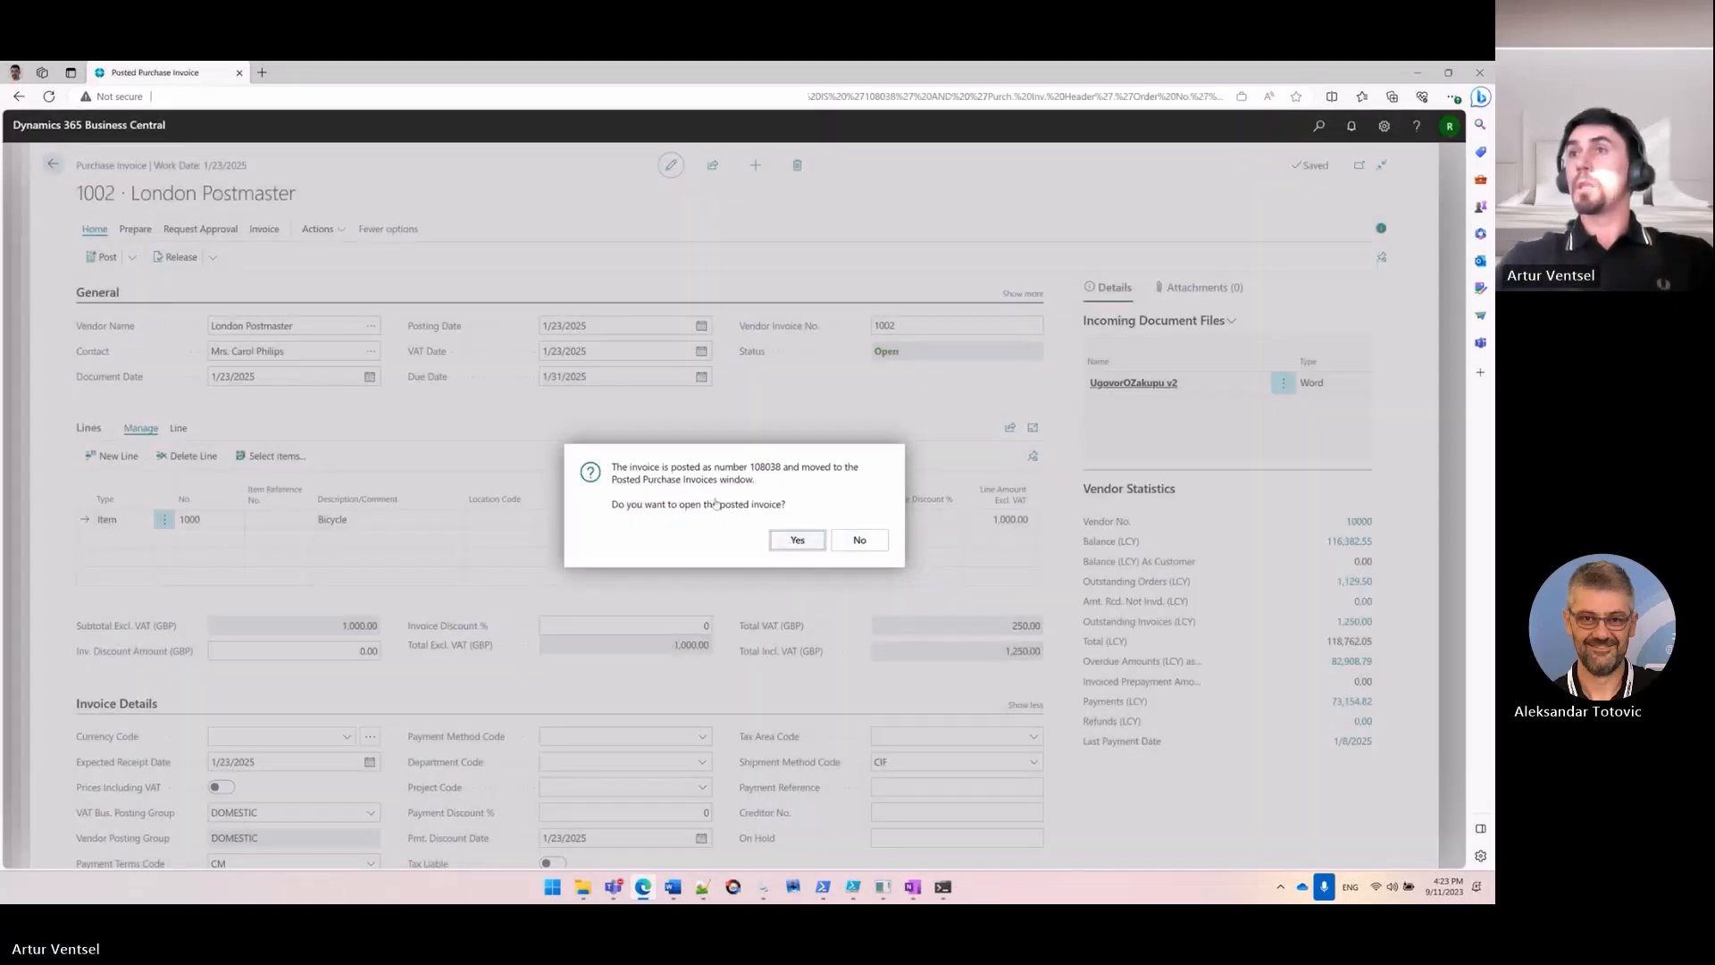
left_click(797, 540)
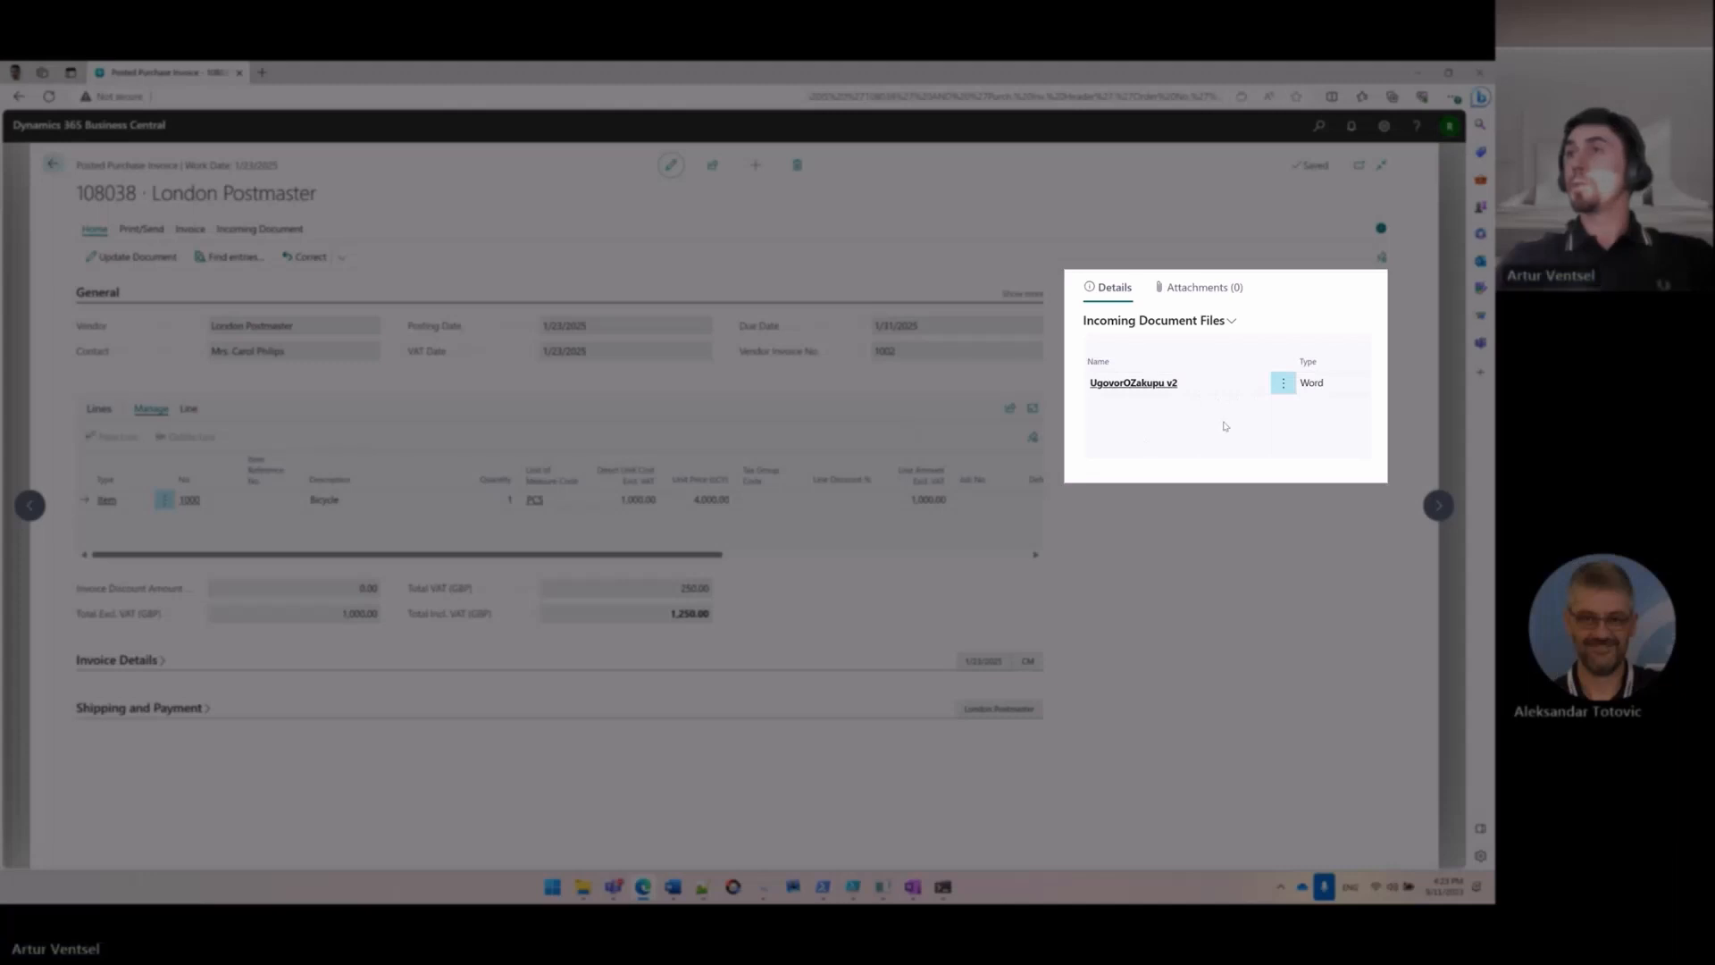
mouse_move(1191, 394)
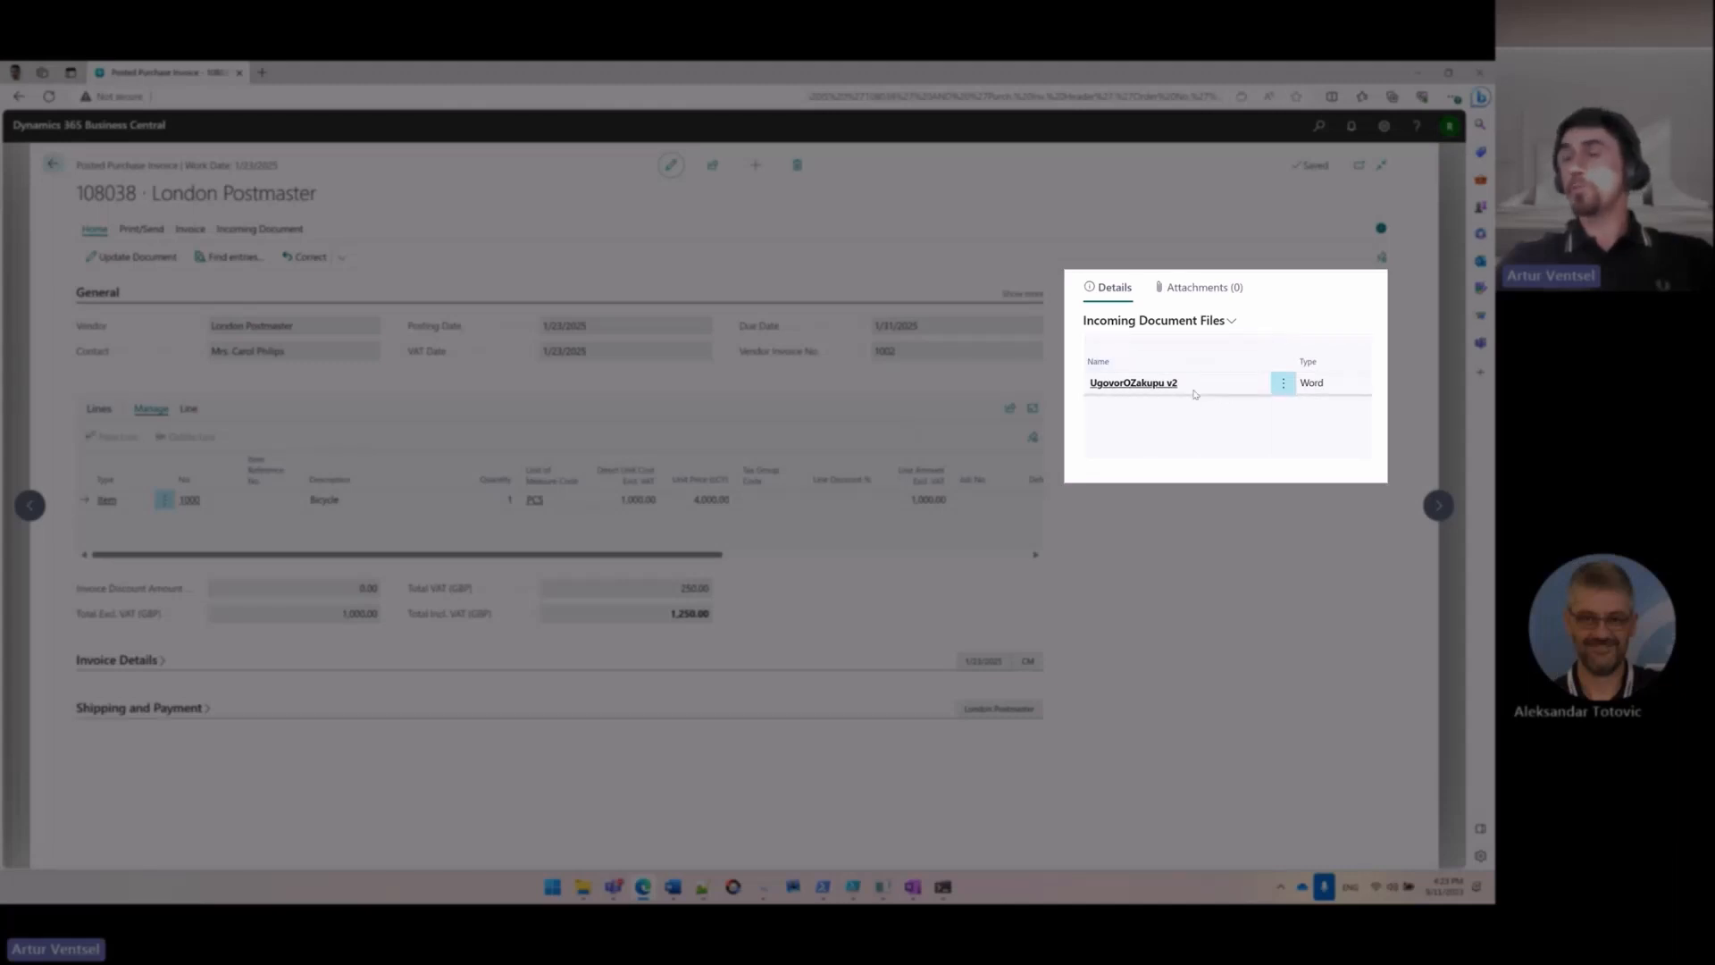
mouse_move(228, 255)
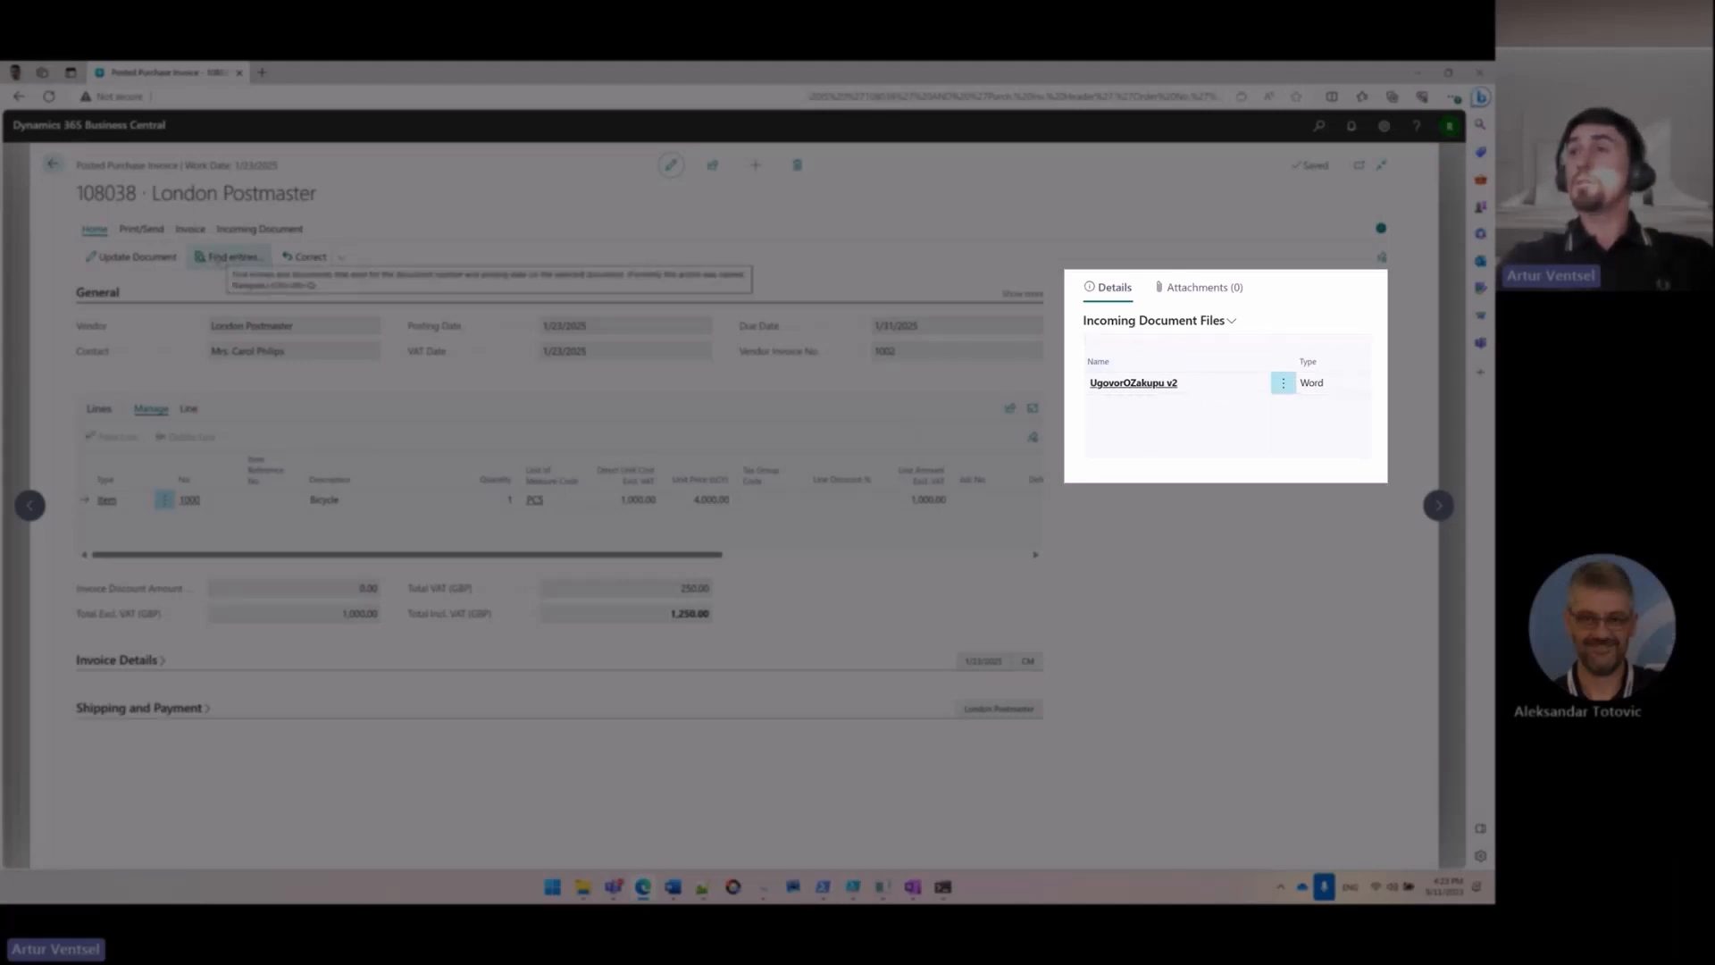
left_click(232, 255)
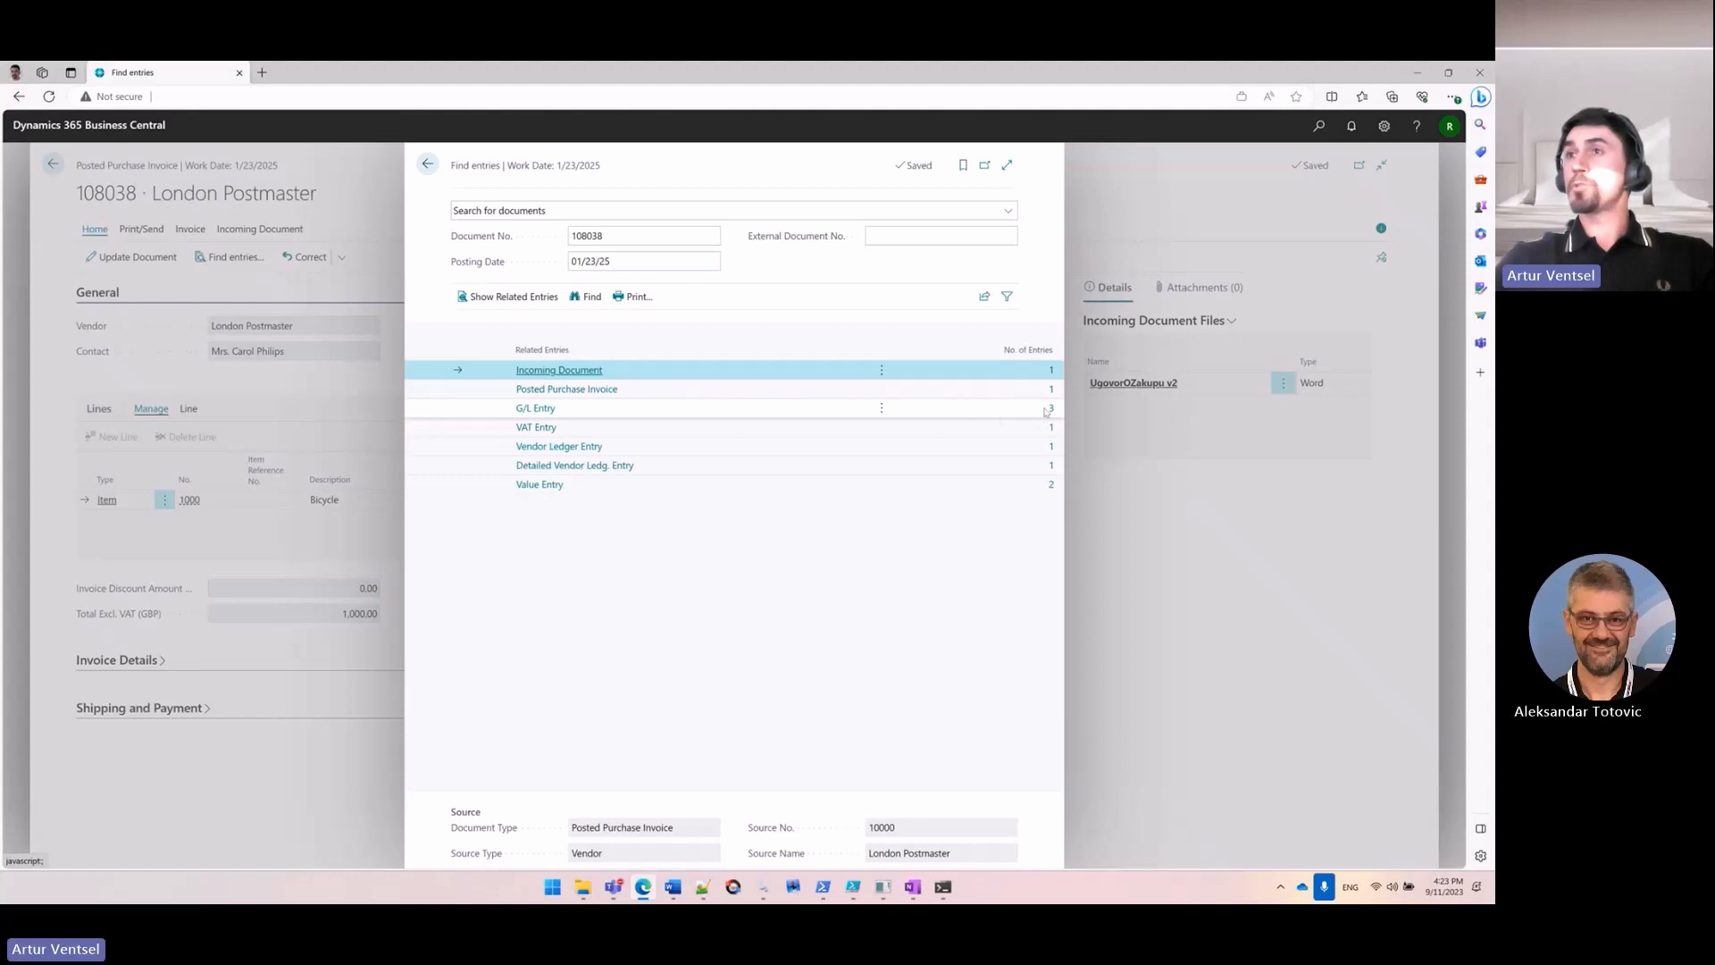
left_click(534, 408)
type("sales inv")
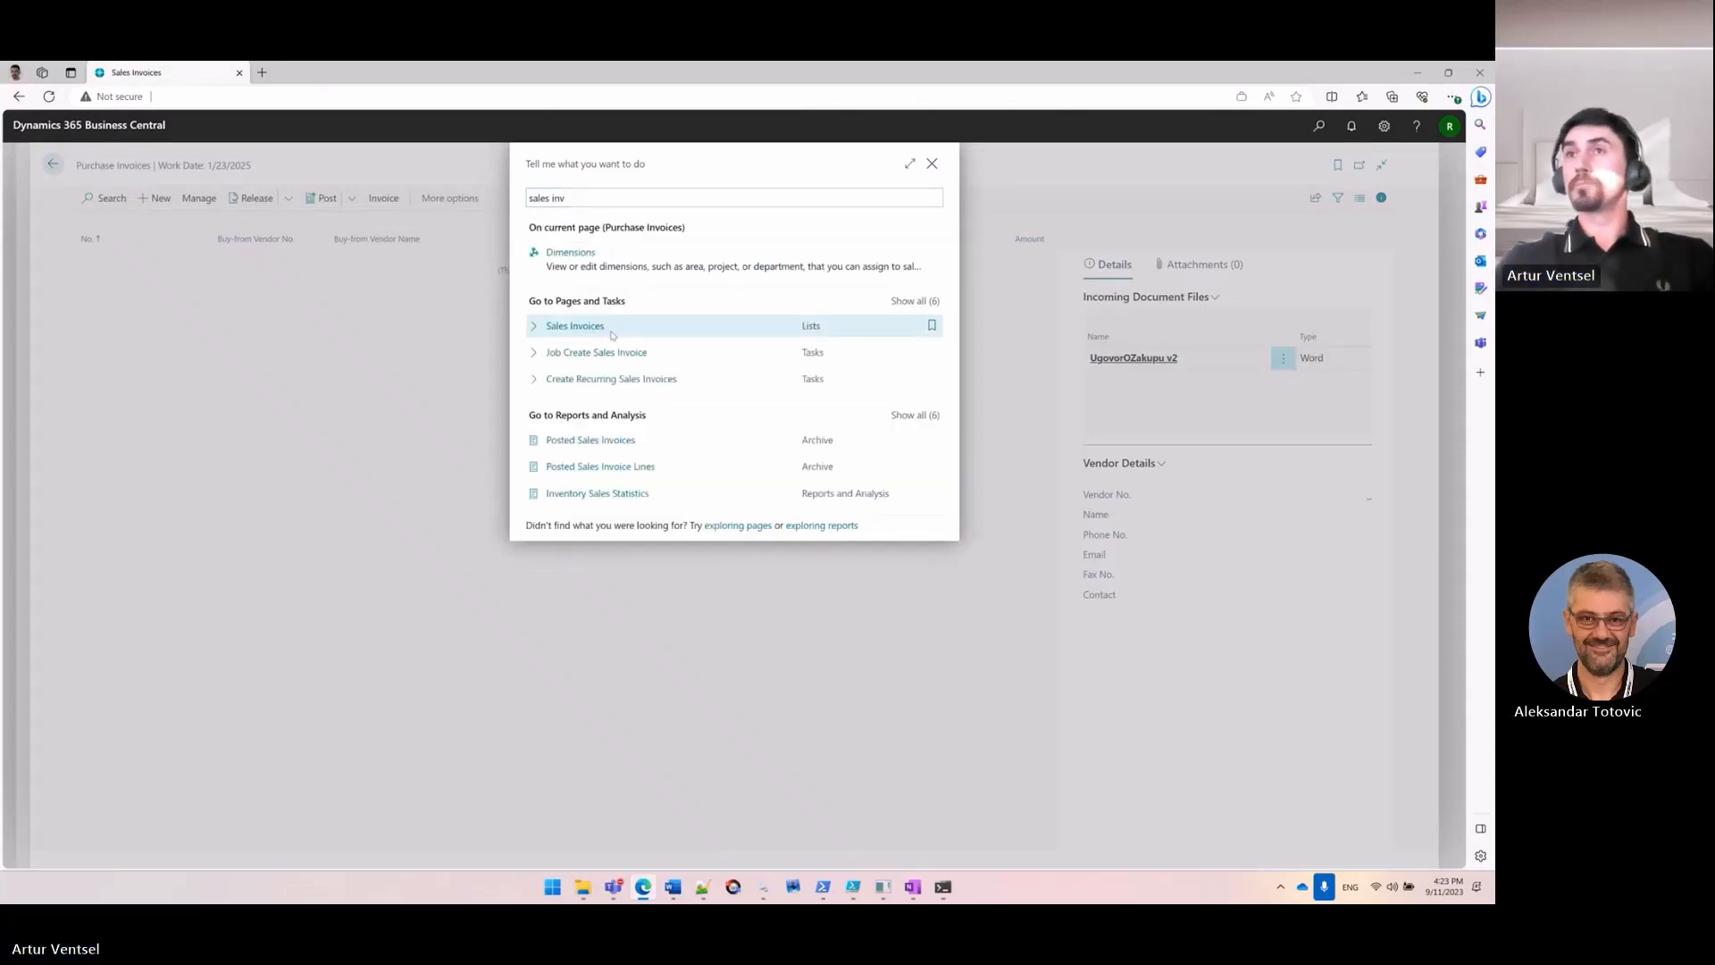
Create a sales invoice for customer 10000 and post it as invoice 103037
left_click(574, 325)
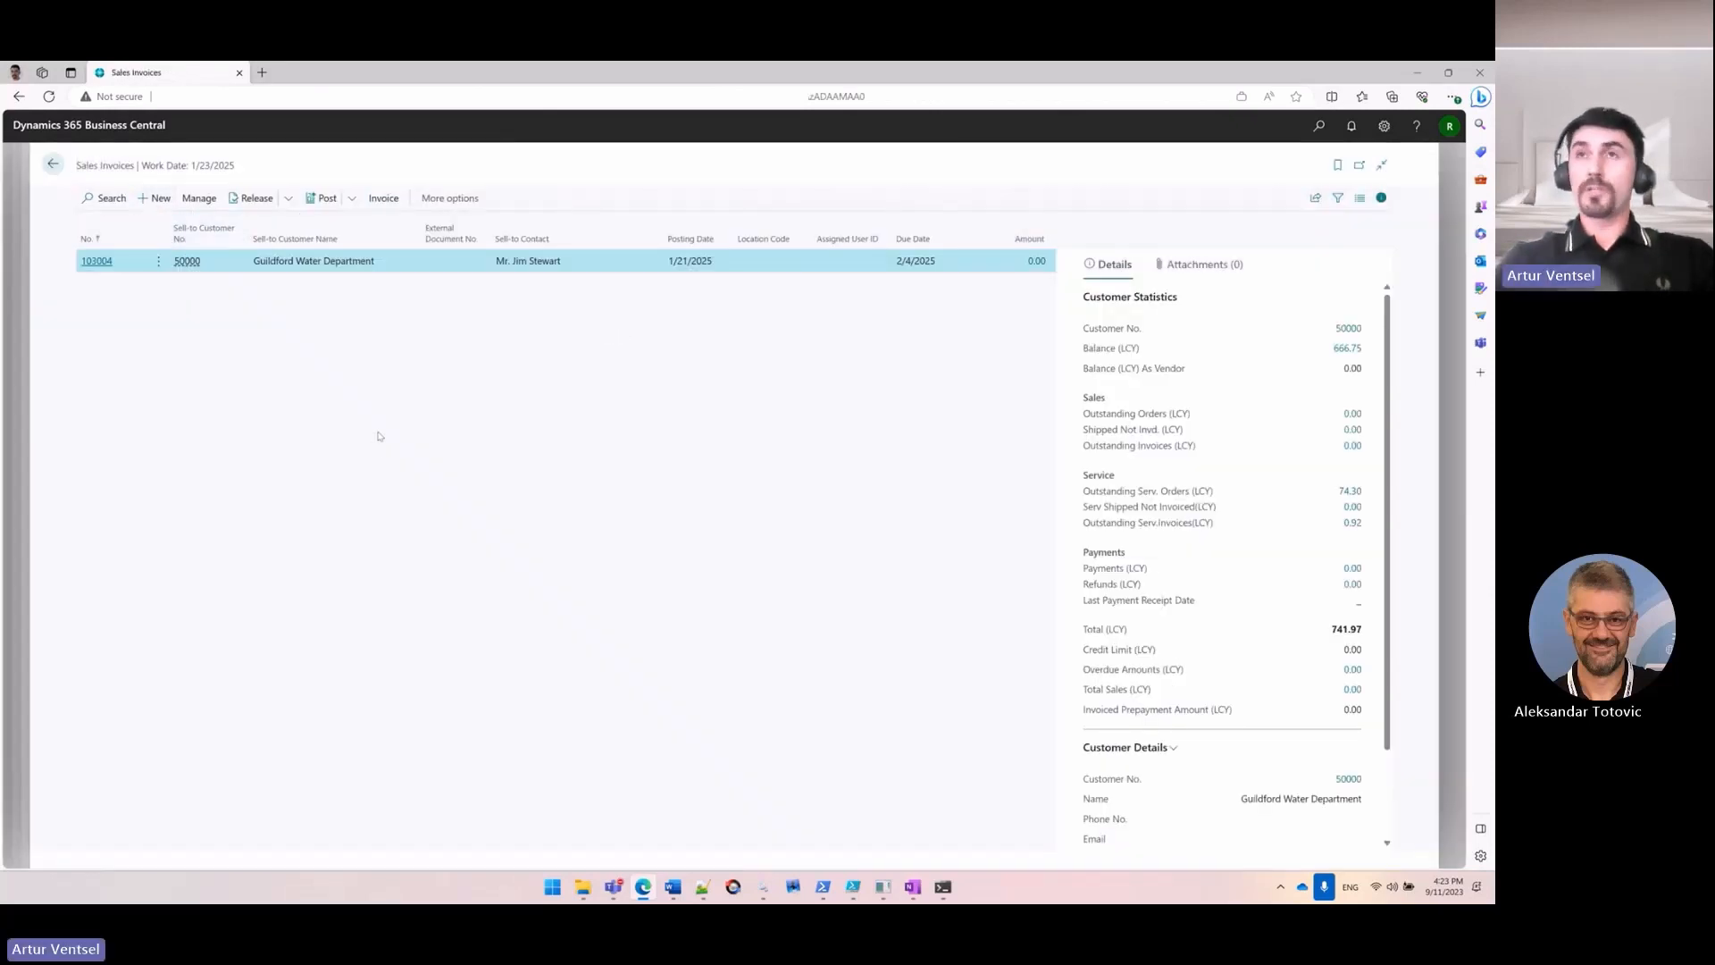
left_click(154, 198)
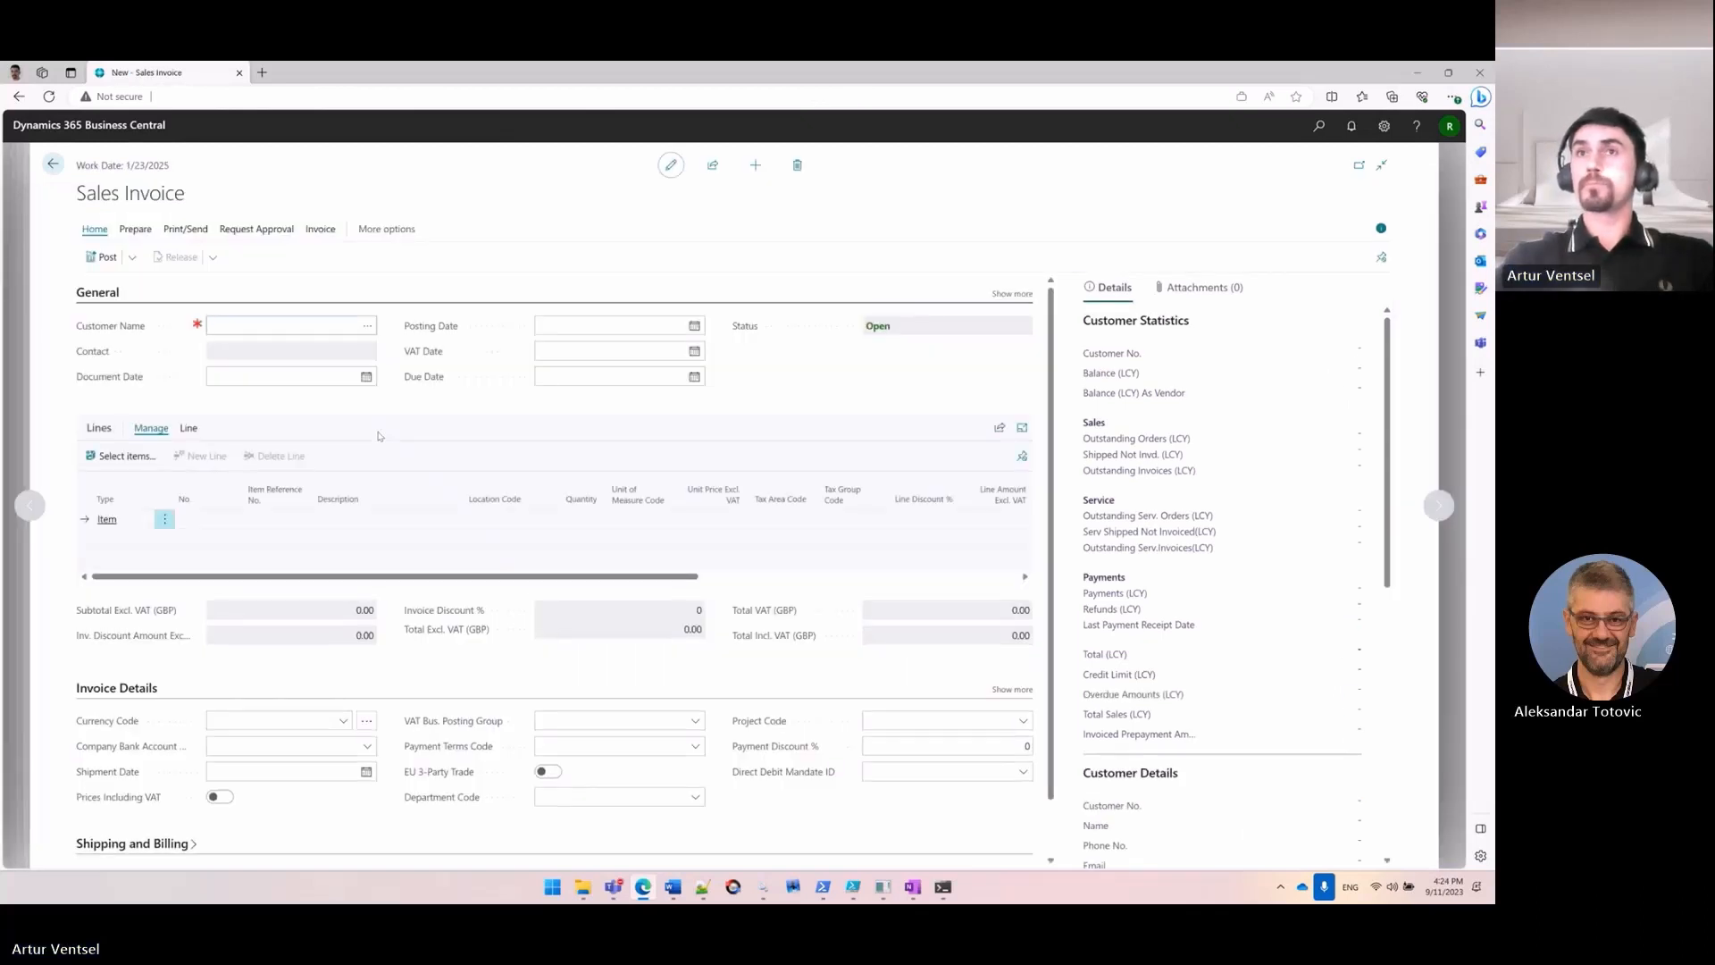
type("10000")
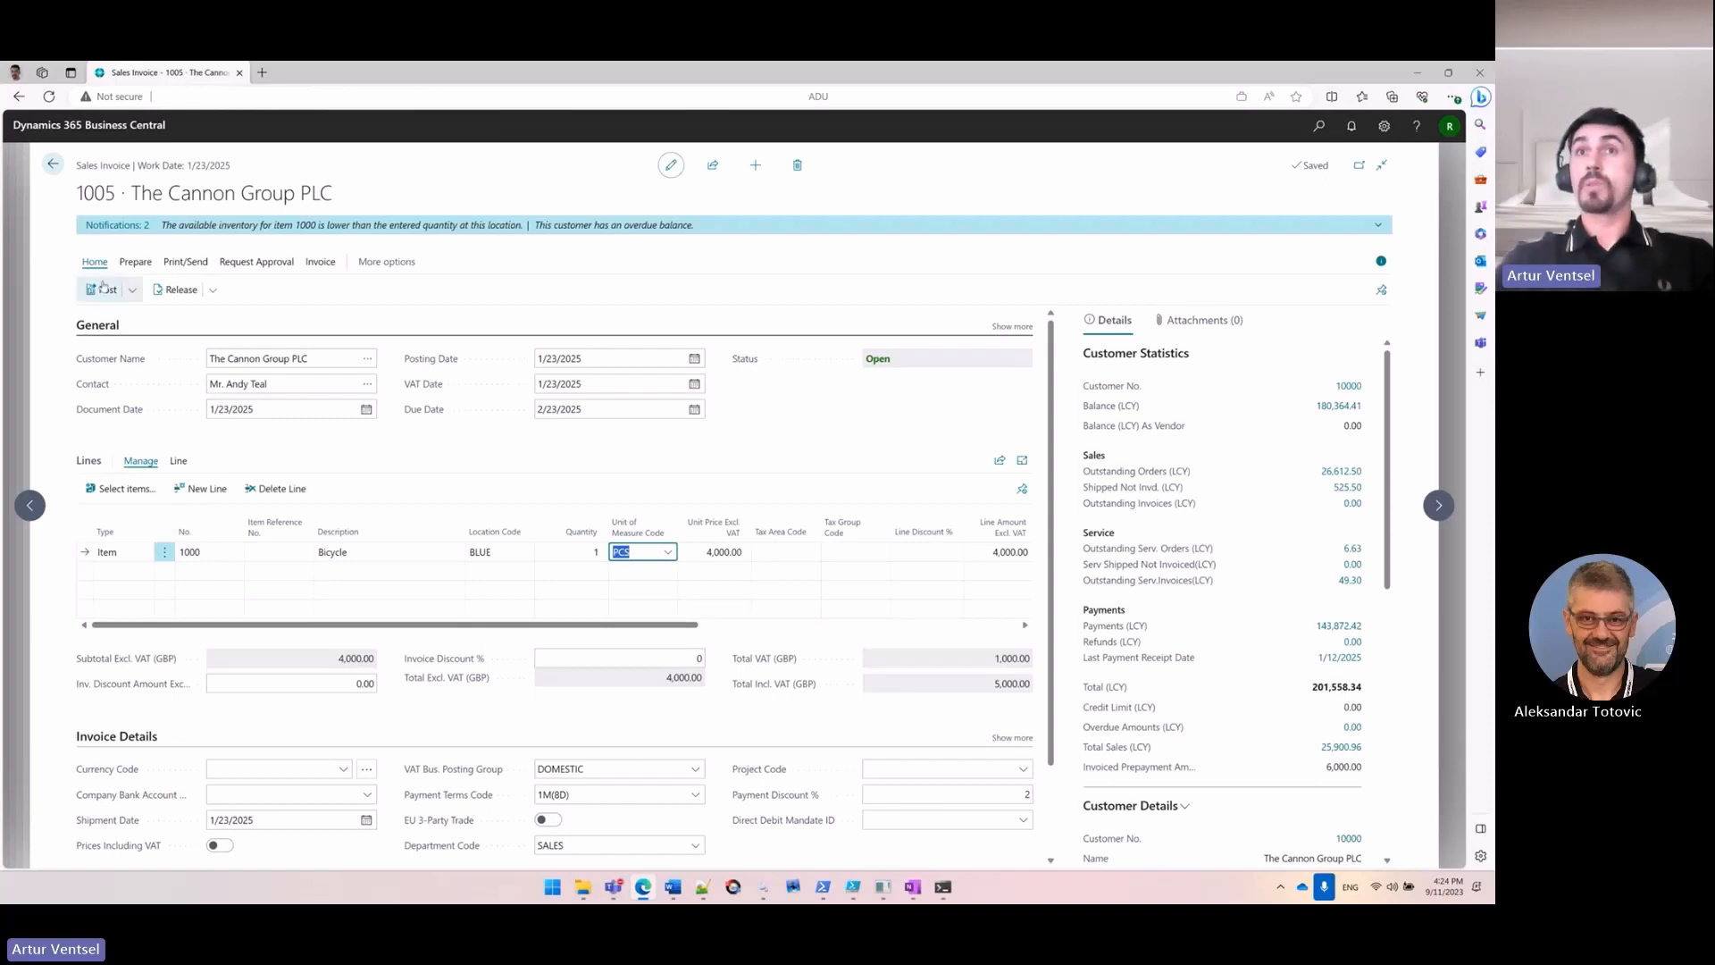
left_click(102, 289)
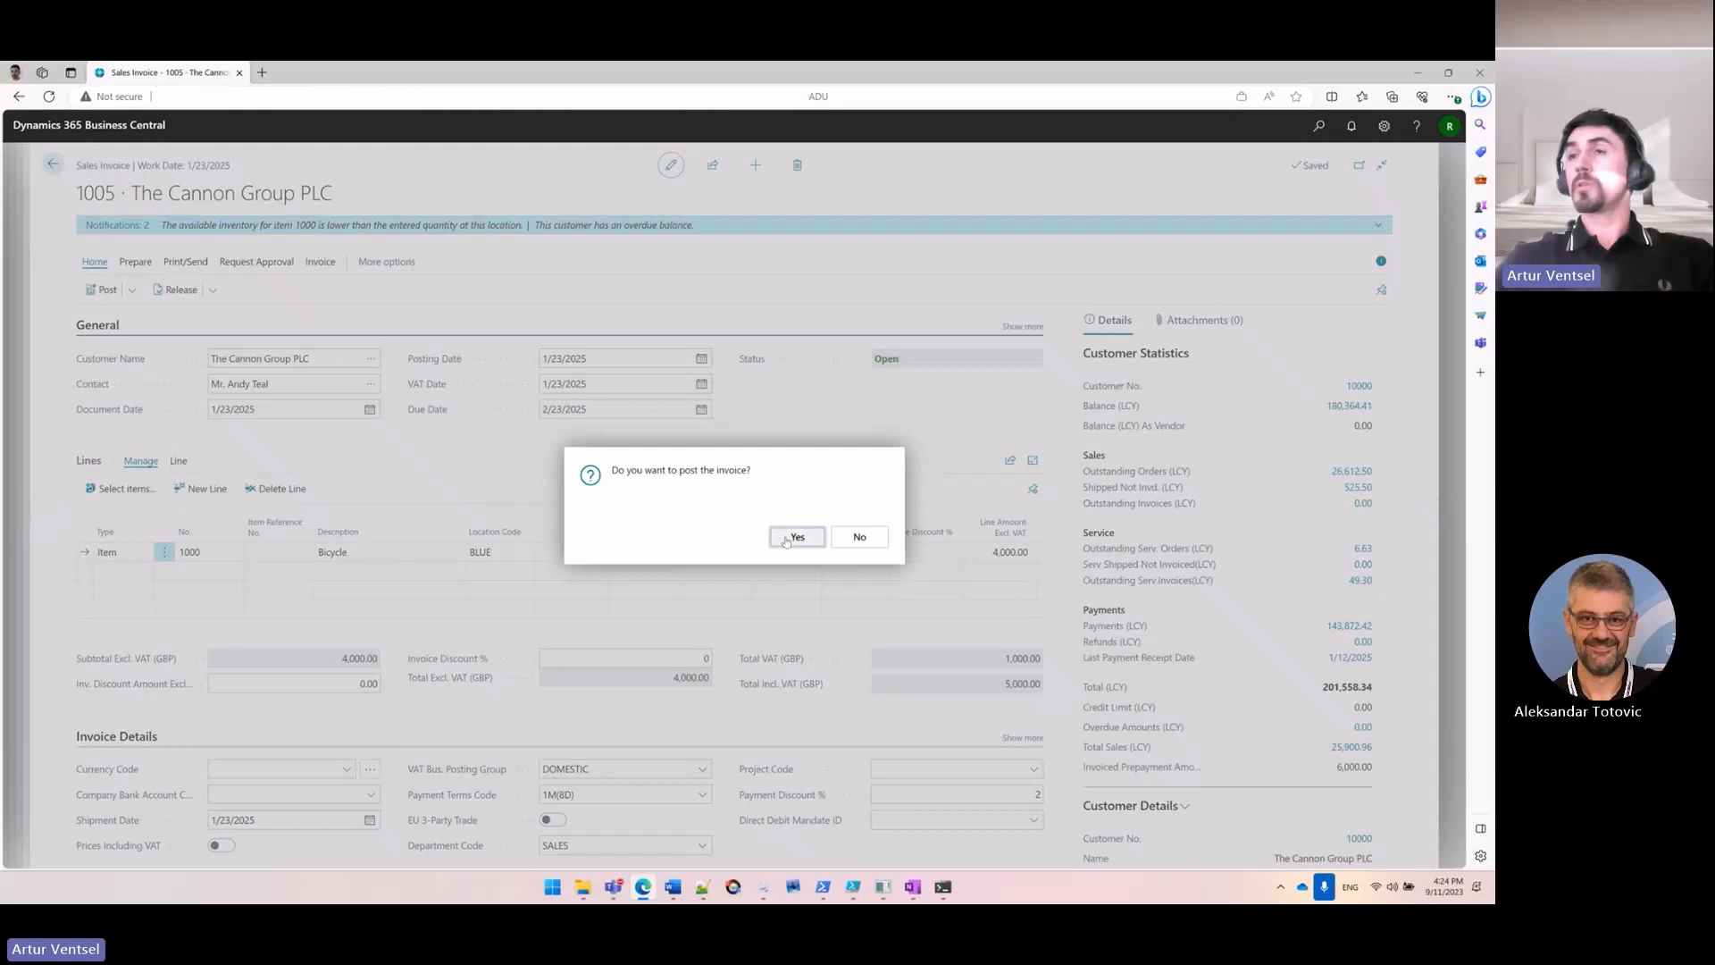
left_click(795, 538)
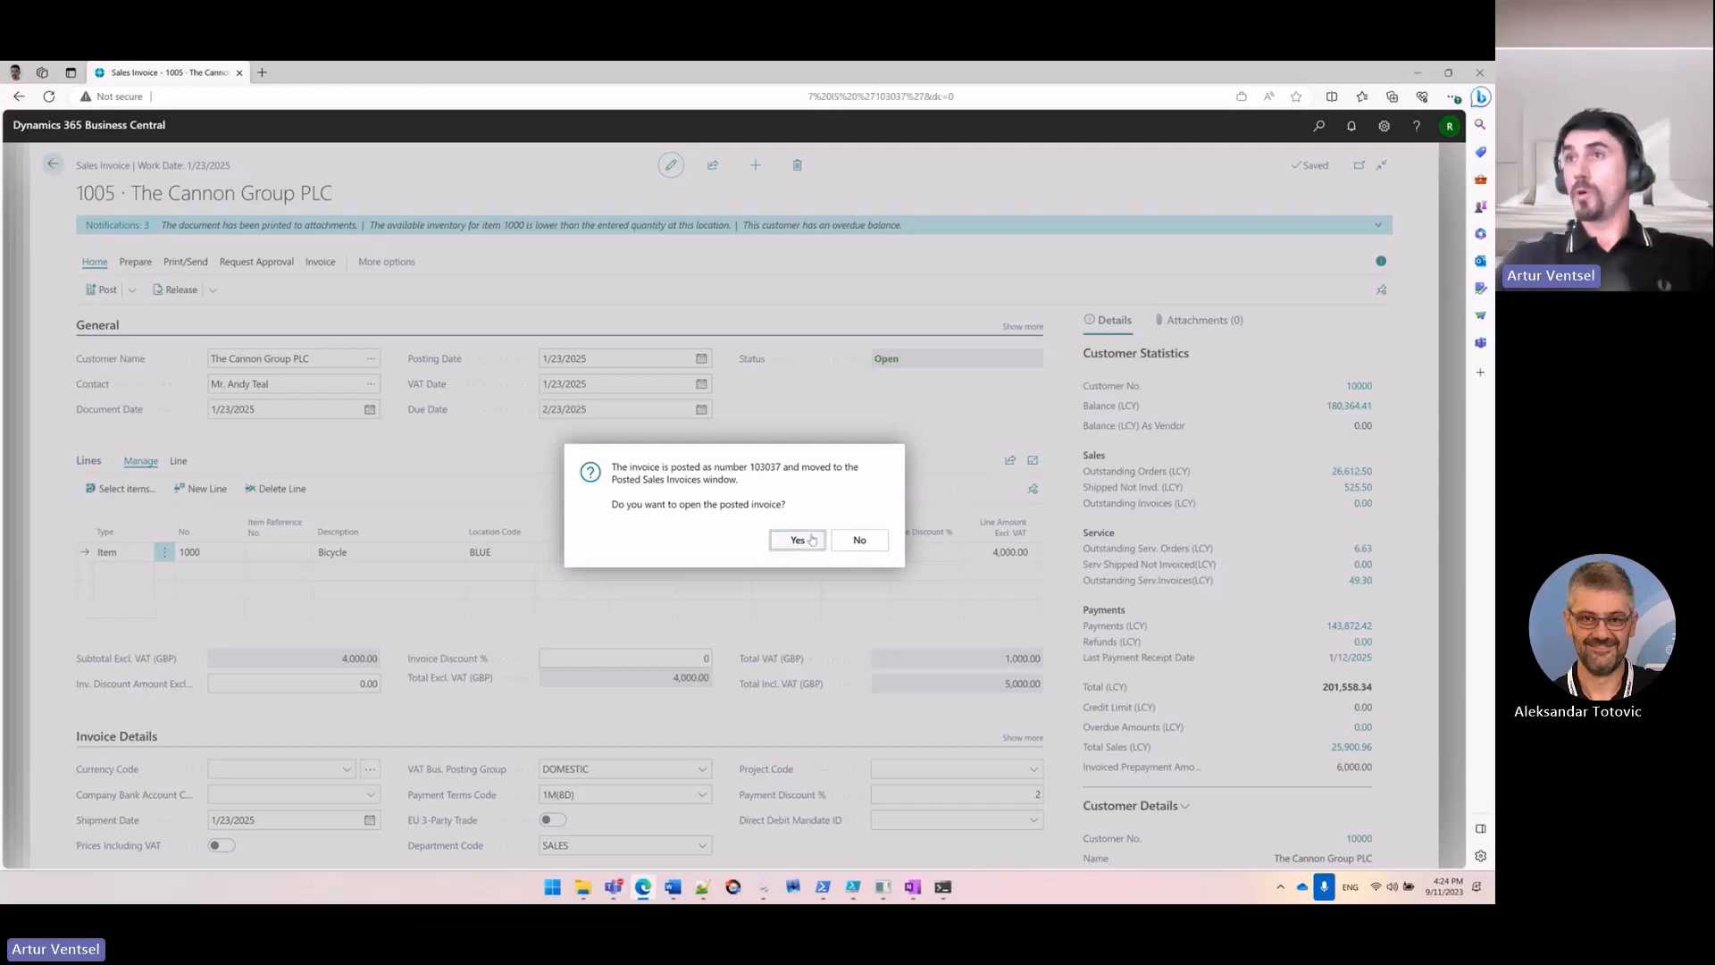
View posted invoice 103037's auto-generated DigitalVoucher PDF and return to the invoice
left_click(797, 540)
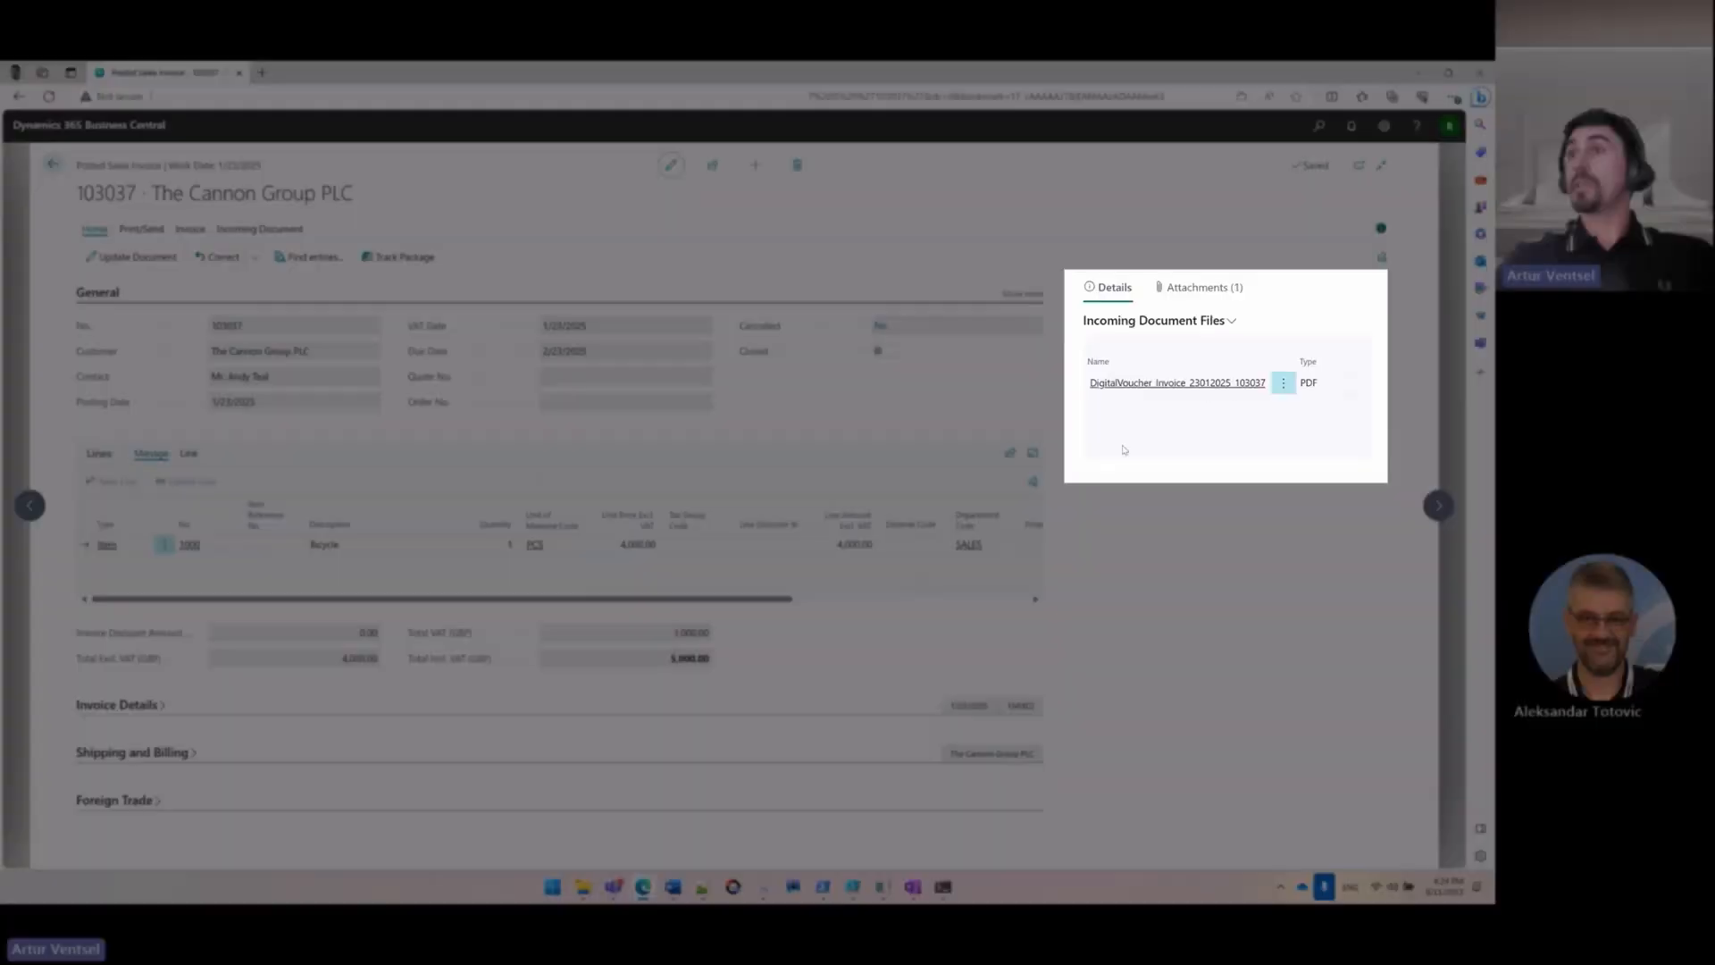
mouse_move(1176, 383)
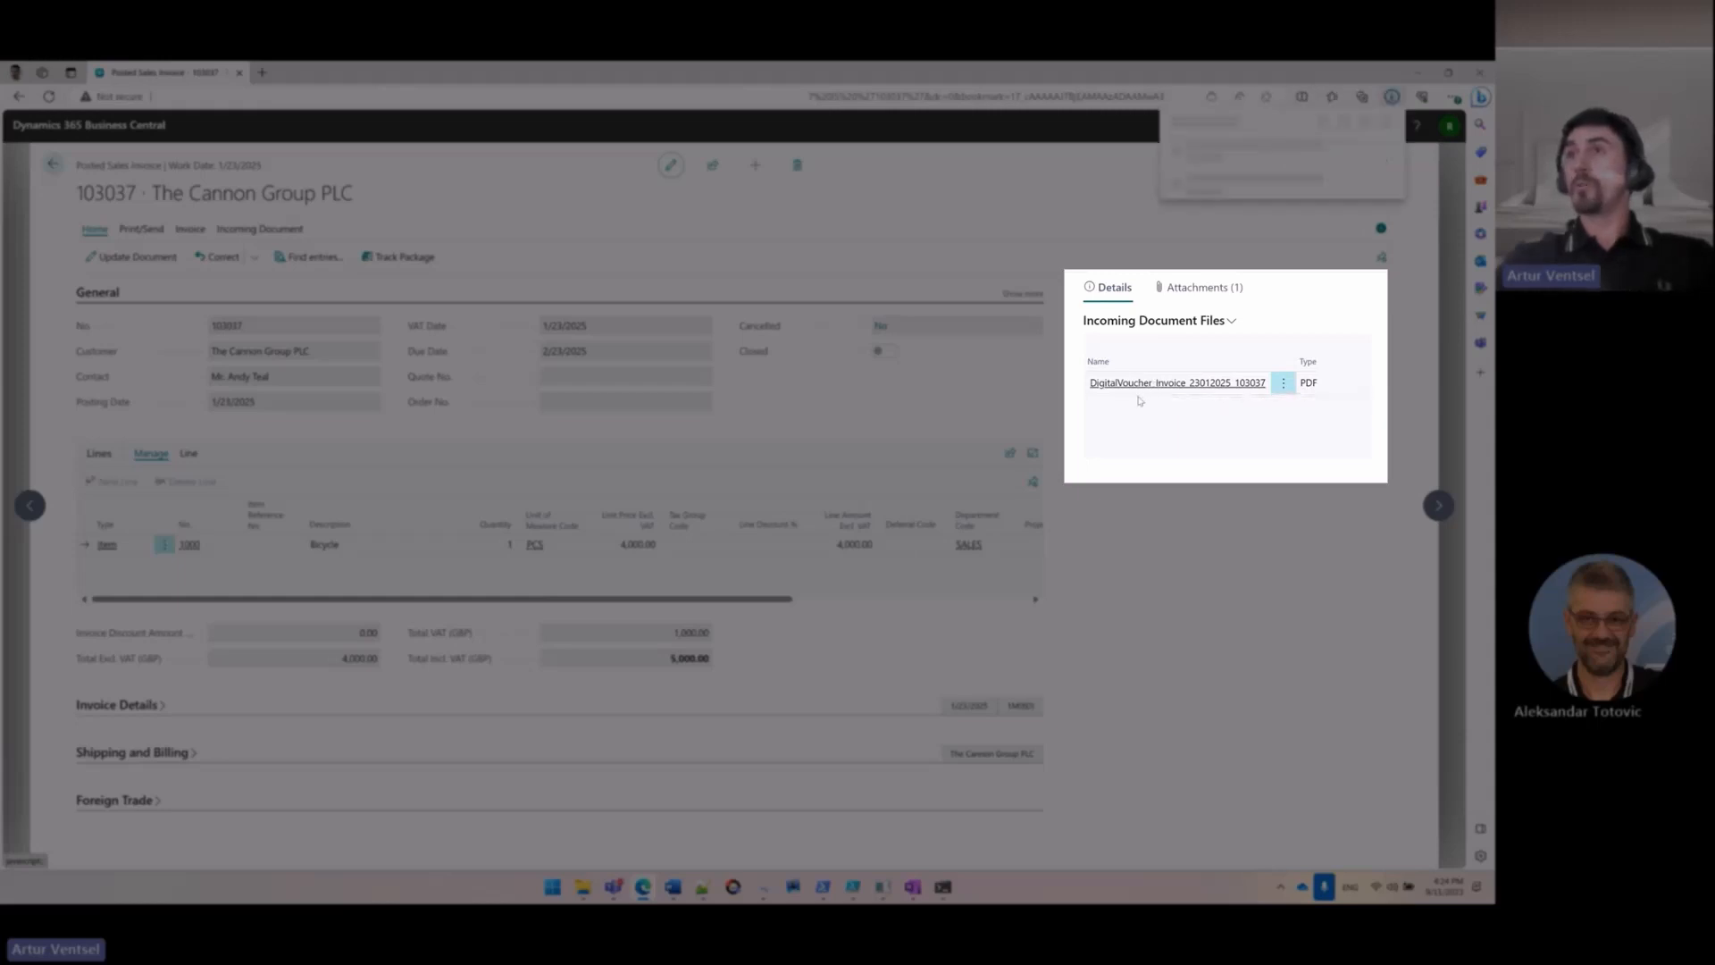
left_click(1178, 383)
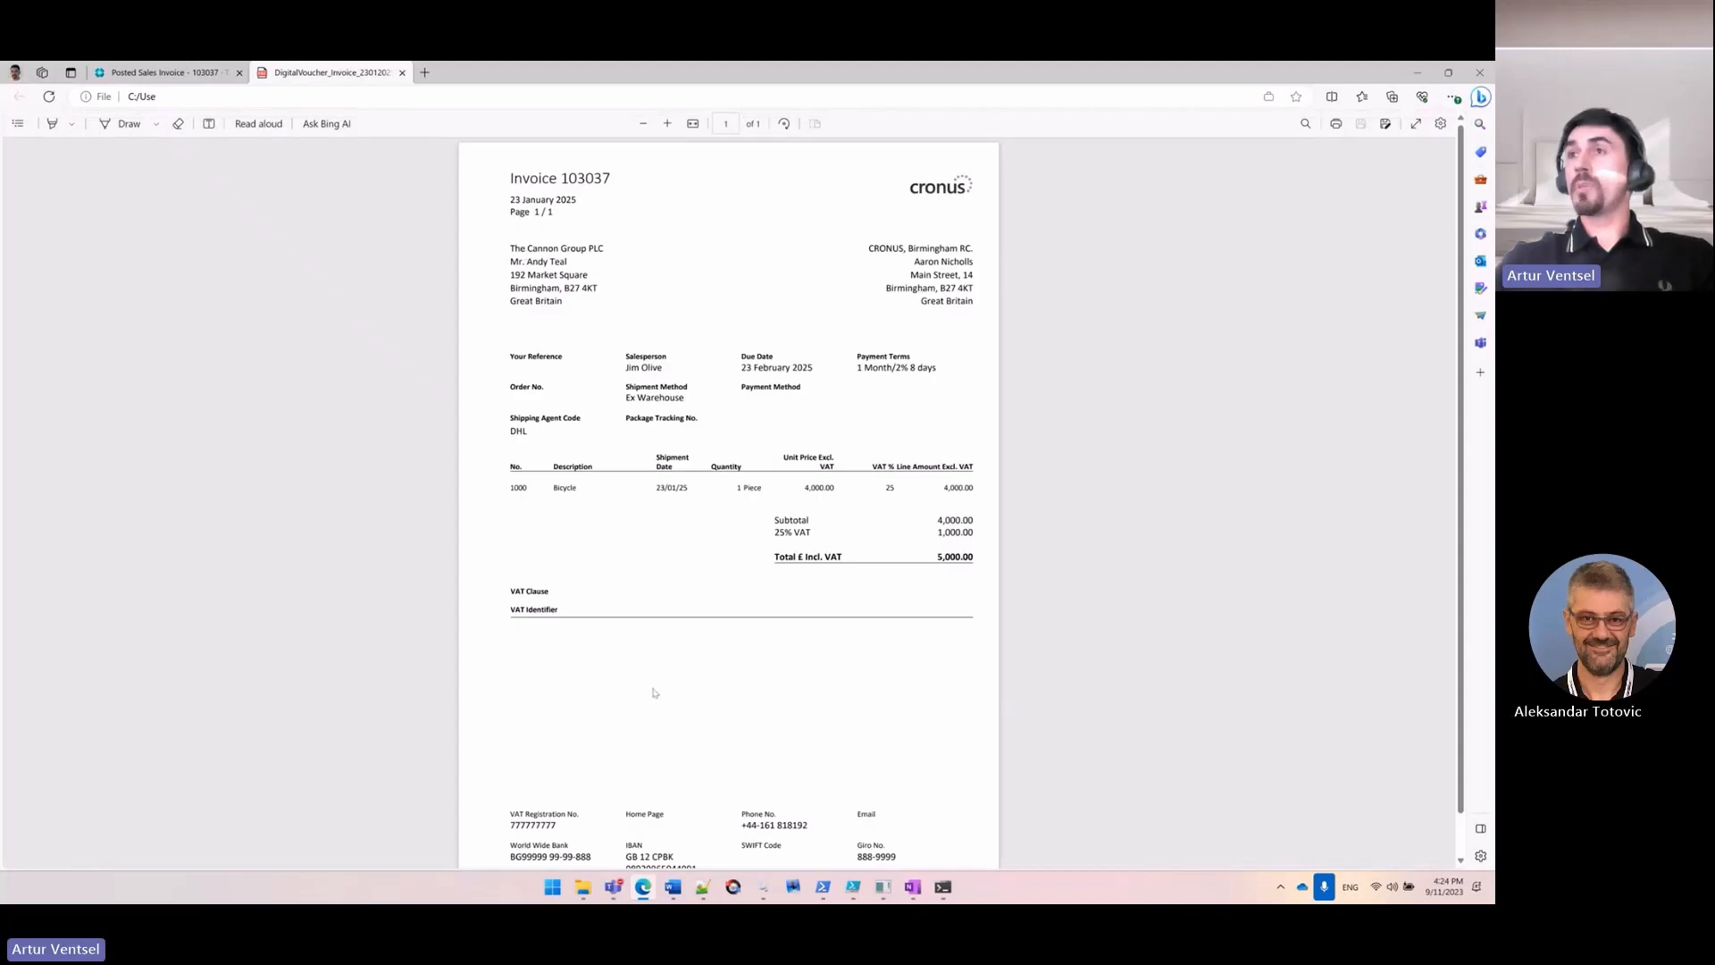
mouse_move(577, 523)
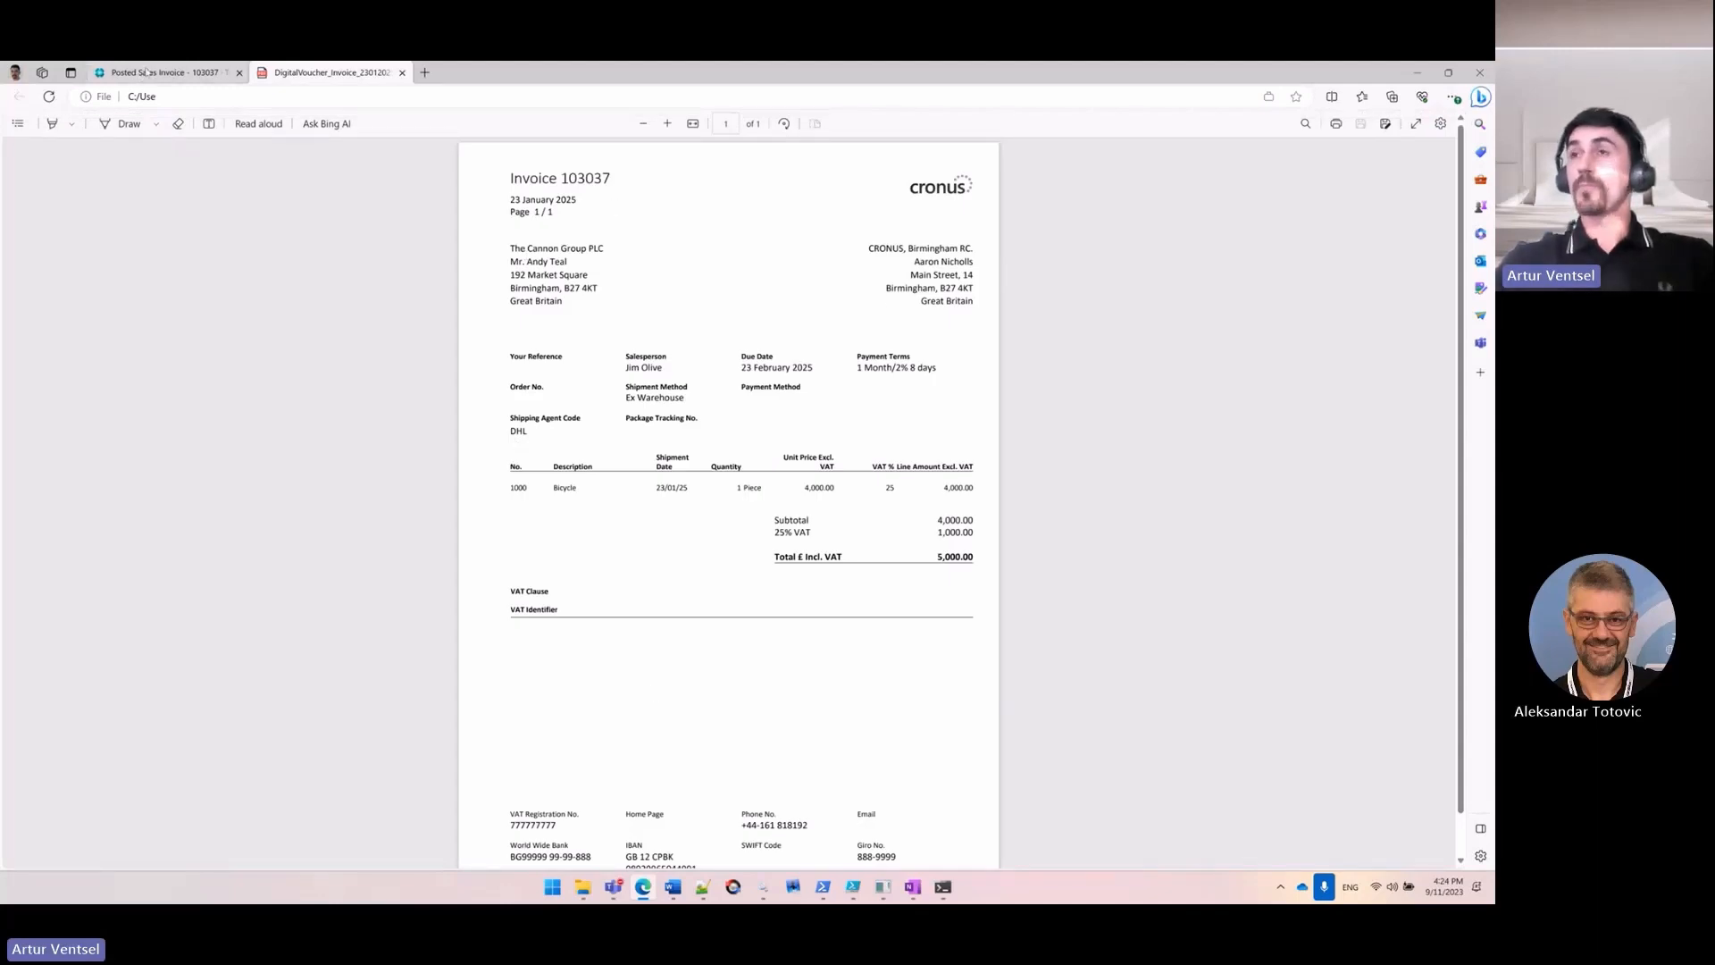
left_click(164, 72)
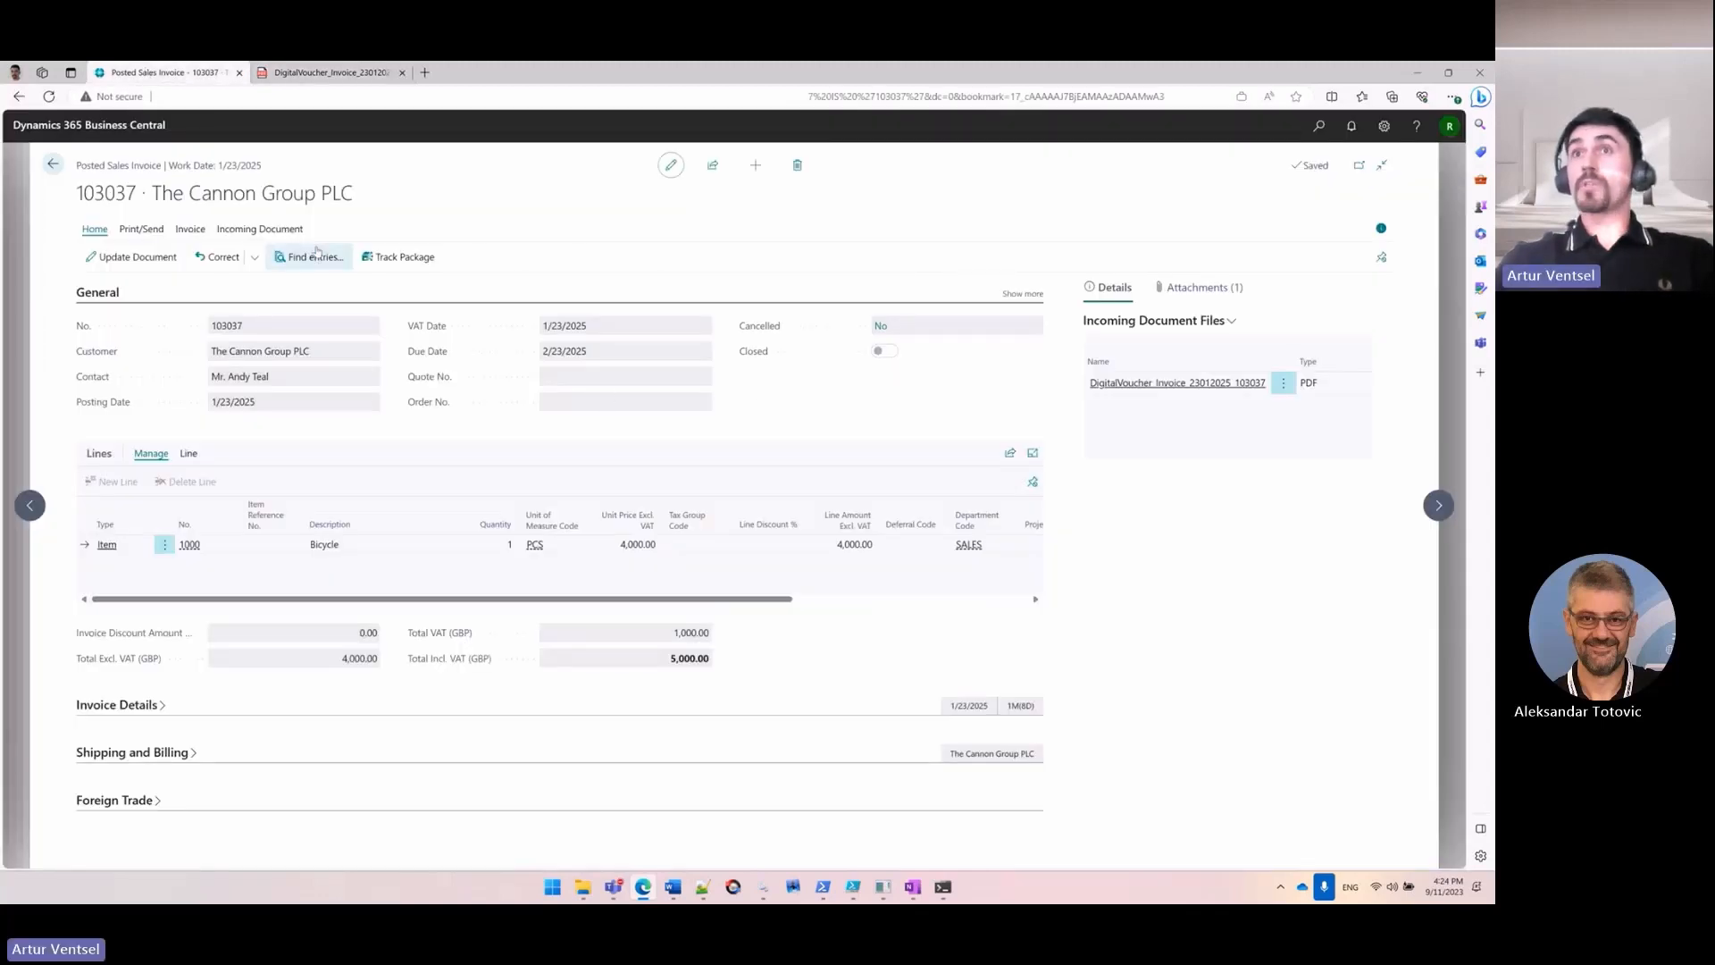
Find entries linked to document 103037, view the G/L Entry line, and close the page
left_click(311, 255)
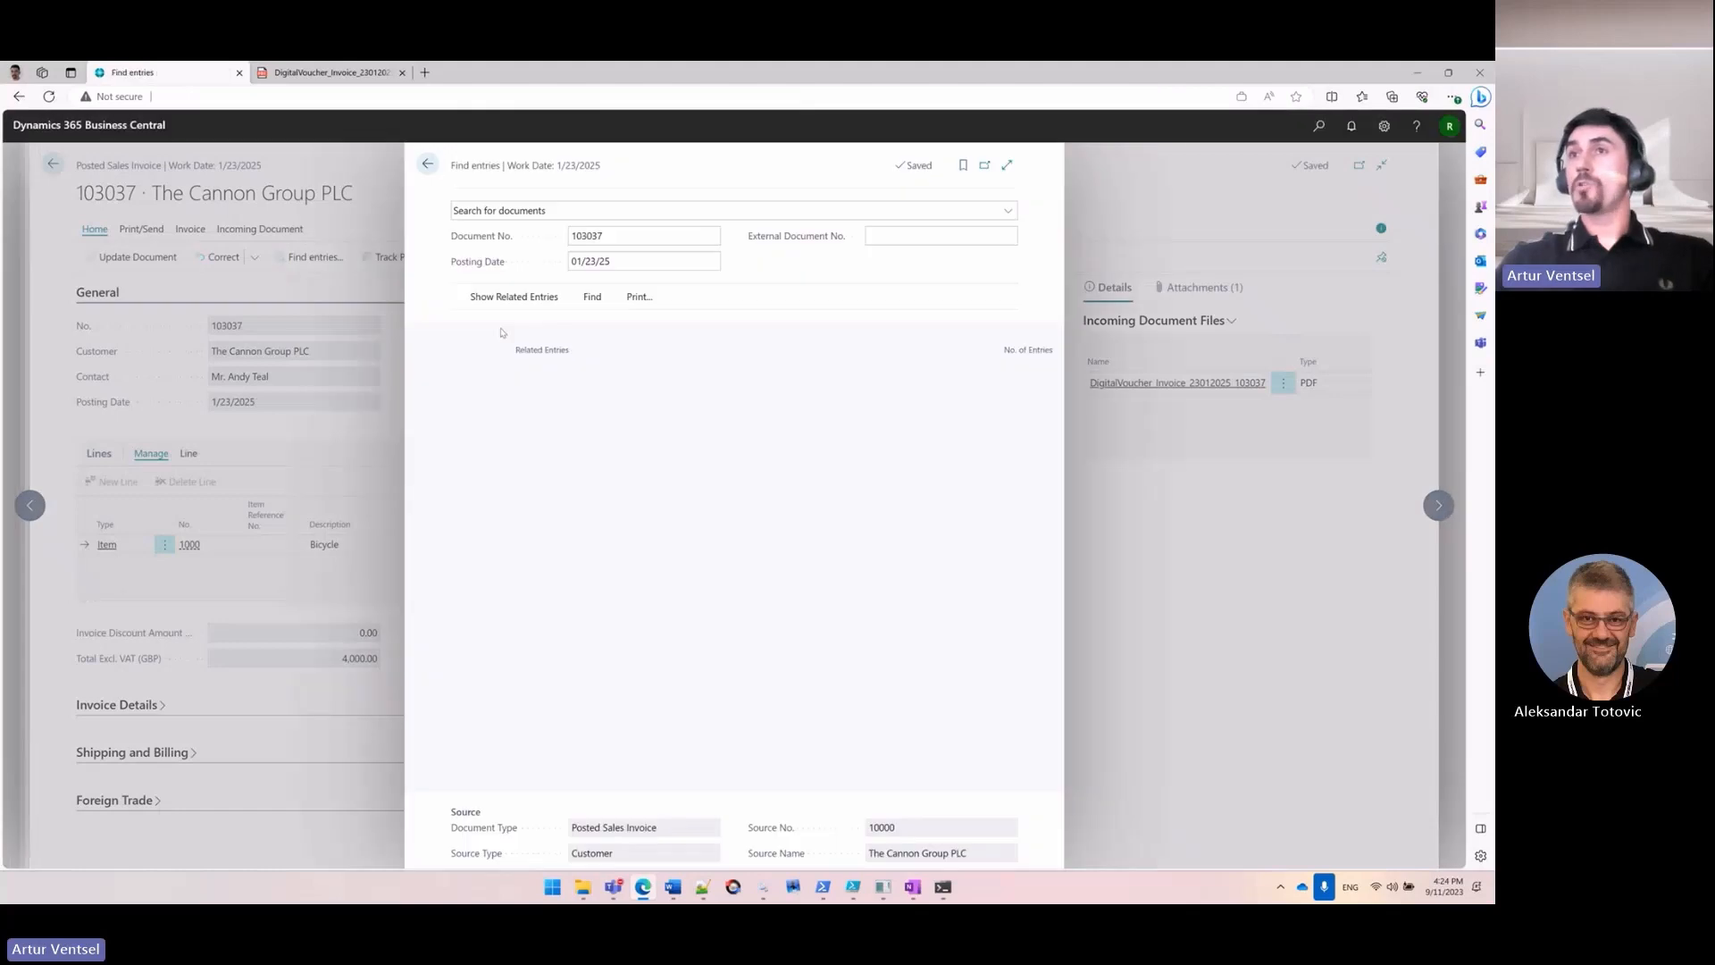
left_click(513, 297)
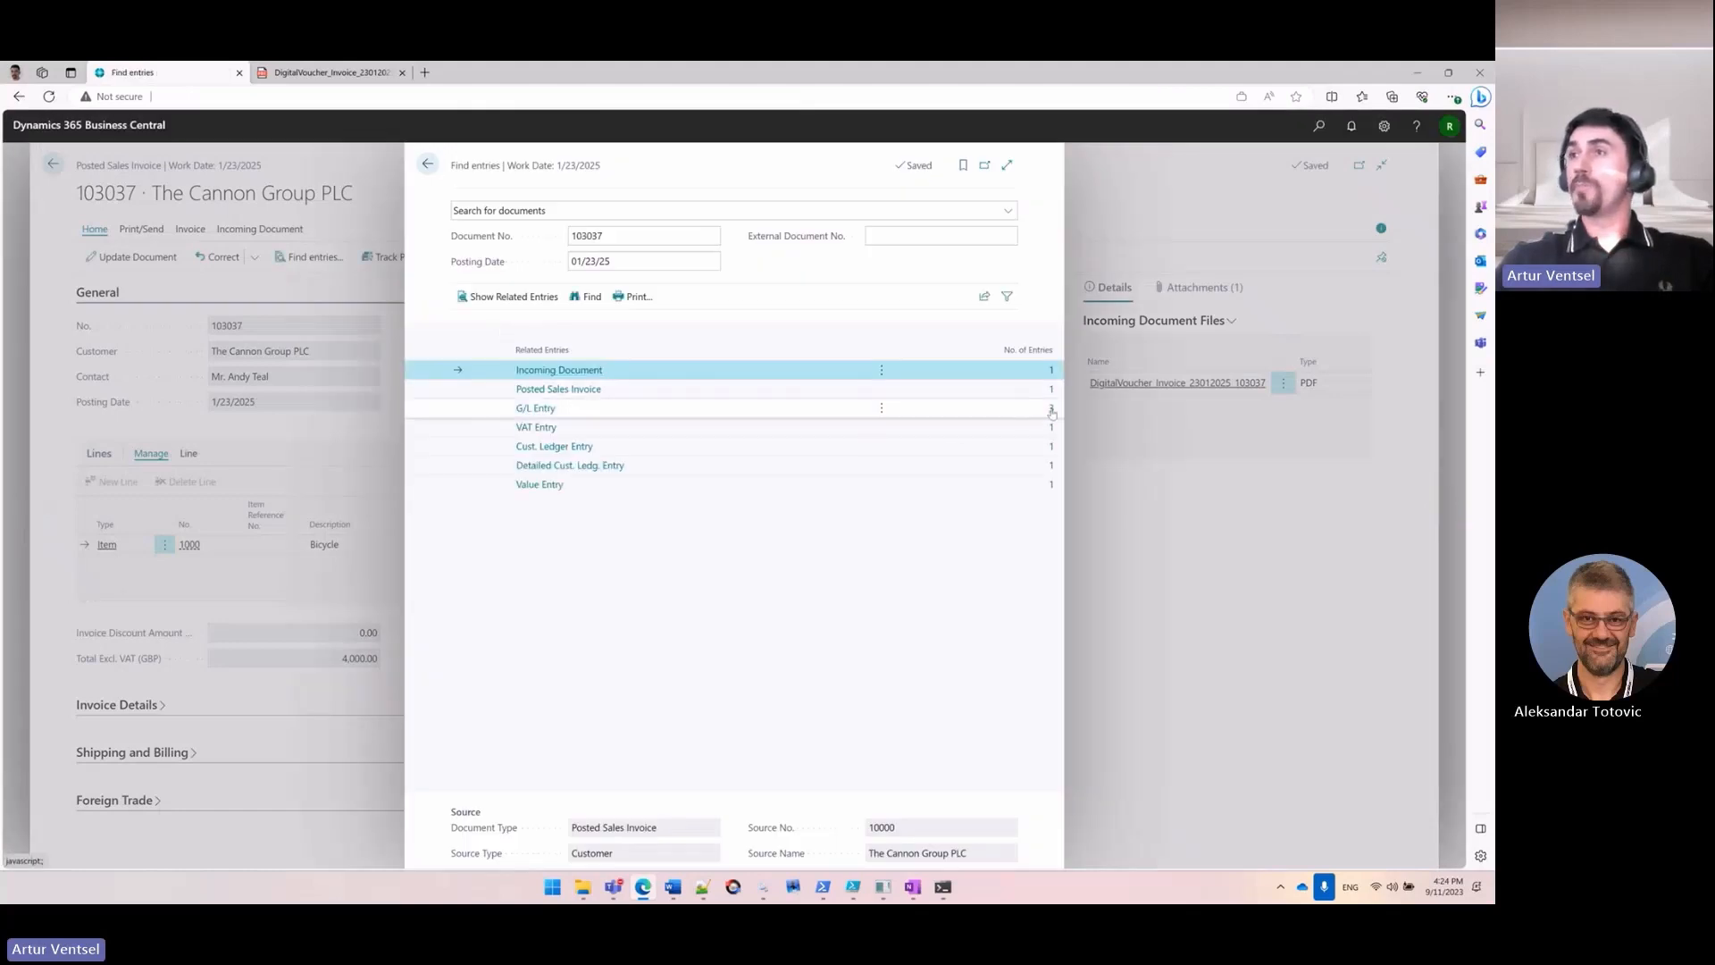
left_click(534, 407)
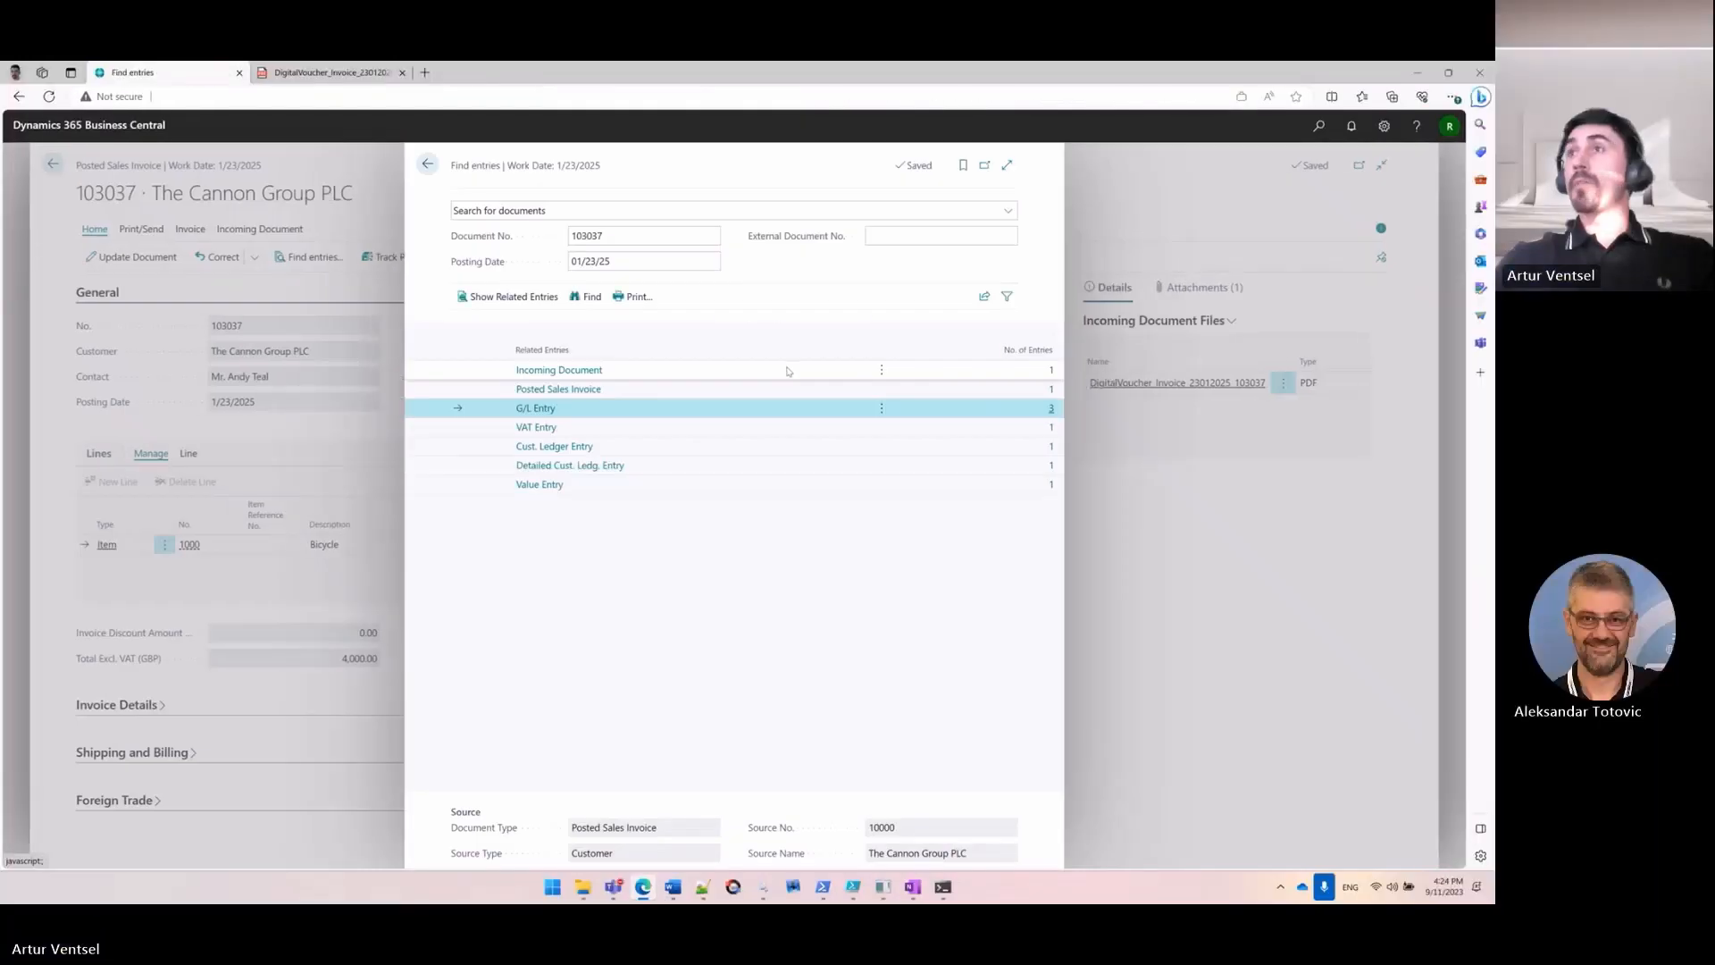
left_click(1319, 125)
type("sales jo")
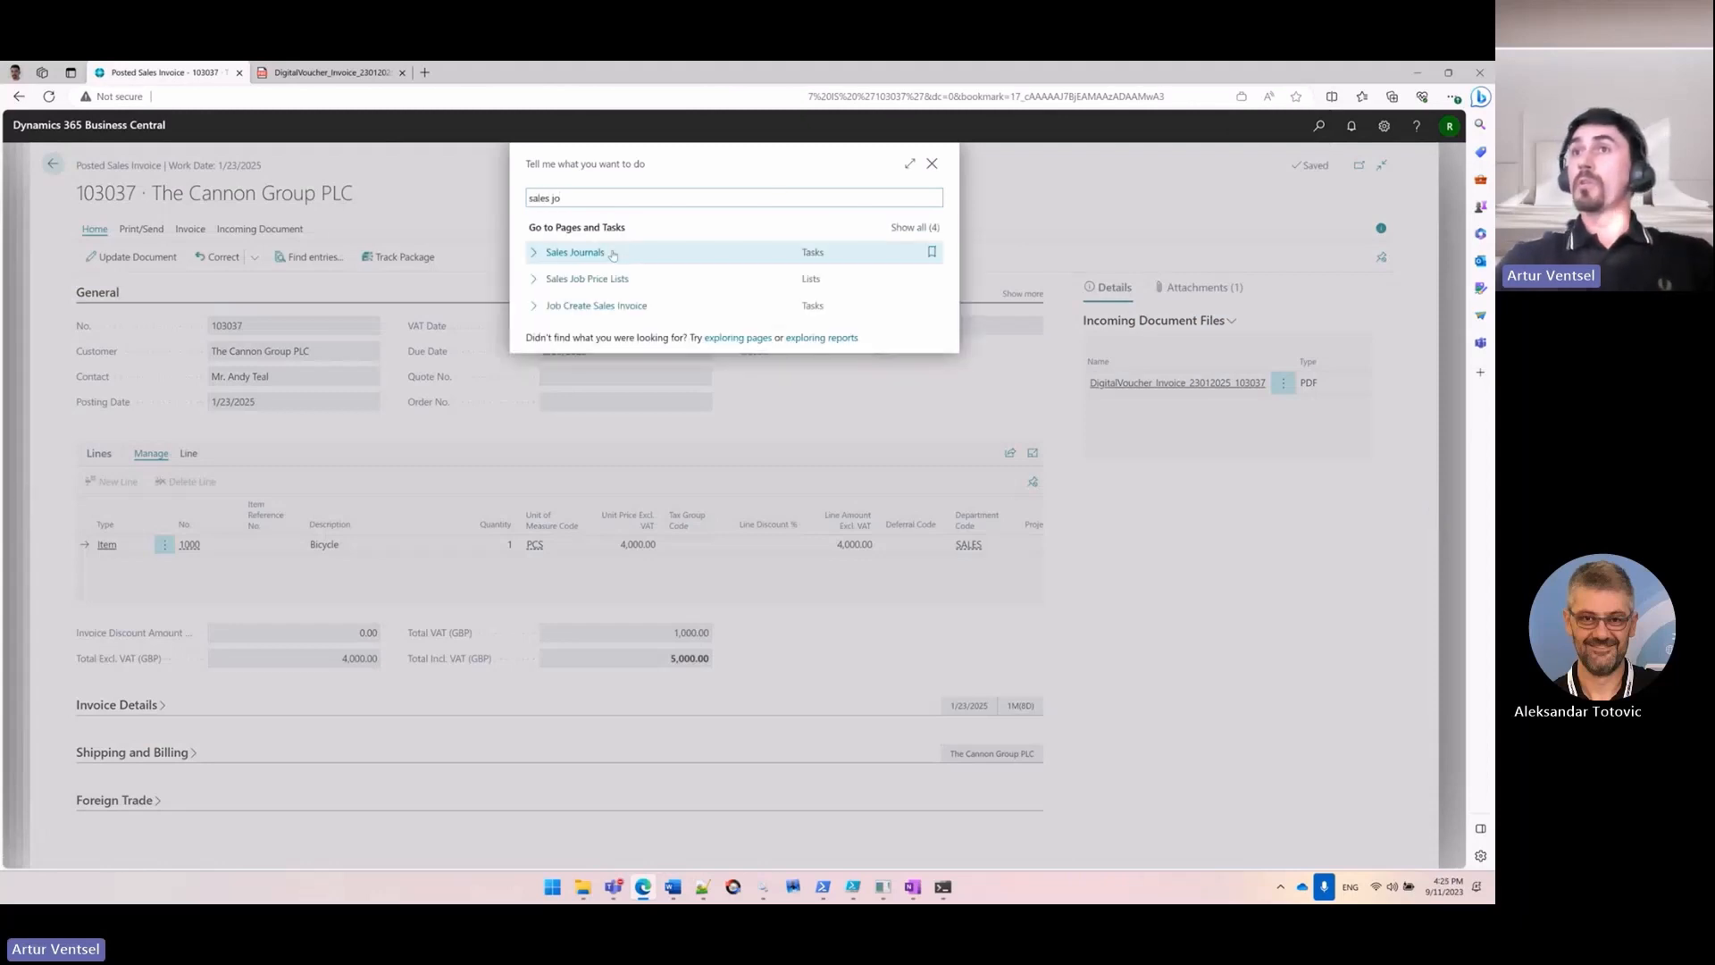
Post a 100.00 sales journal line for customer 10000 balanced to bank account GIRO
left_click(573, 251)
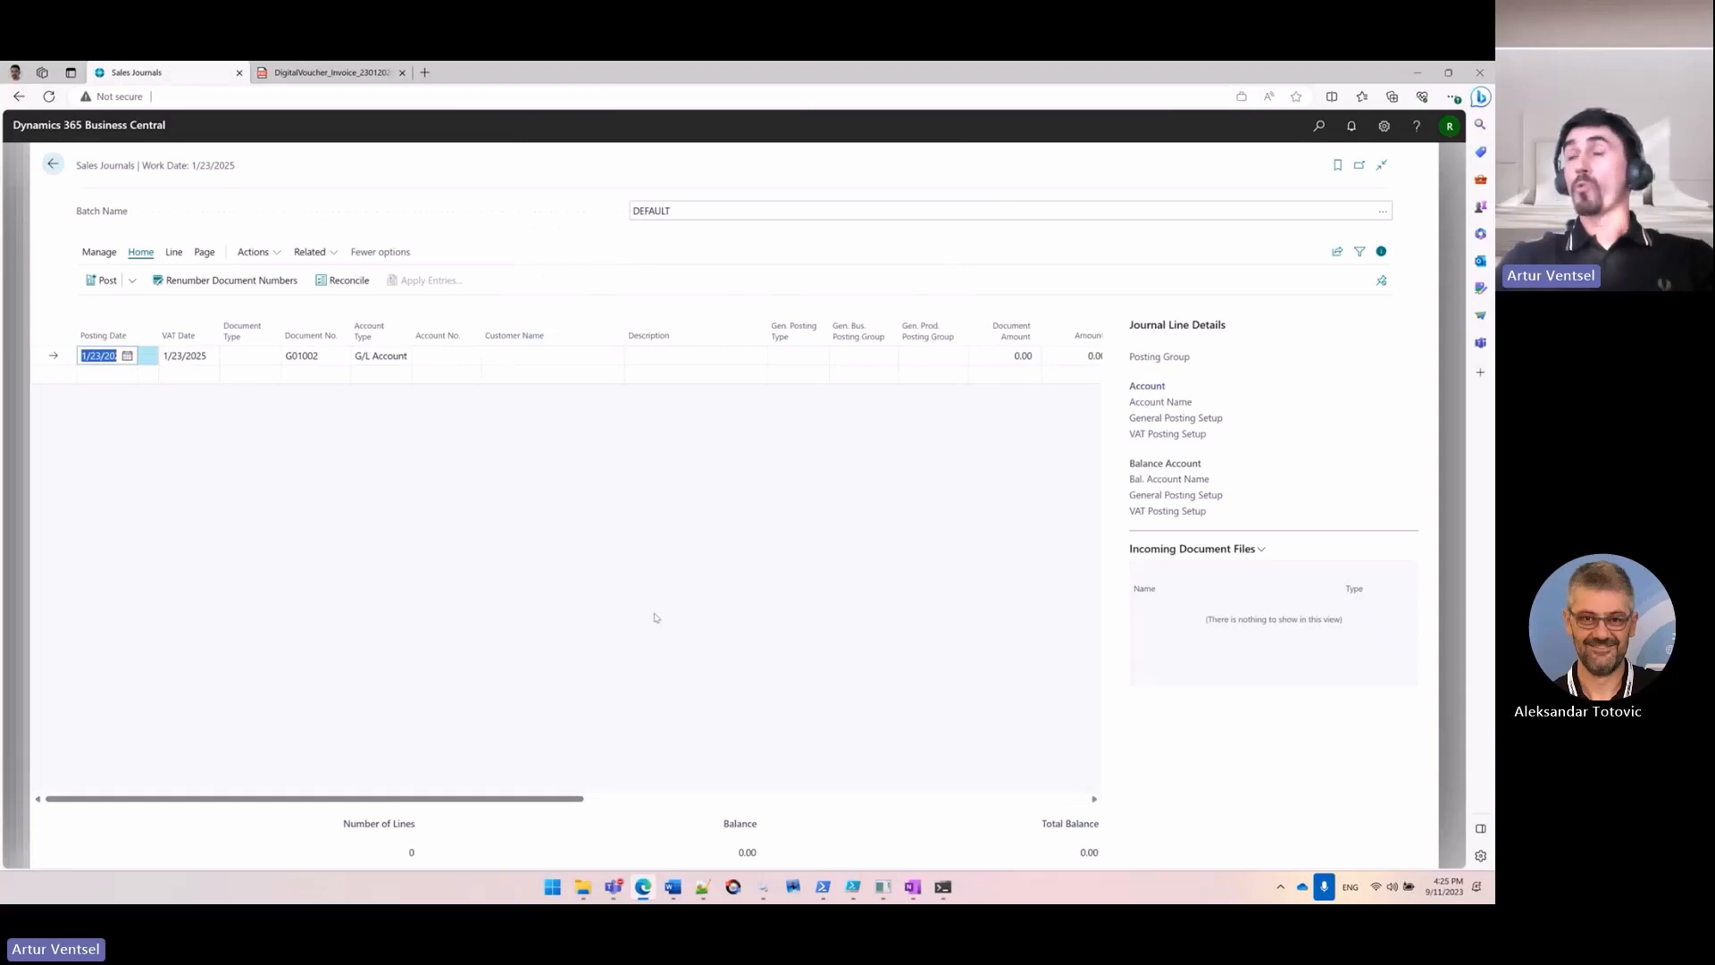
mouse_move(364, 418)
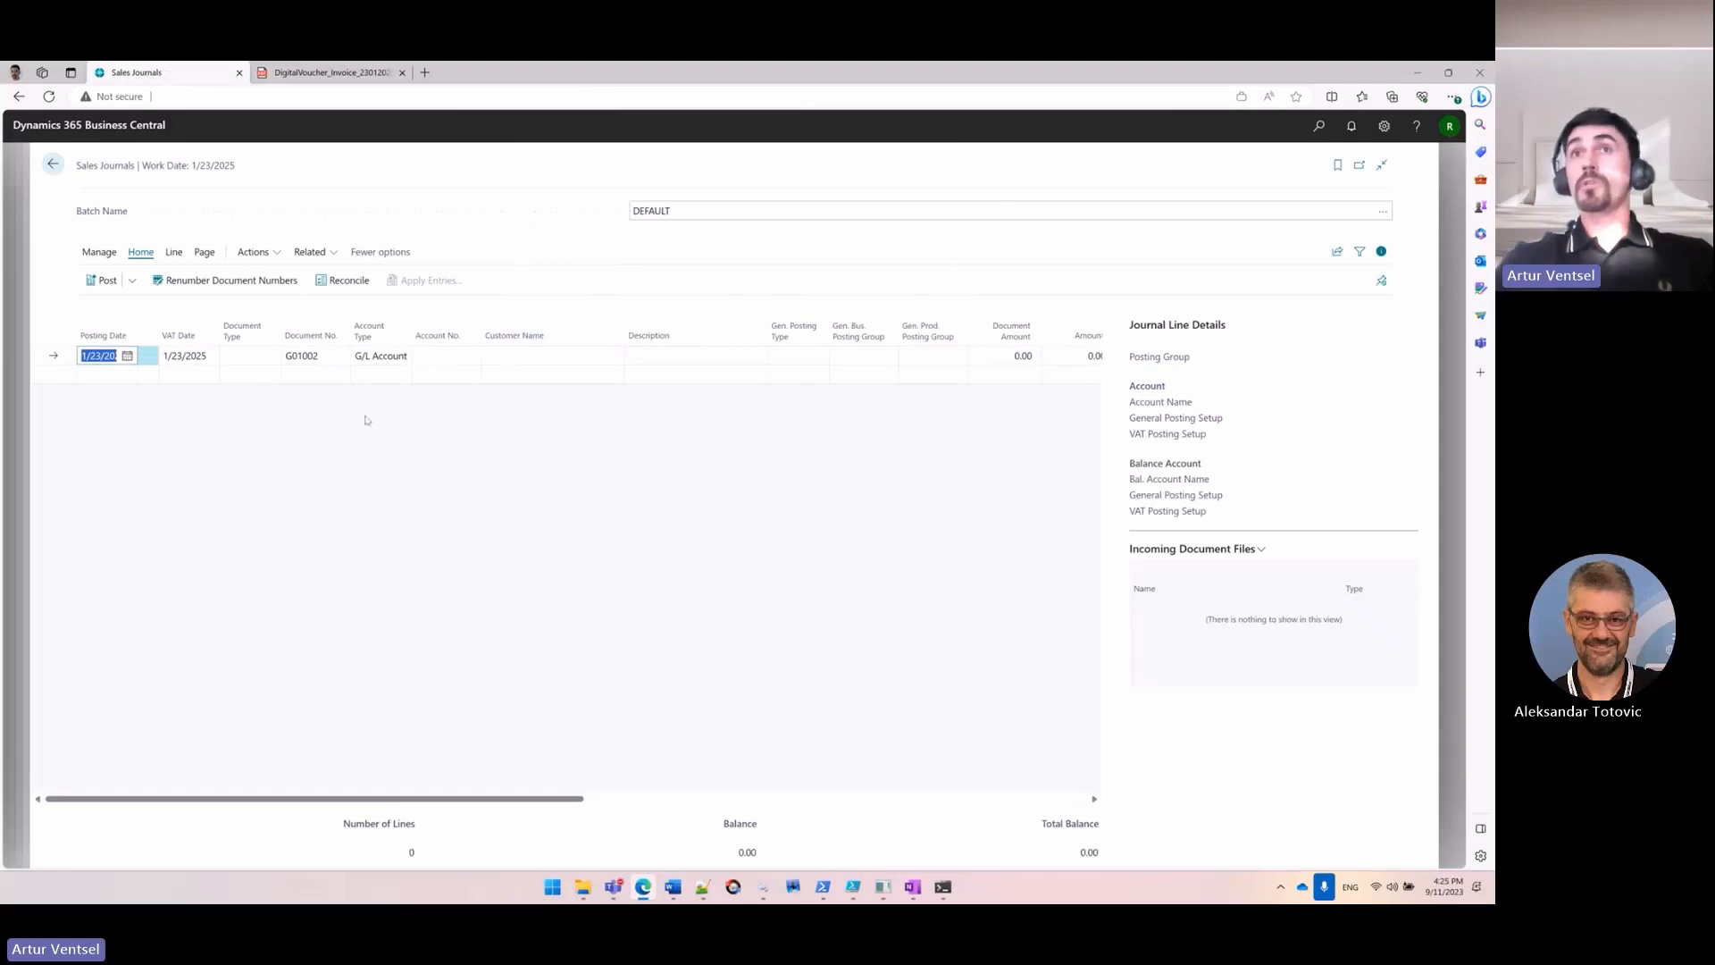
mouse_move(391, 443)
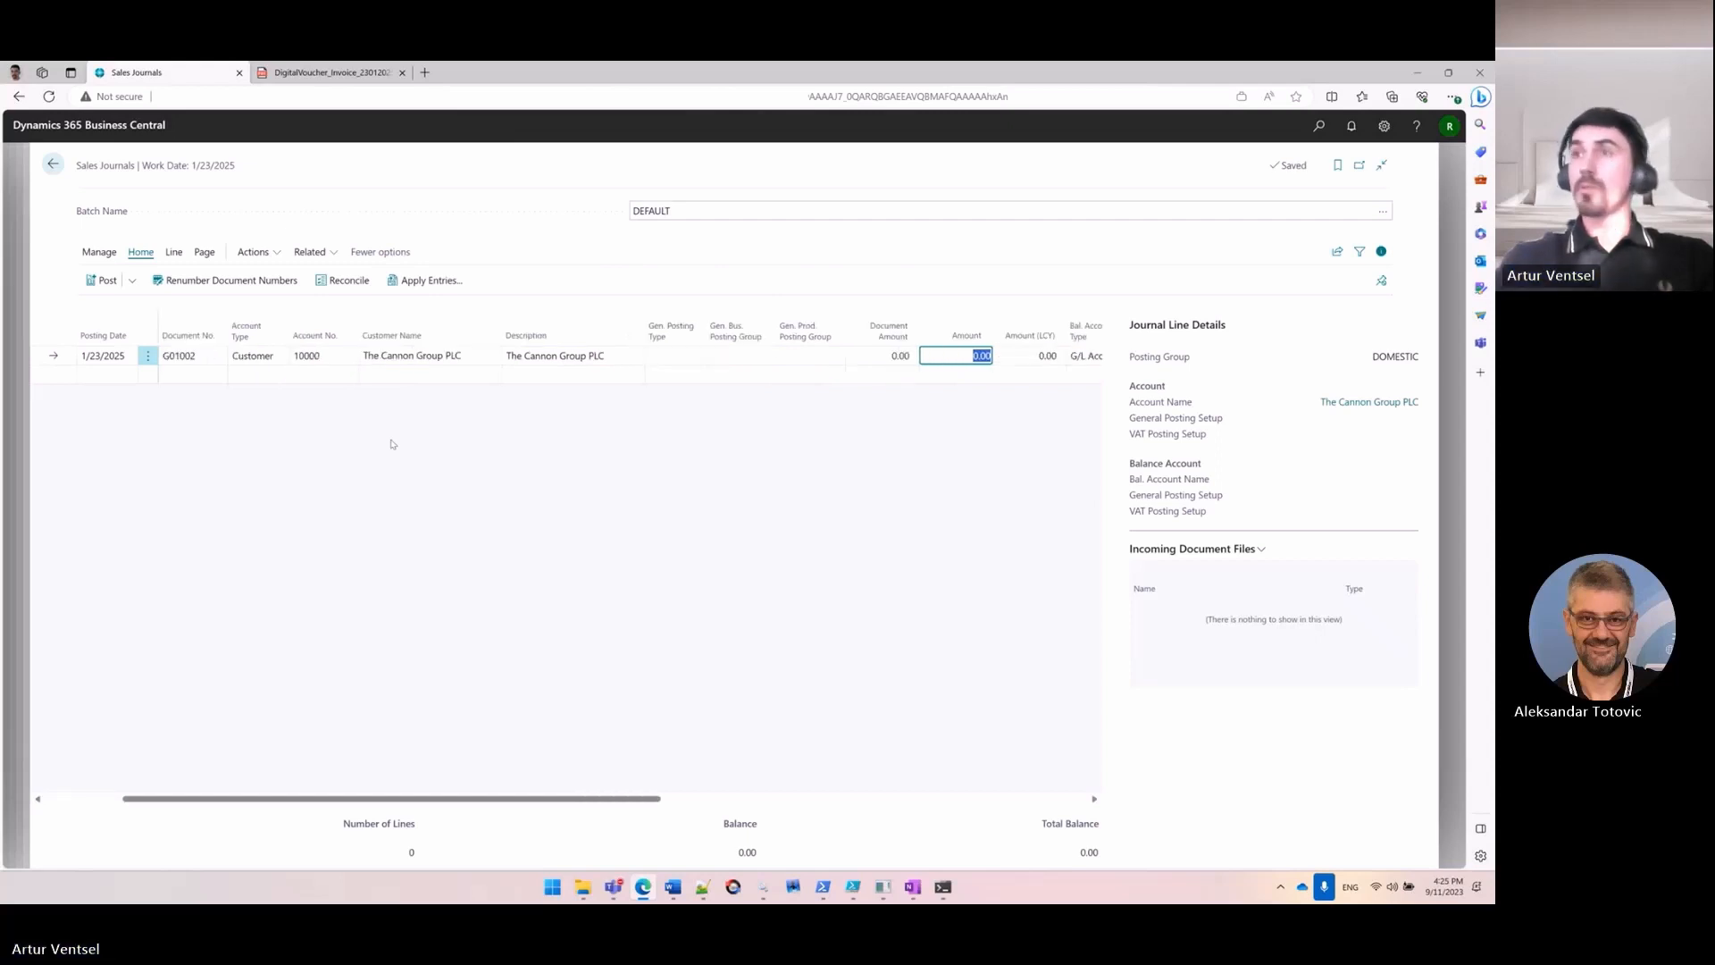
type("100")
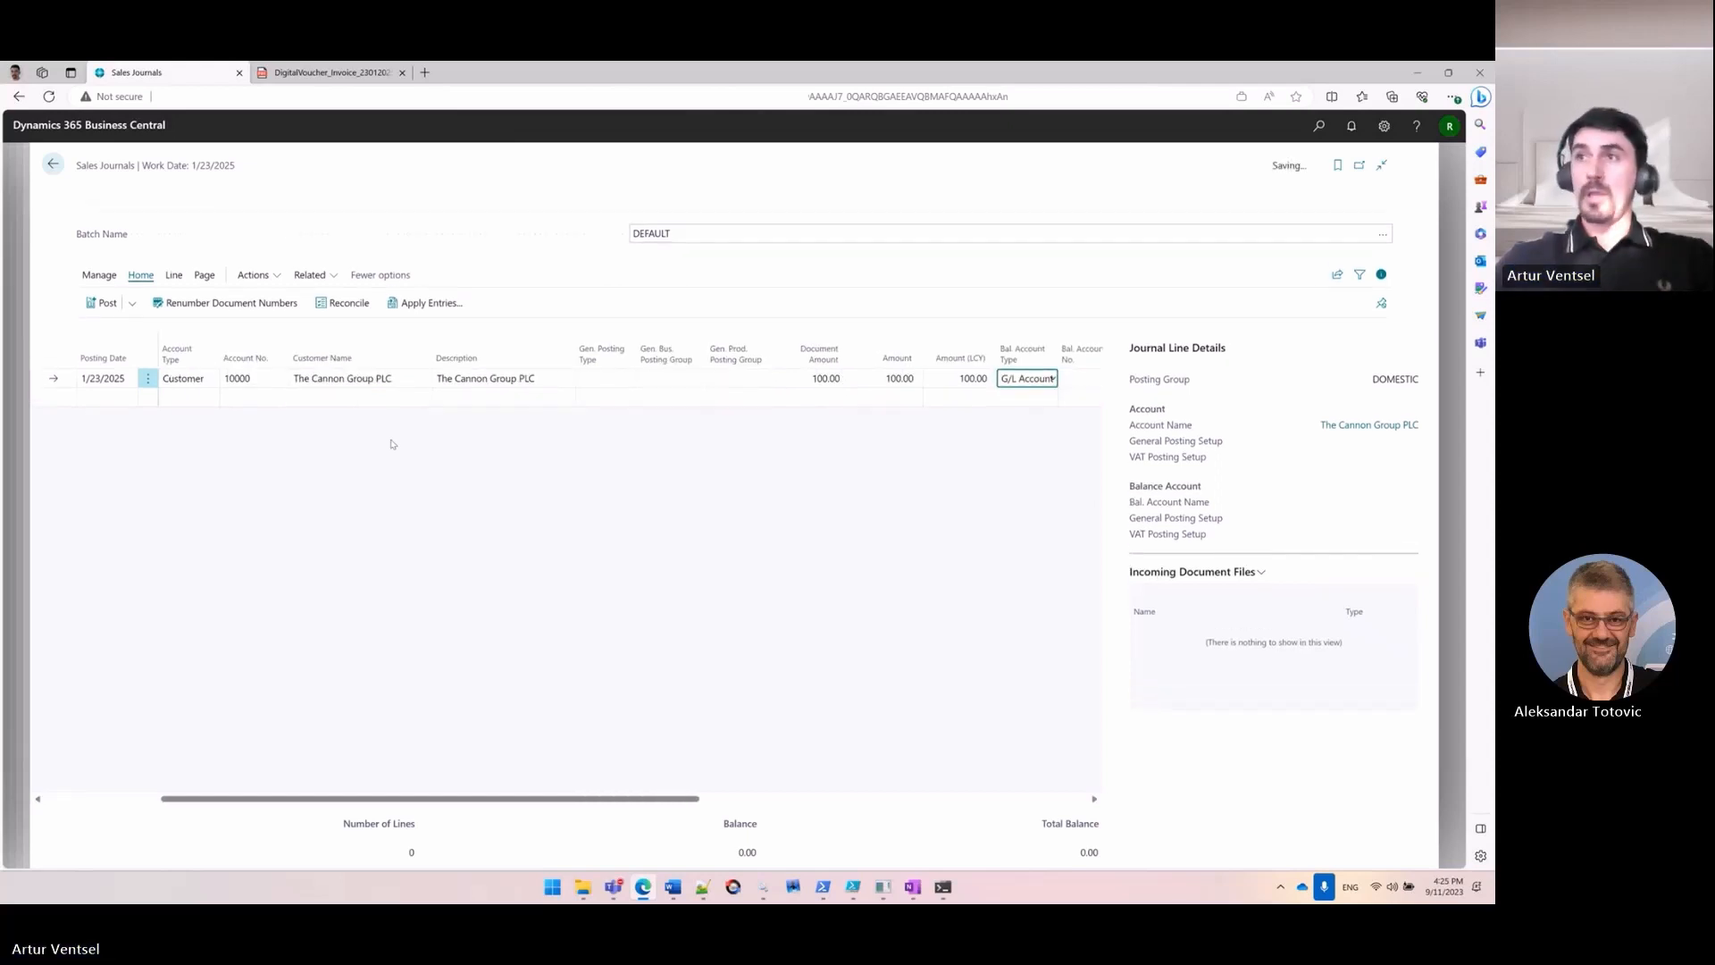
left_click(1025, 377)
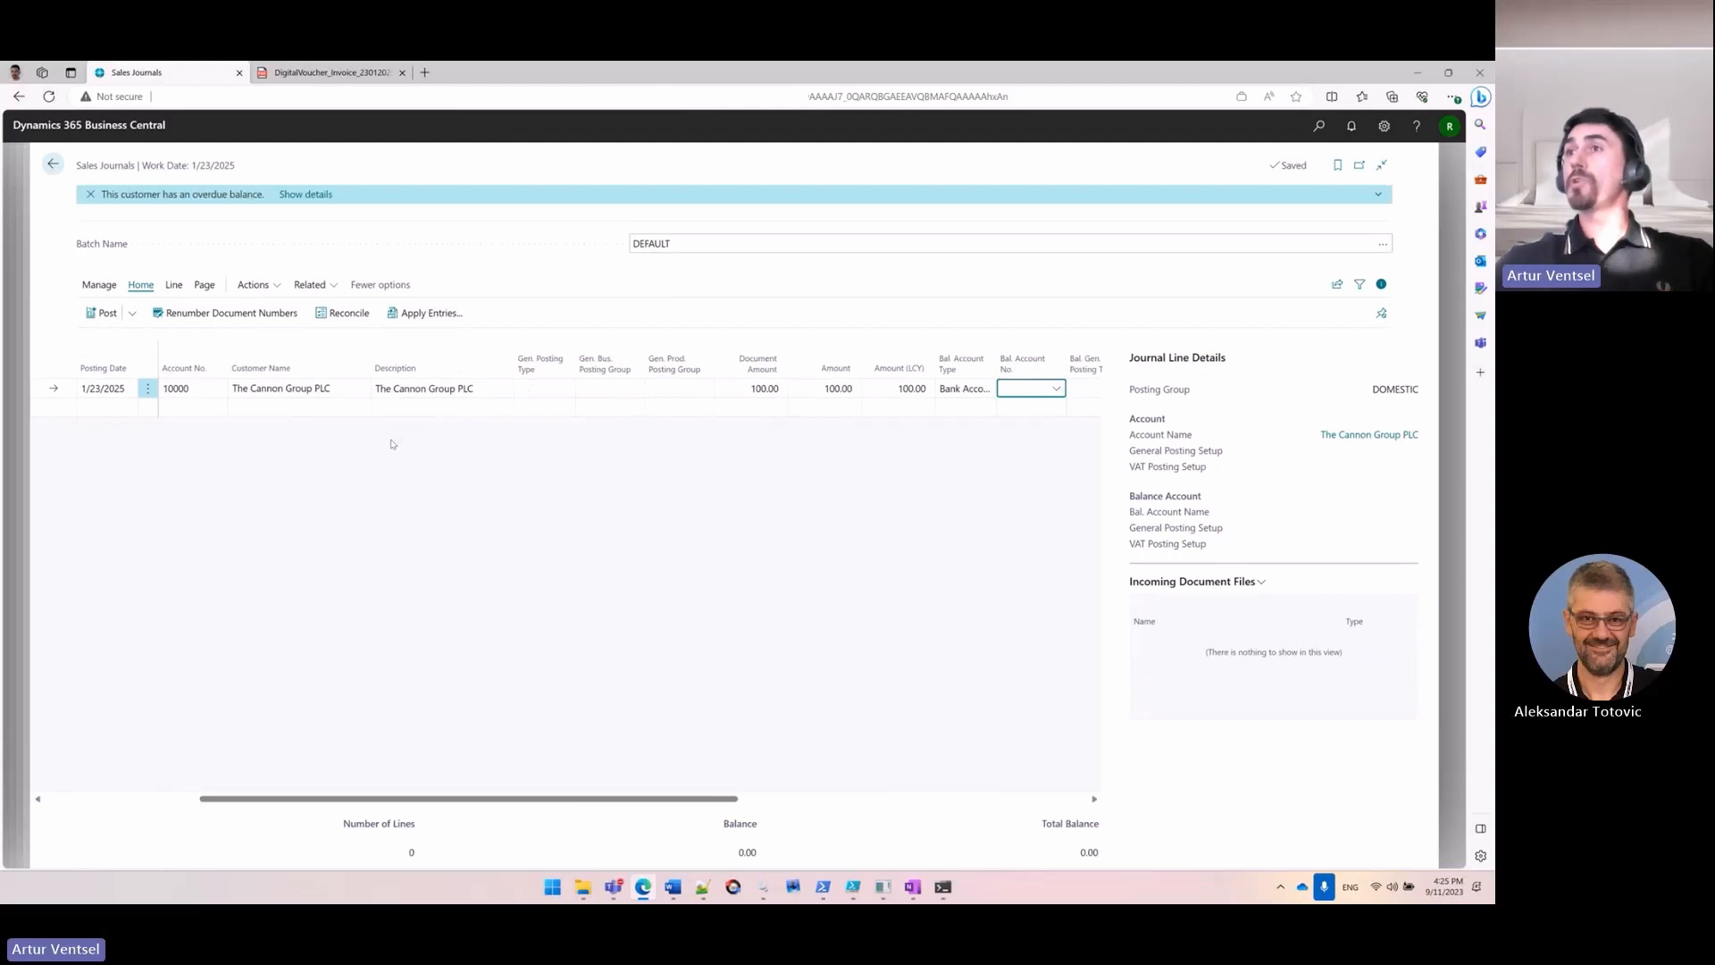
type("GIRO")
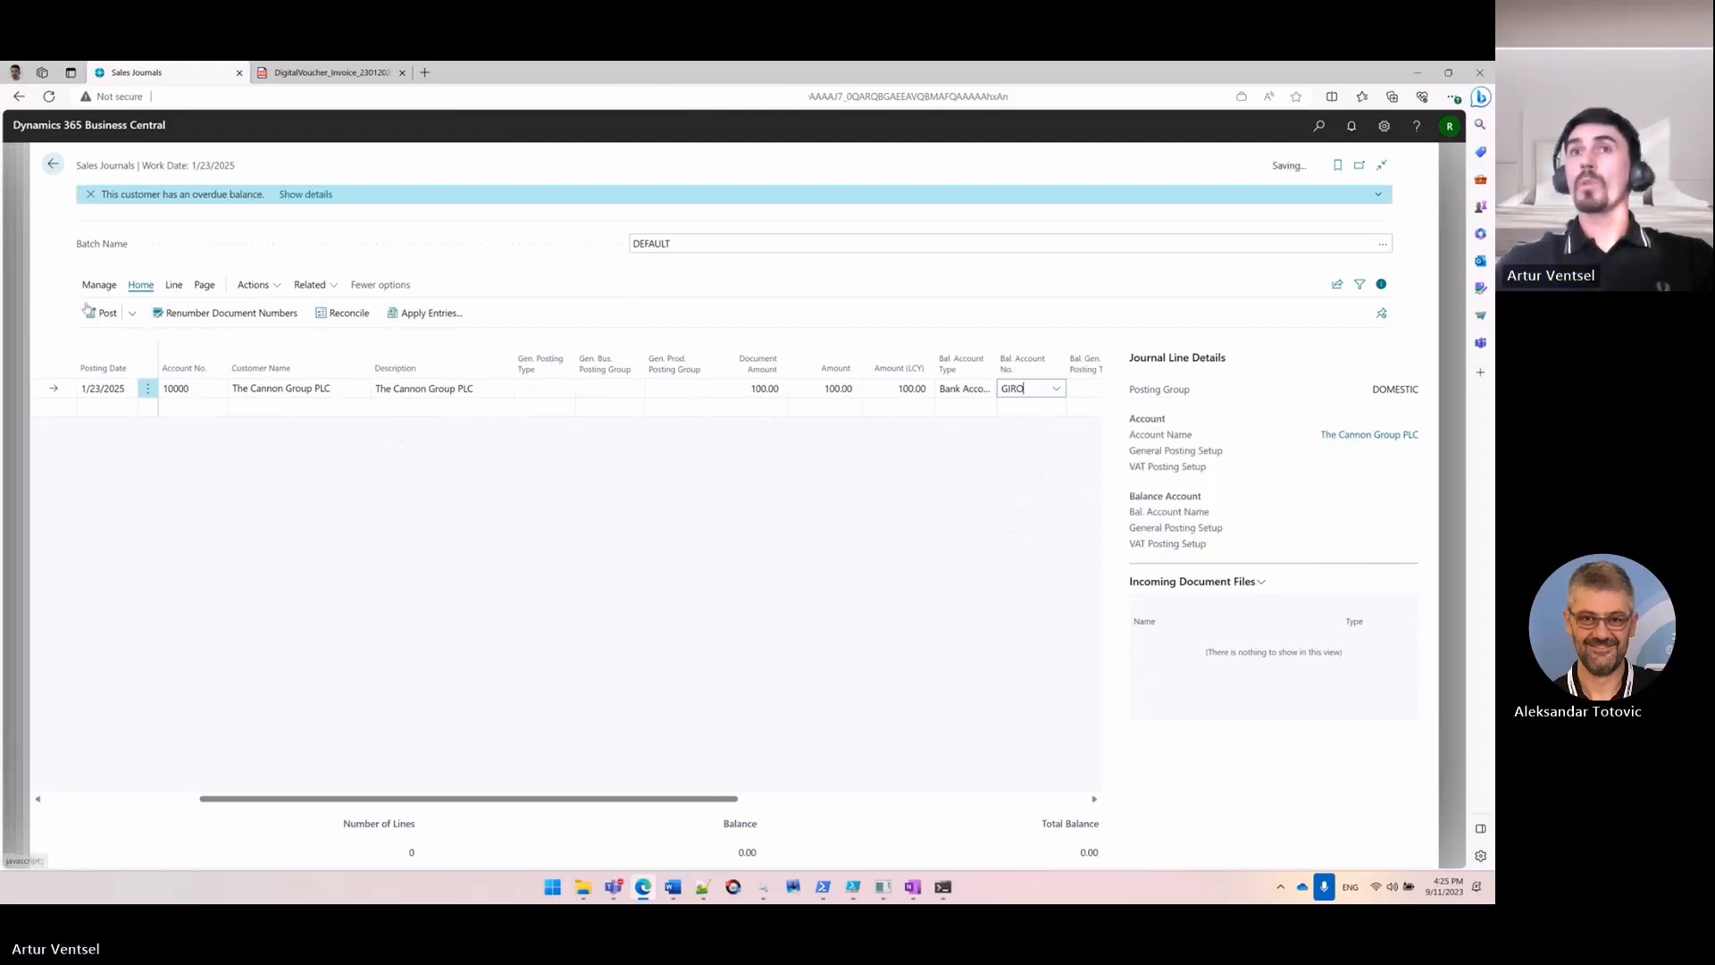
left_click(106, 313)
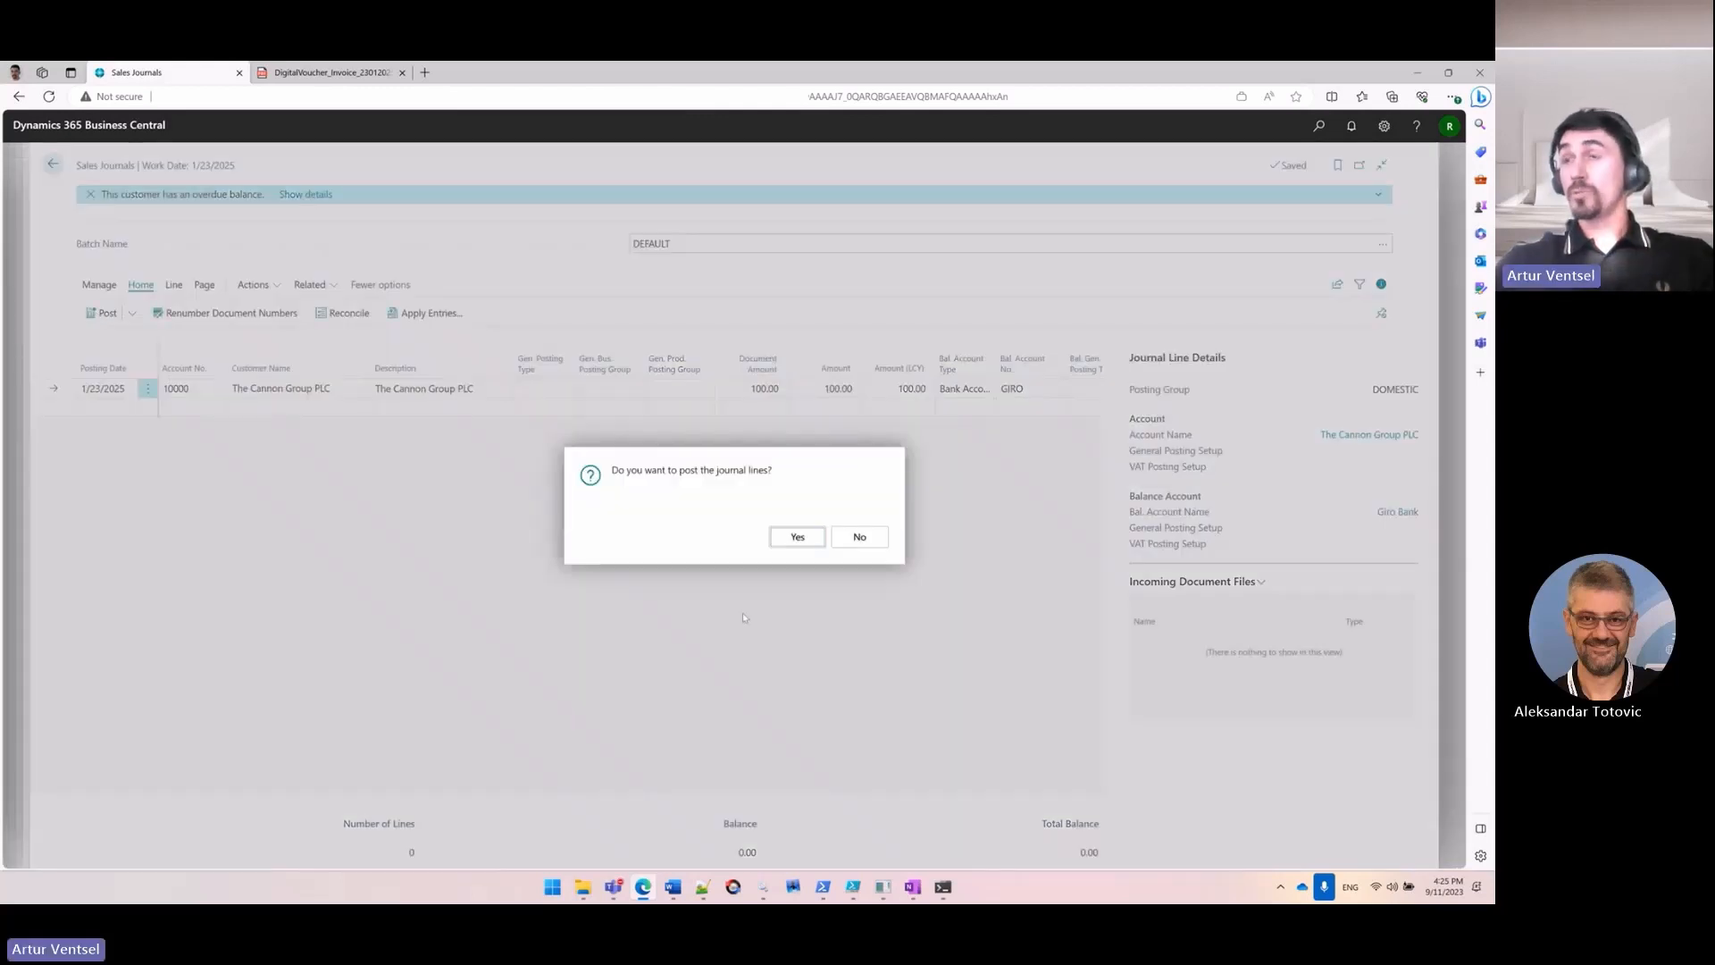
left_click(797, 536)
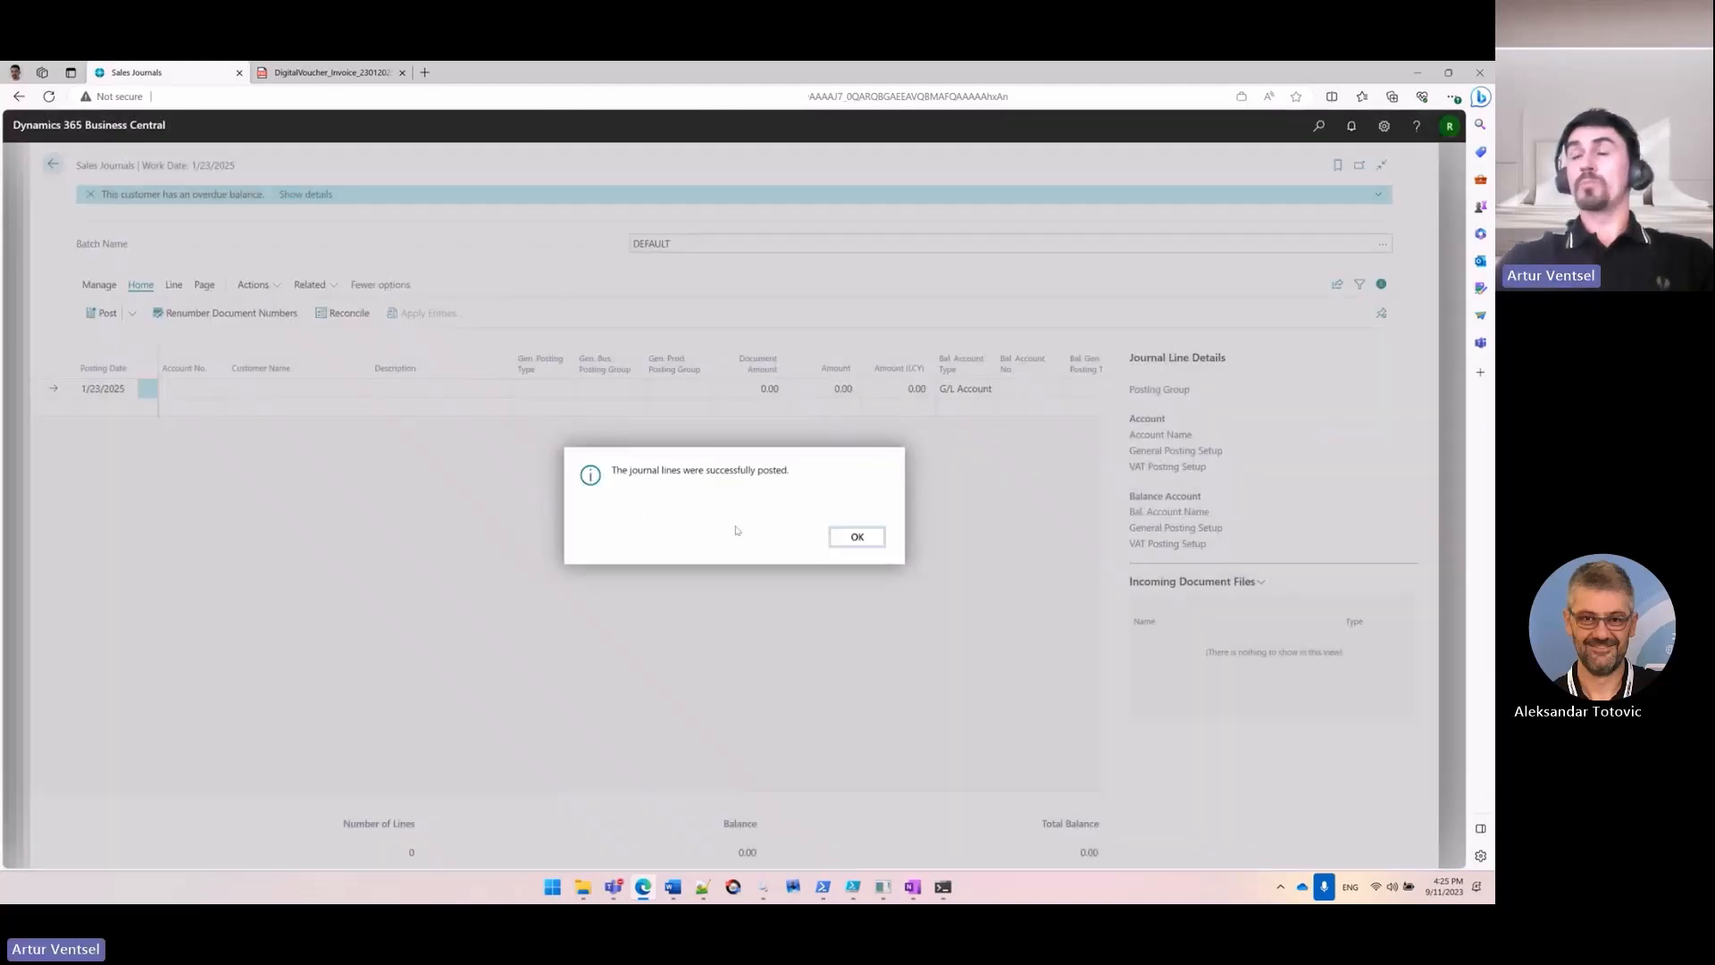
mouse_move(736, 524)
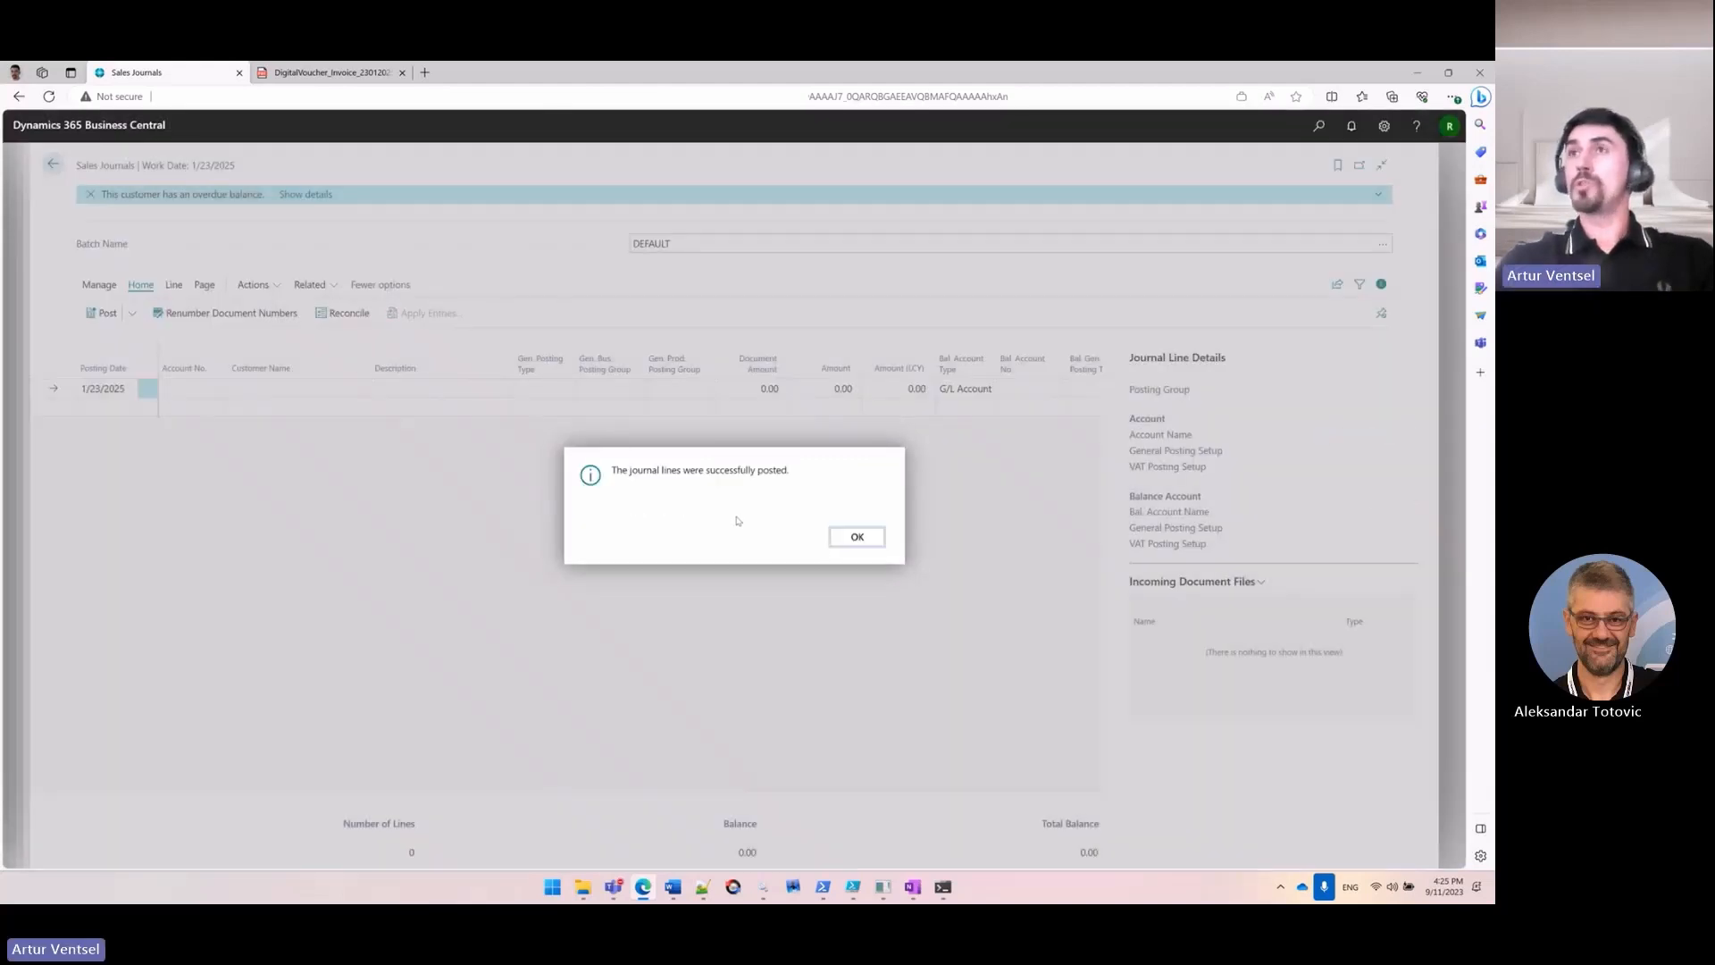
mouse_move(744, 593)
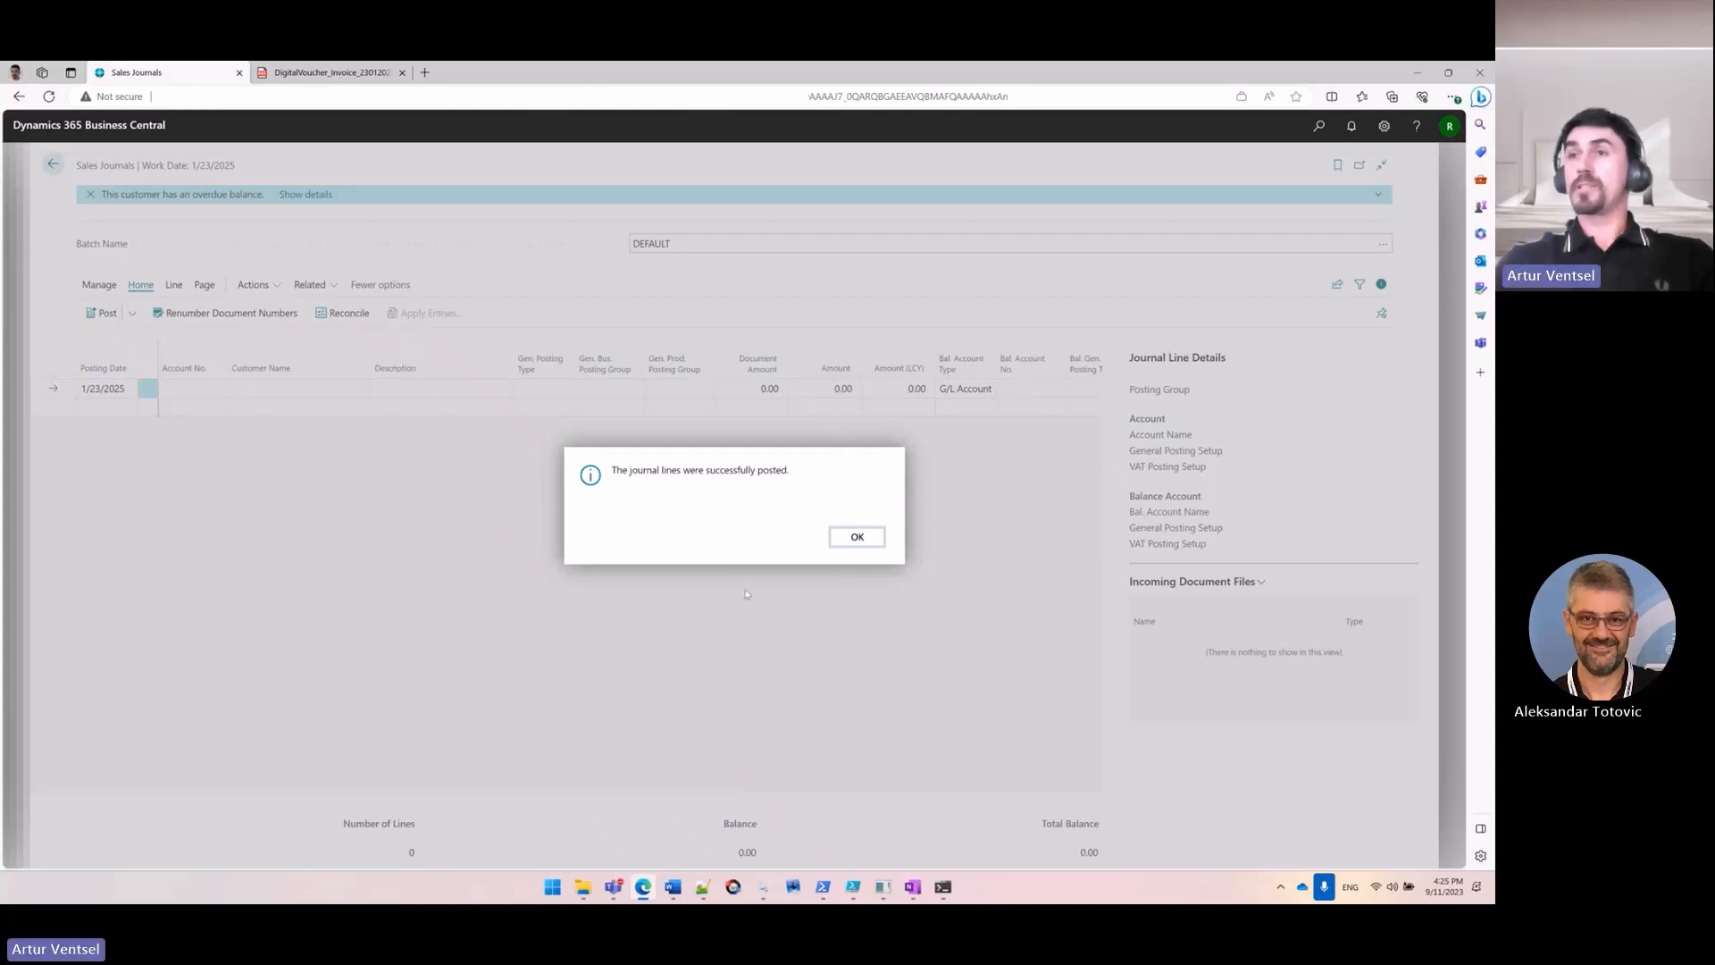